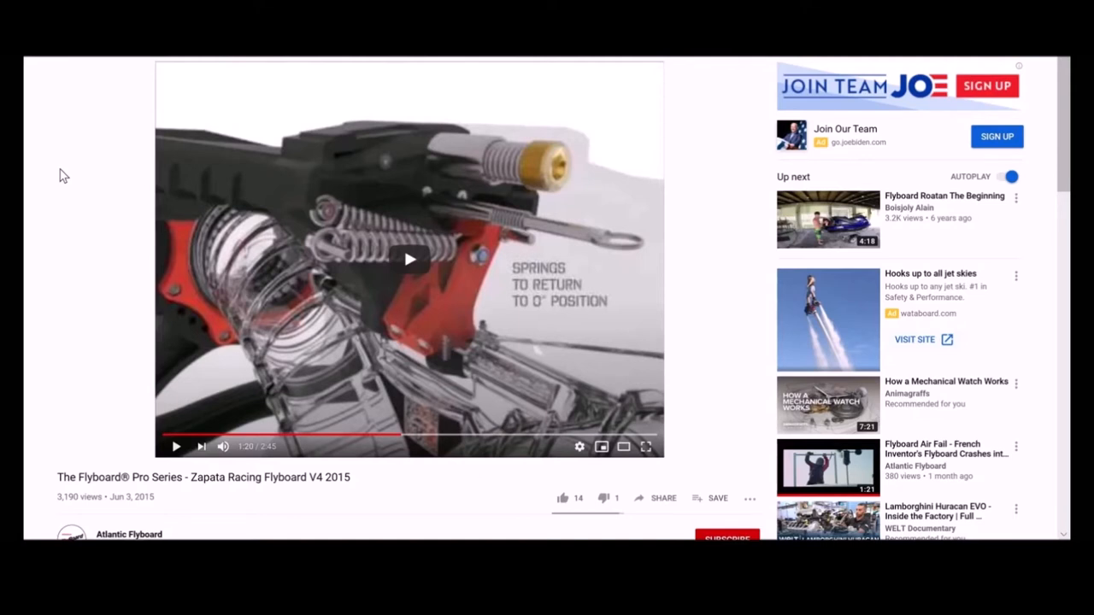
mouse_move(86, 313)
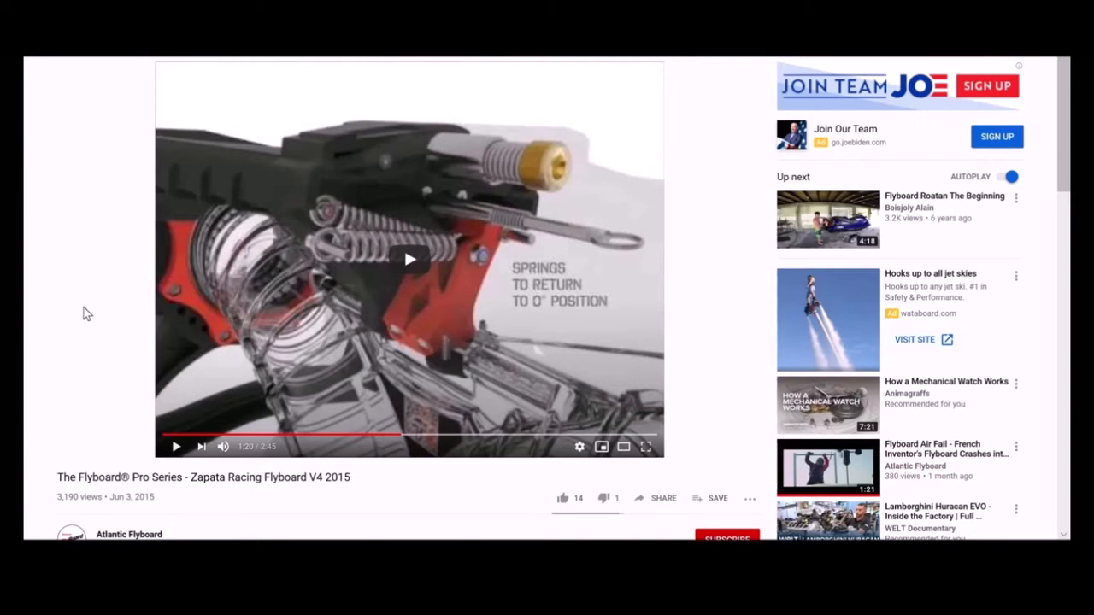
mouse_move(226, 499)
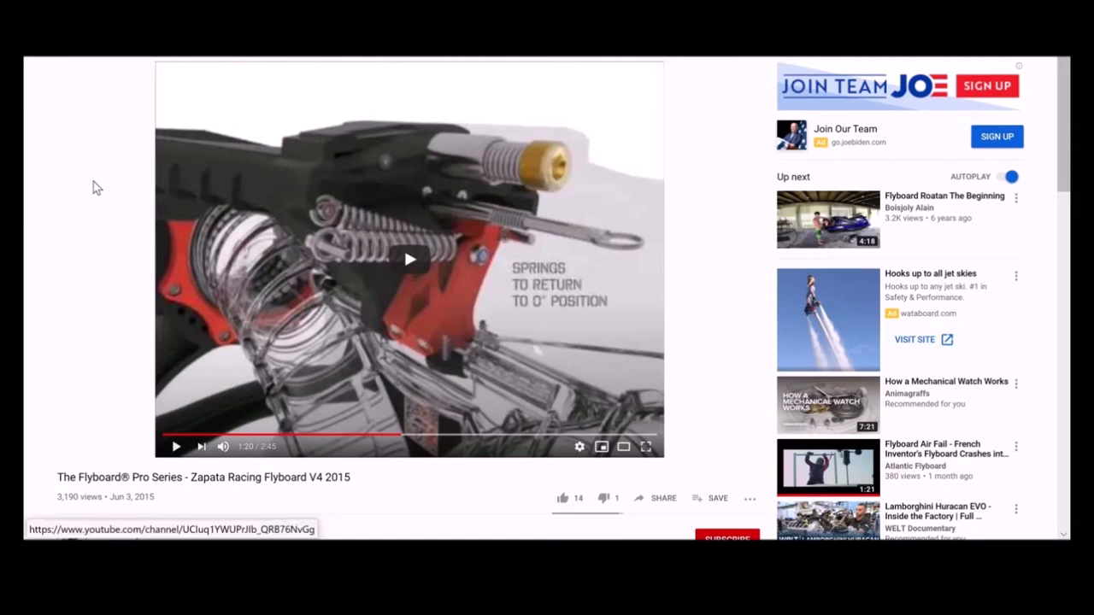
mouse_move(248, 238)
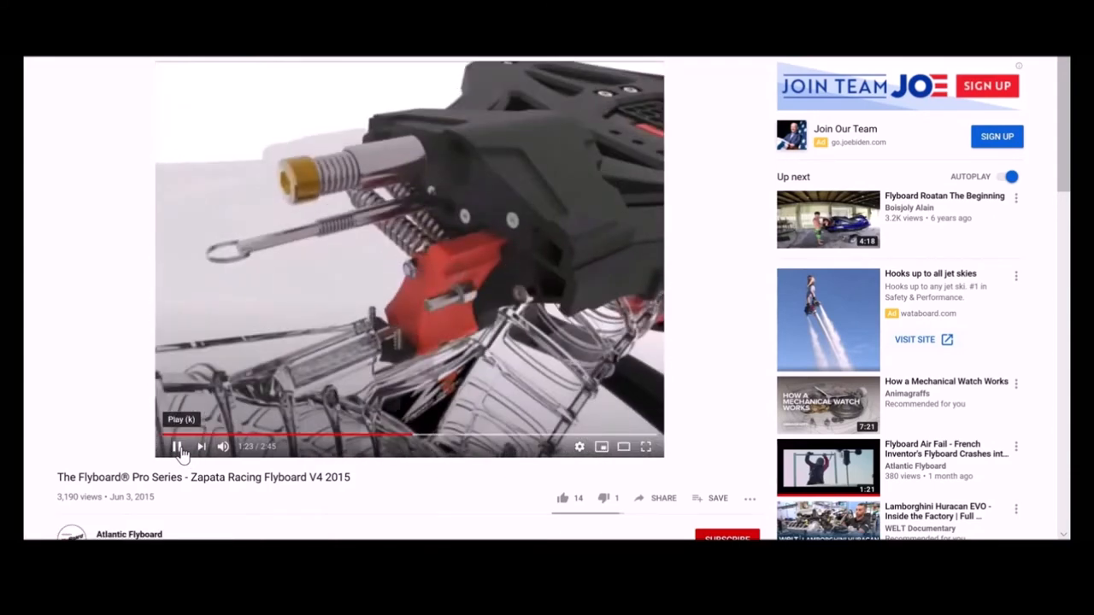
- Pause the Flyboard Pro Series V4 video shortly after the springs cutaway
click(178, 446)
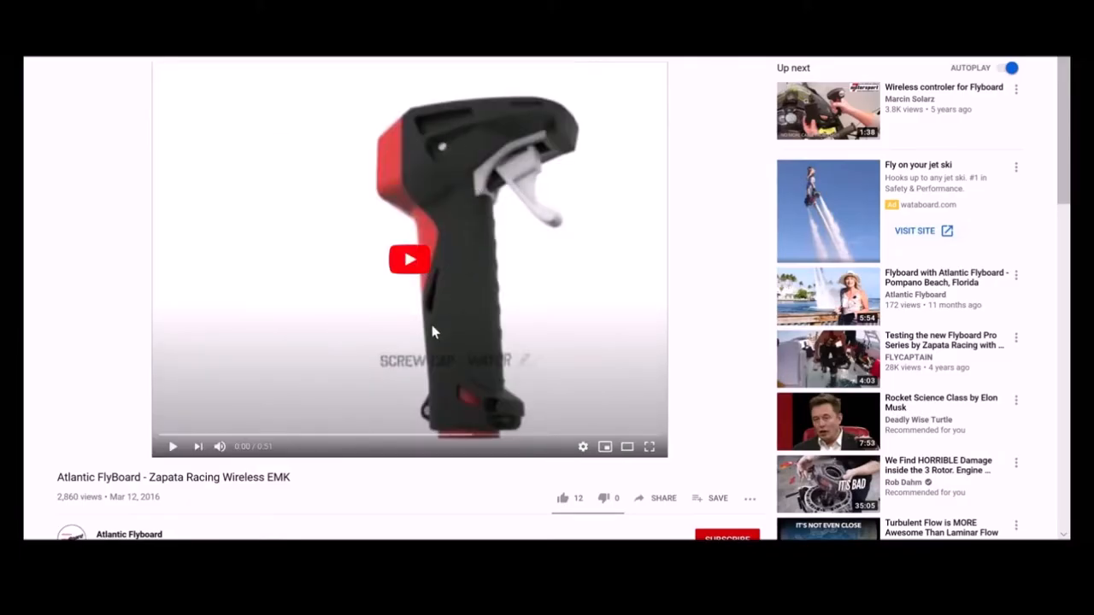
mouse_move(184, 170)
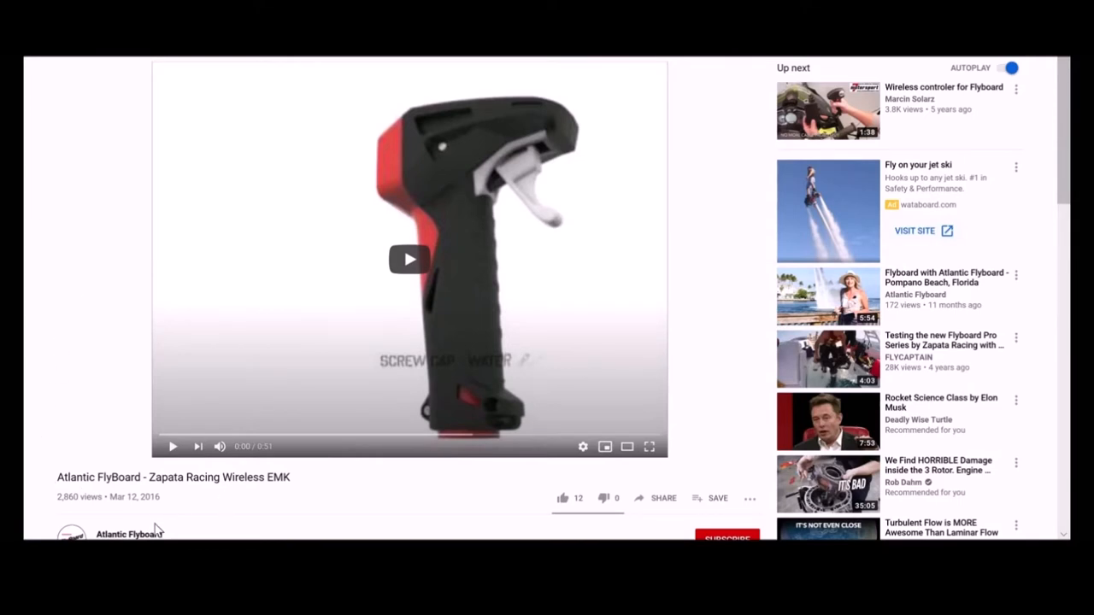
mouse_move(67, 331)
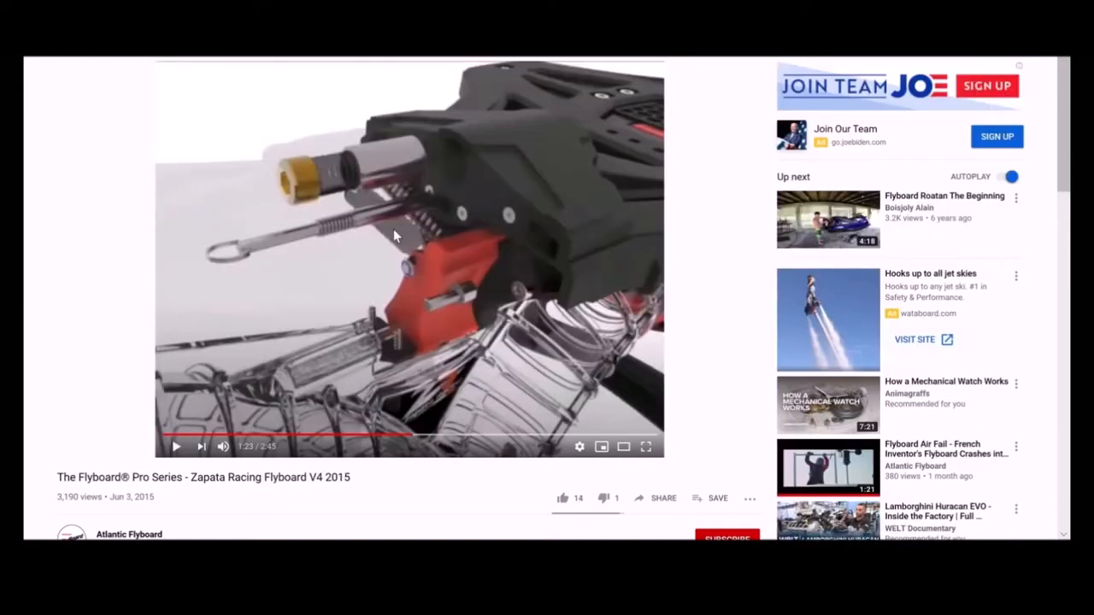
mouse_move(103, 238)
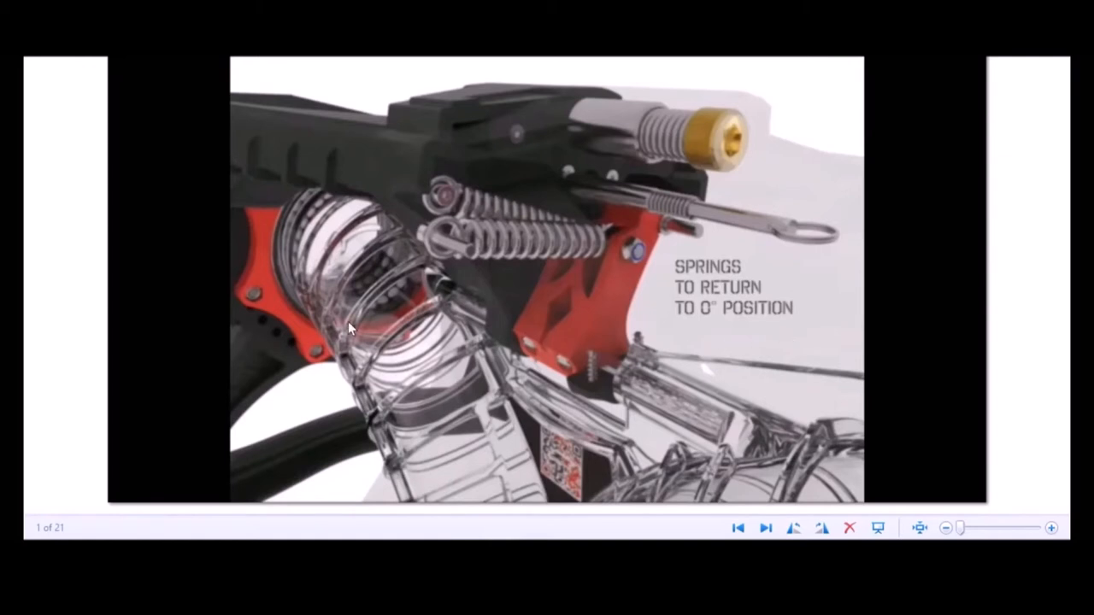
mouse_move(82, 217)
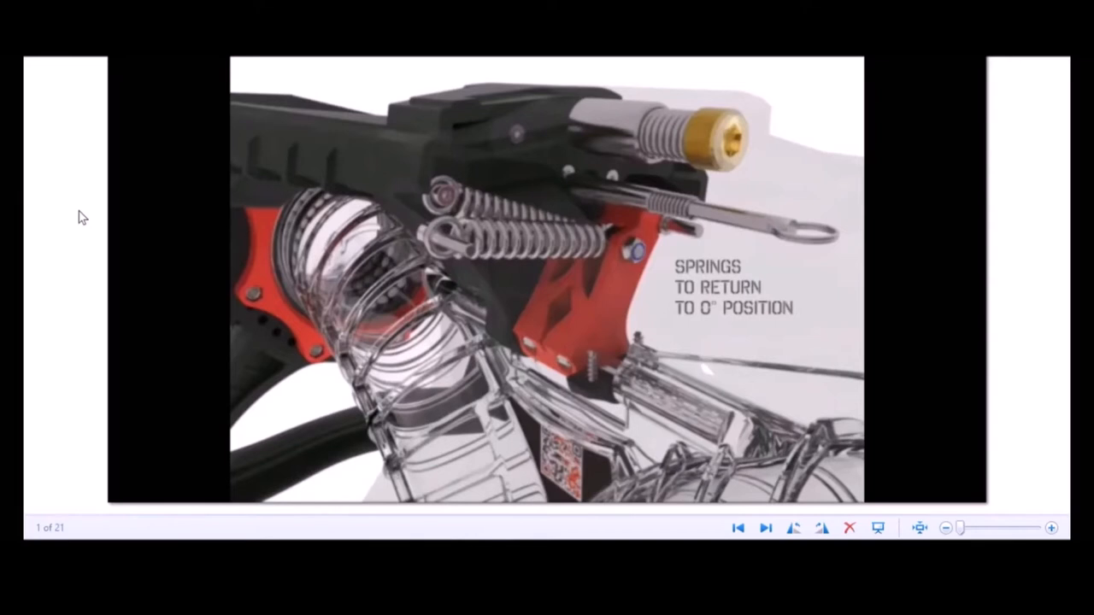
- Advance to image 2 of 21, the reinforced shoes still
click(766, 527)
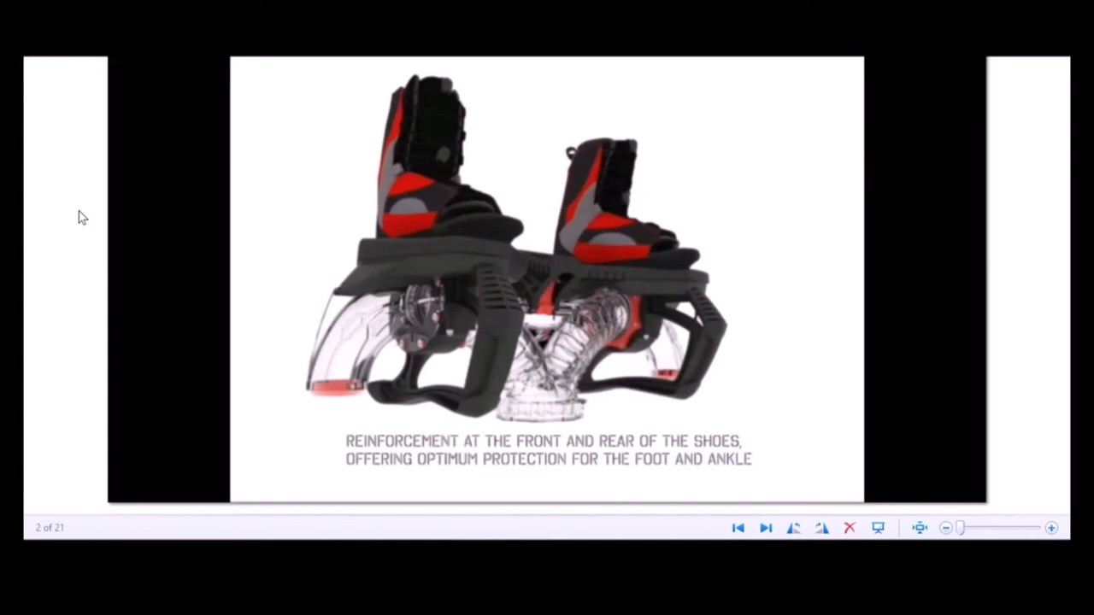
mouse_move(379, 231)
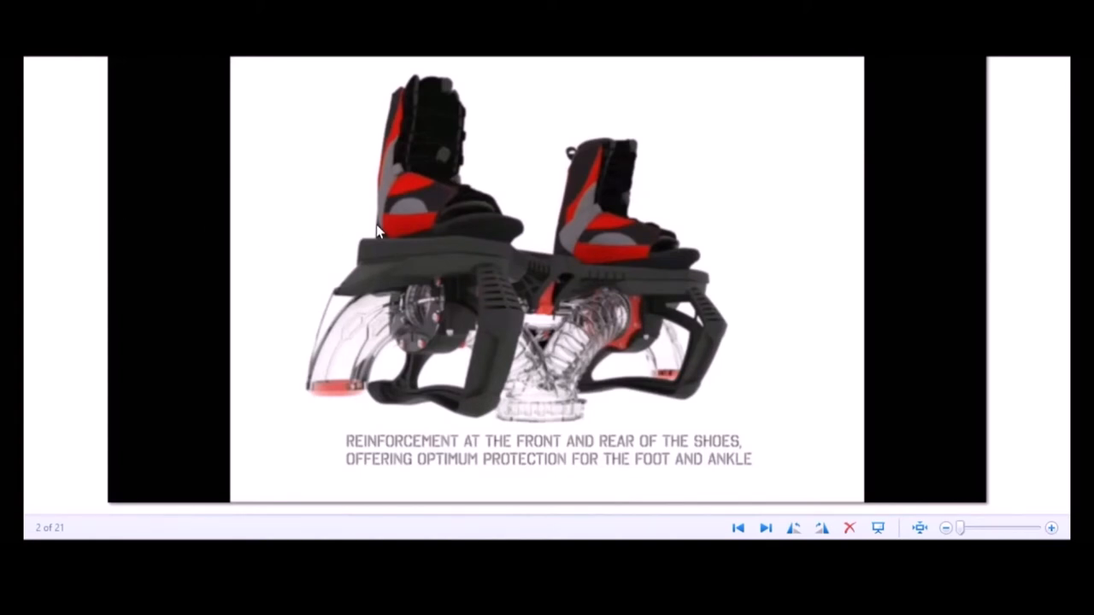
mouse_move(629, 208)
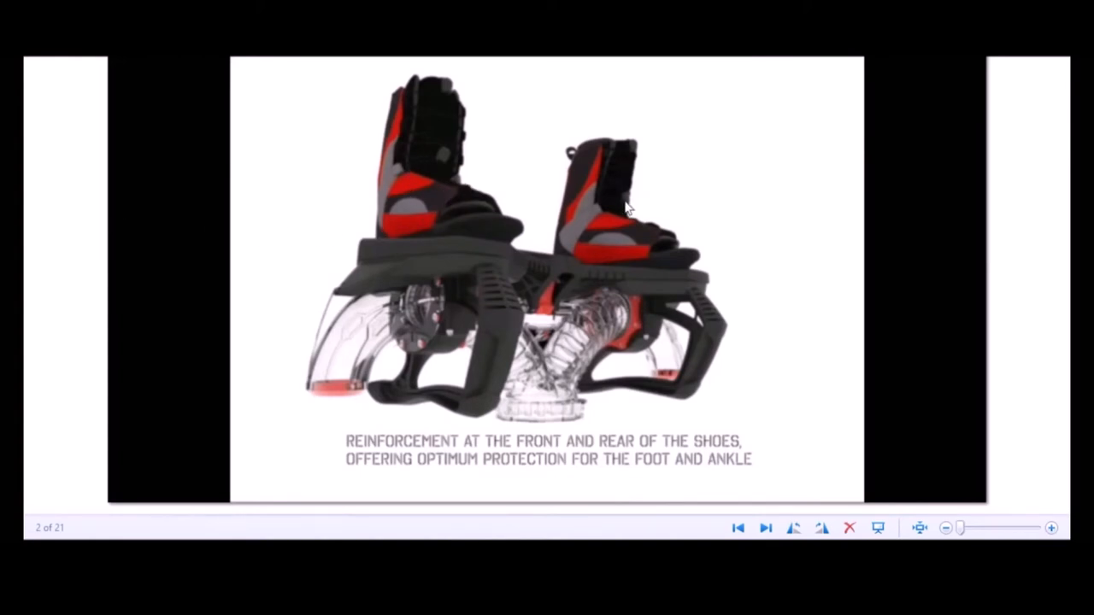
mouse_move(636, 263)
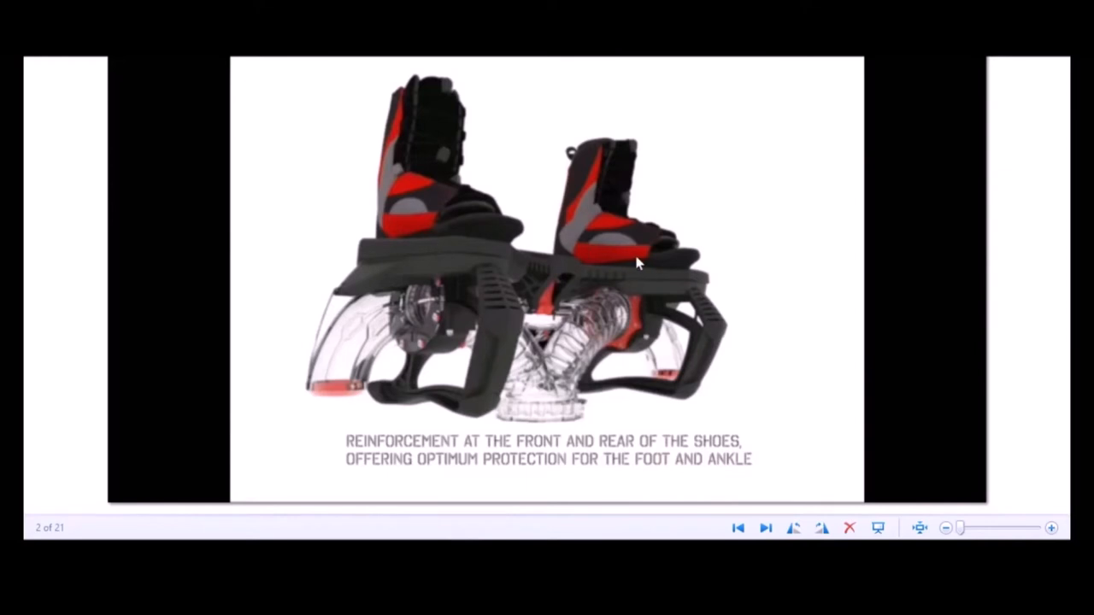
mouse_move(291, 180)
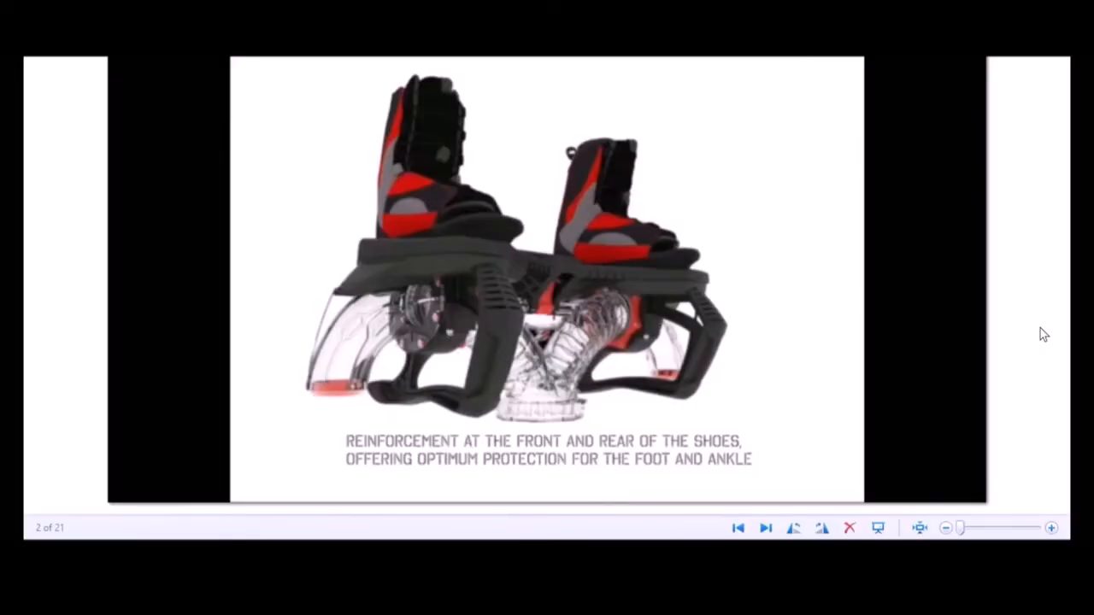
- Step past the unsinkable foam image to image 4, the adjustable tilt nozzle
click(766, 527)
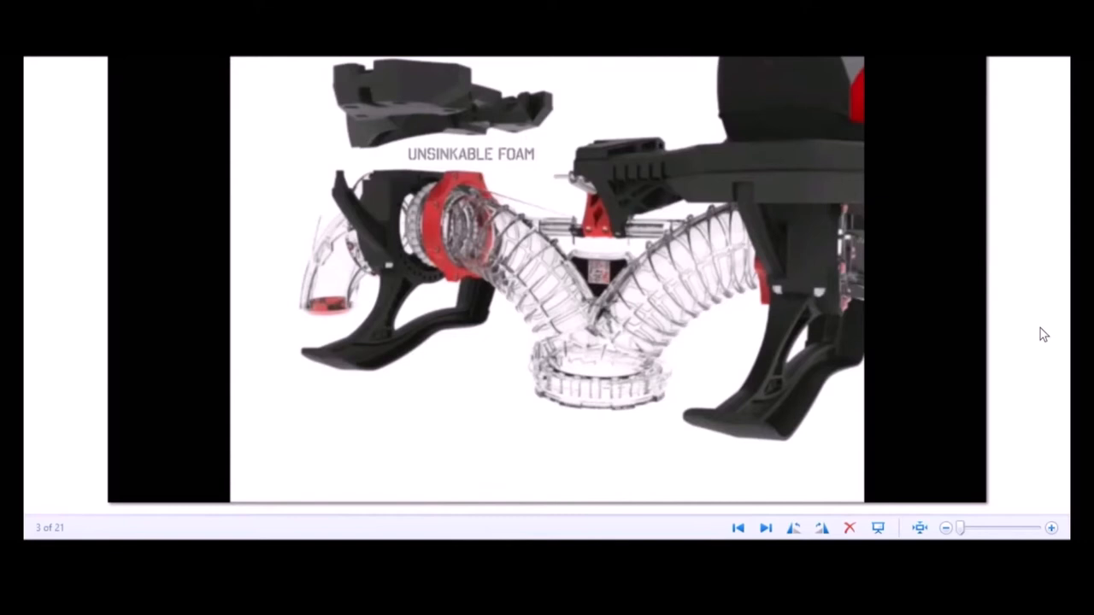
click(766, 526)
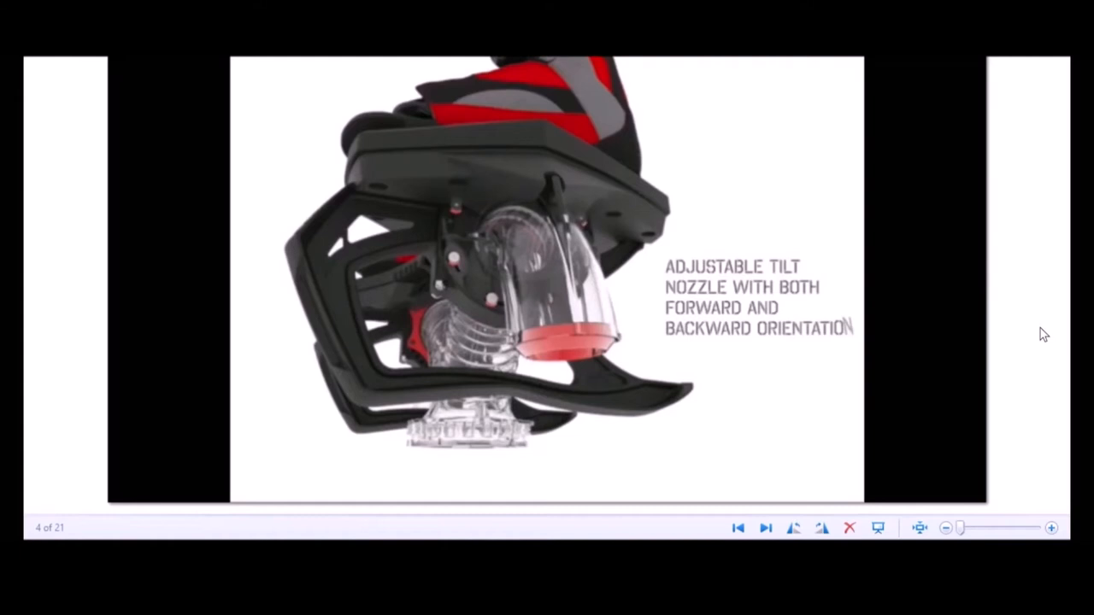
- Advance to image 5 of 21, the uncaptioned tilt nozzle close-up
click(765, 526)
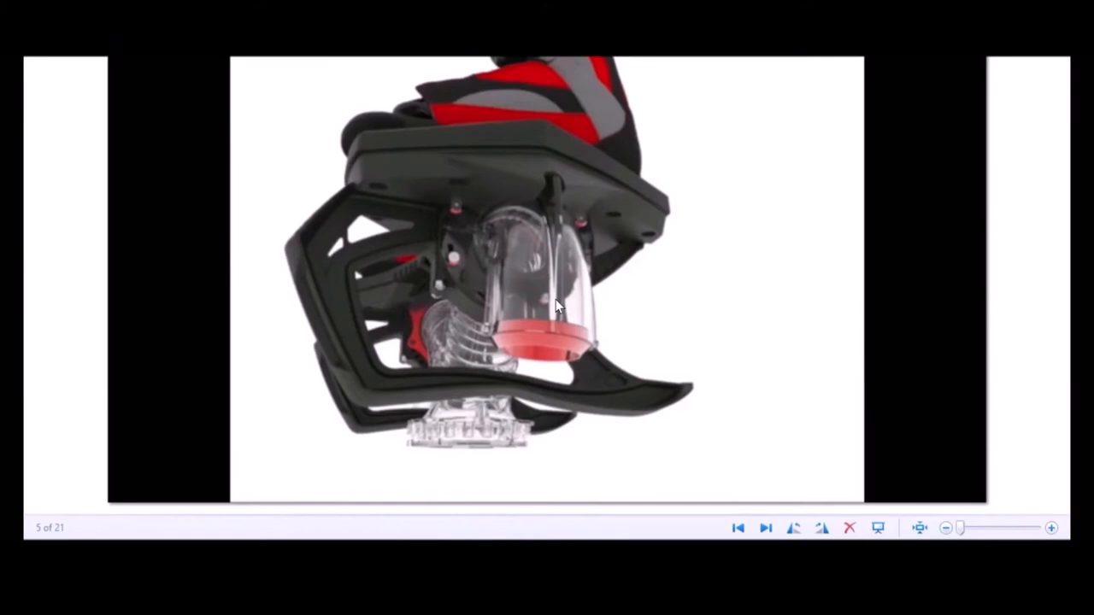
mouse_move(1050, 378)
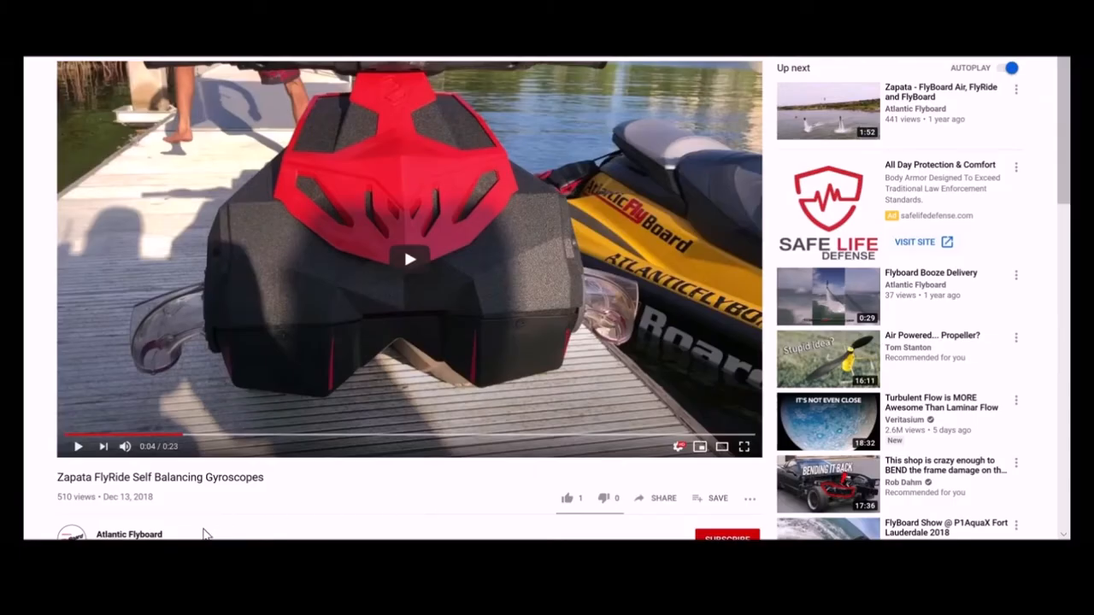
mouse_move(127, 477)
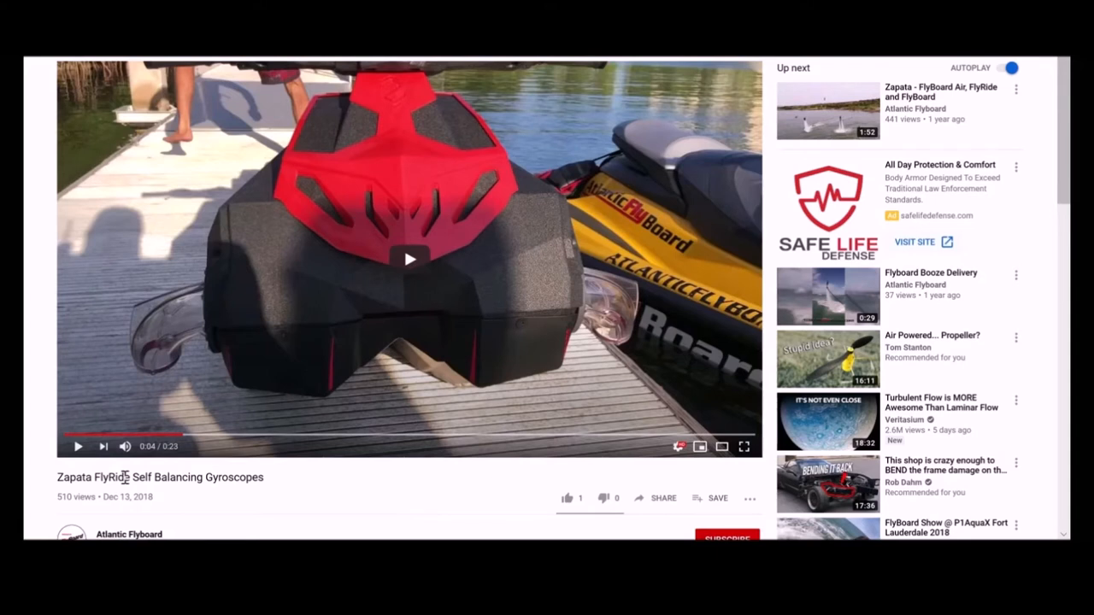
mouse_move(146, 350)
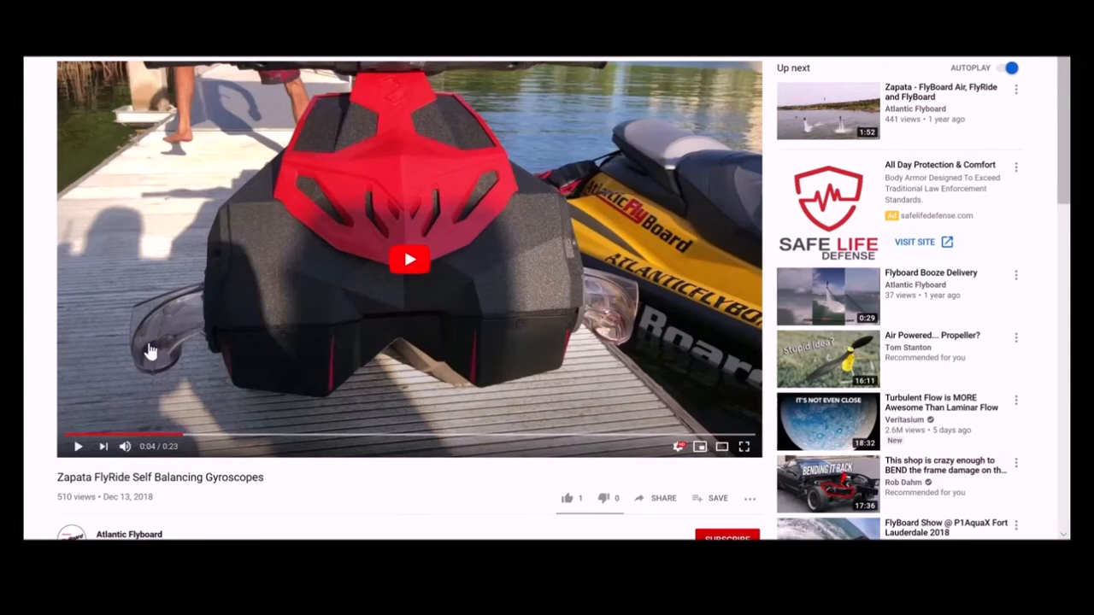
- Play the Zapata FlyRide Self Balancing Gyroscopes video to about 0:07
click(409, 259)
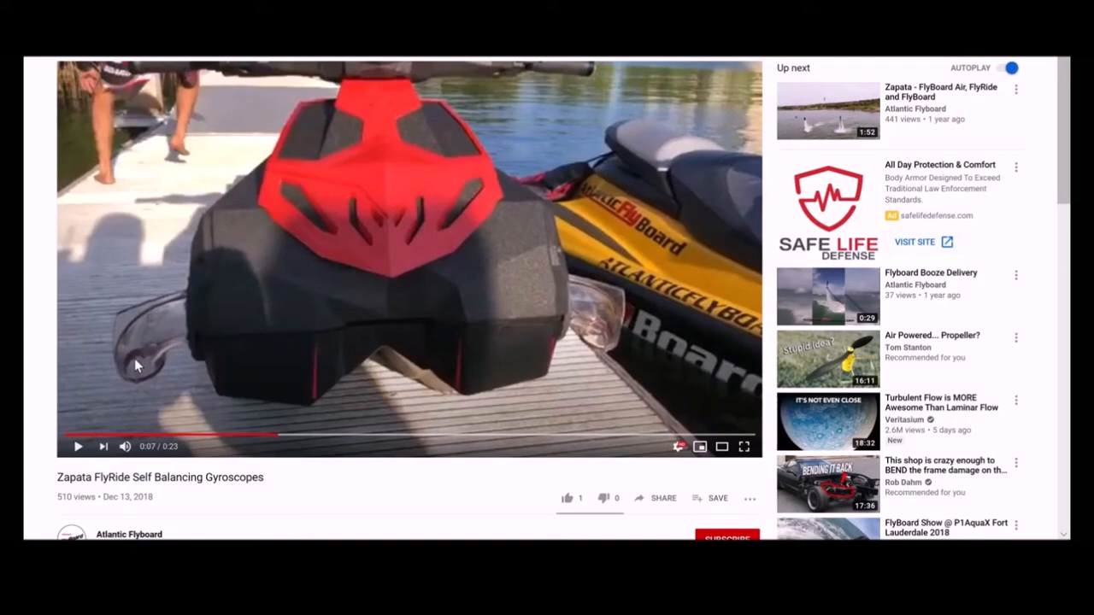
mouse_move(144, 349)
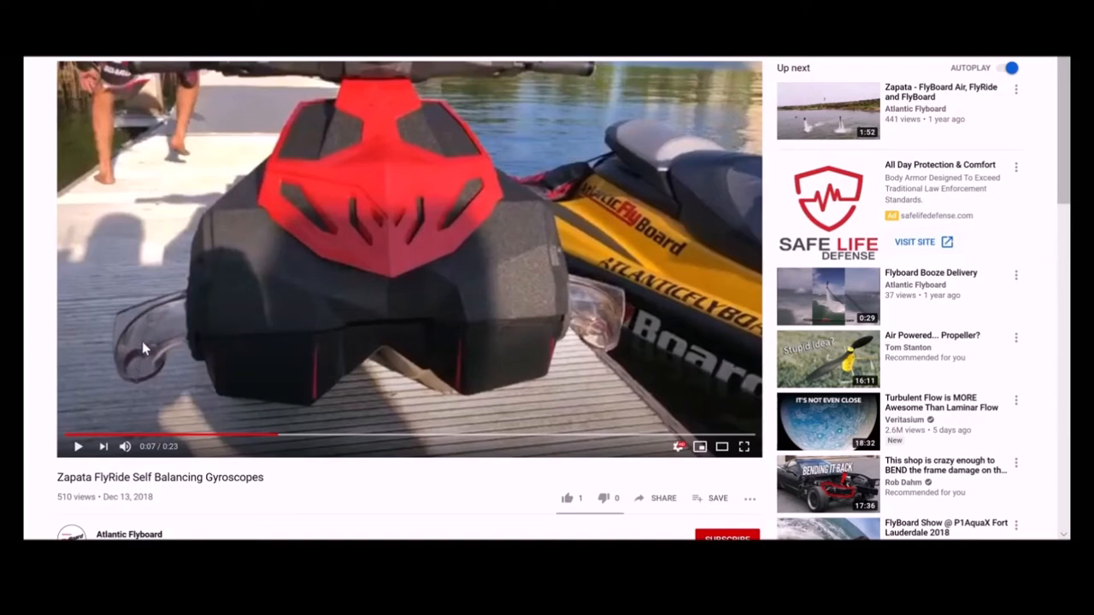
mouse_move(144, 412)
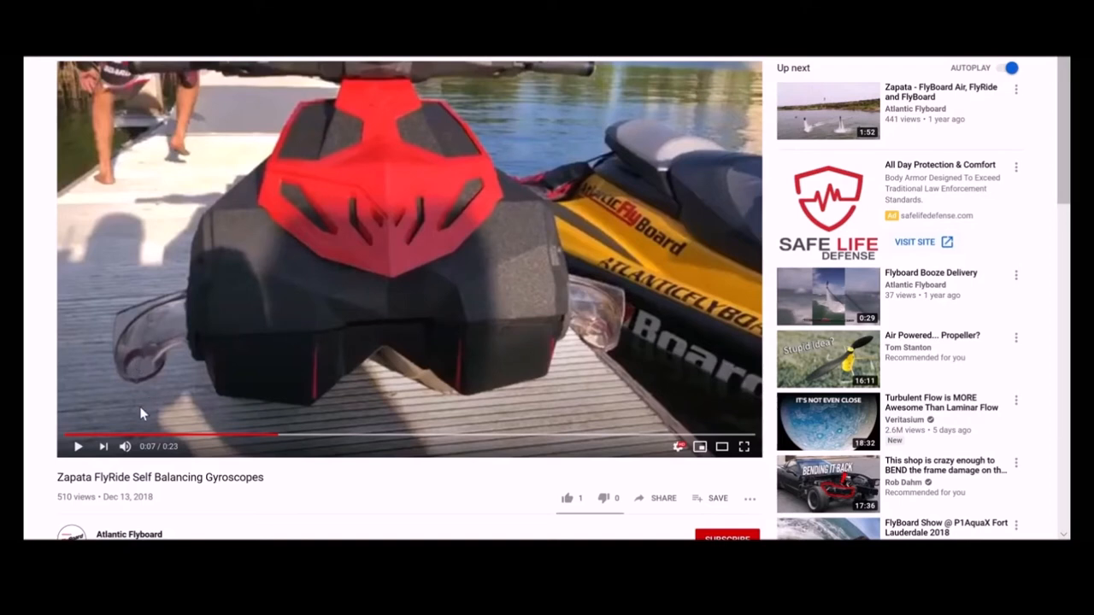
mouse_move(600, 333)
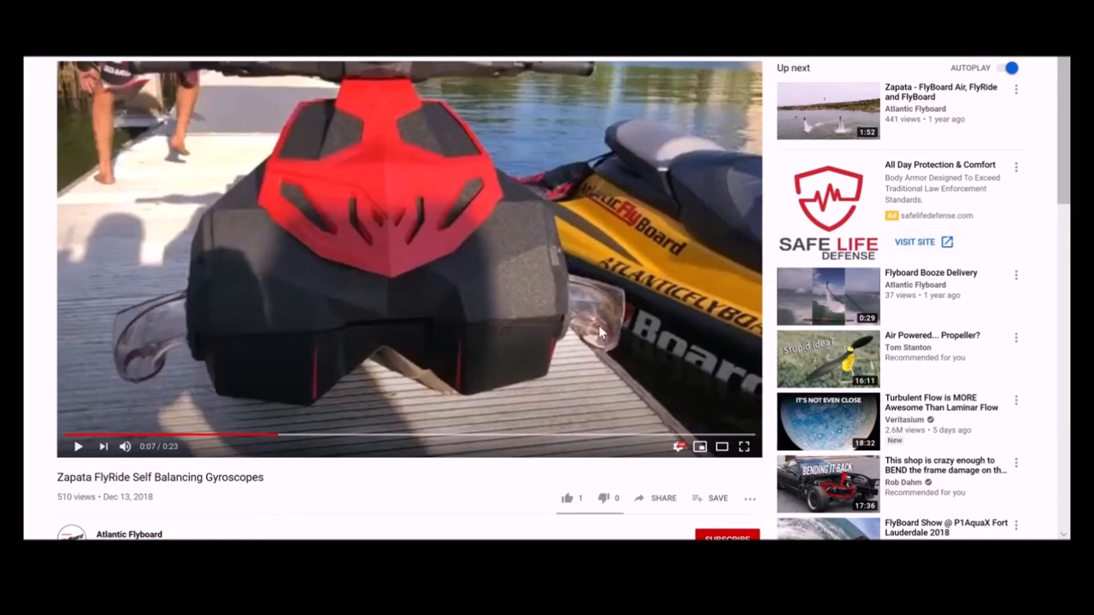
mouse_move(602, 381)
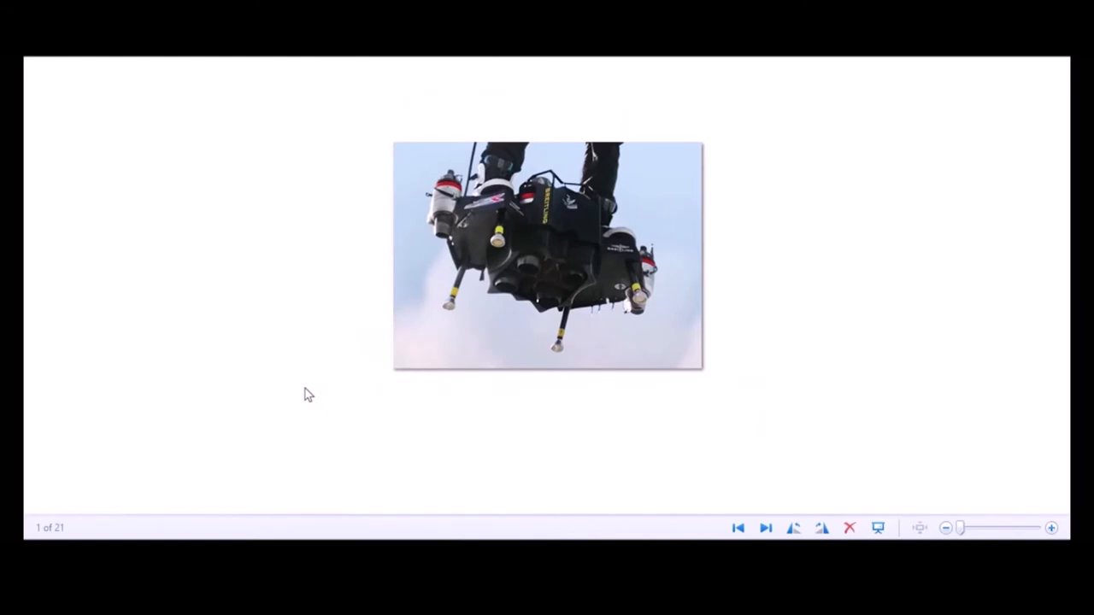
mouse_move(441, 239)
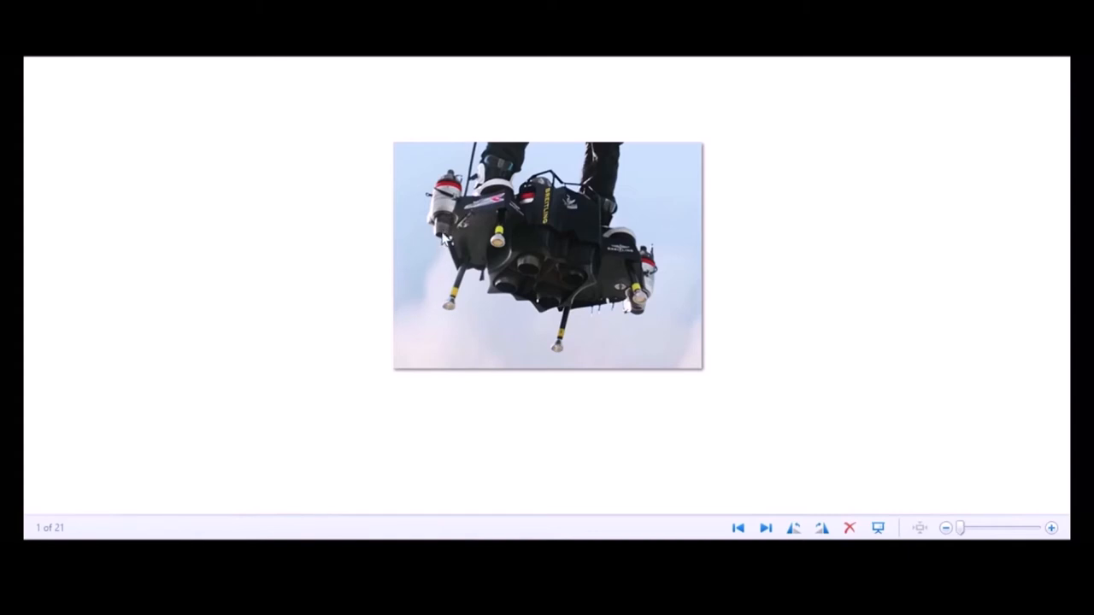
mouse_move(431, 243)
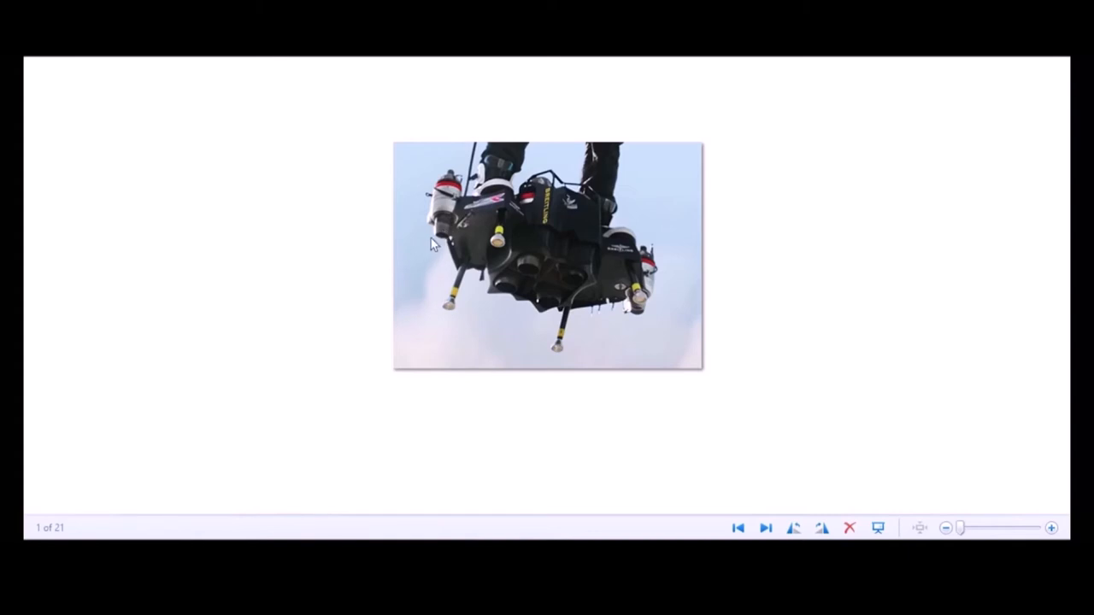
click(766, 526)
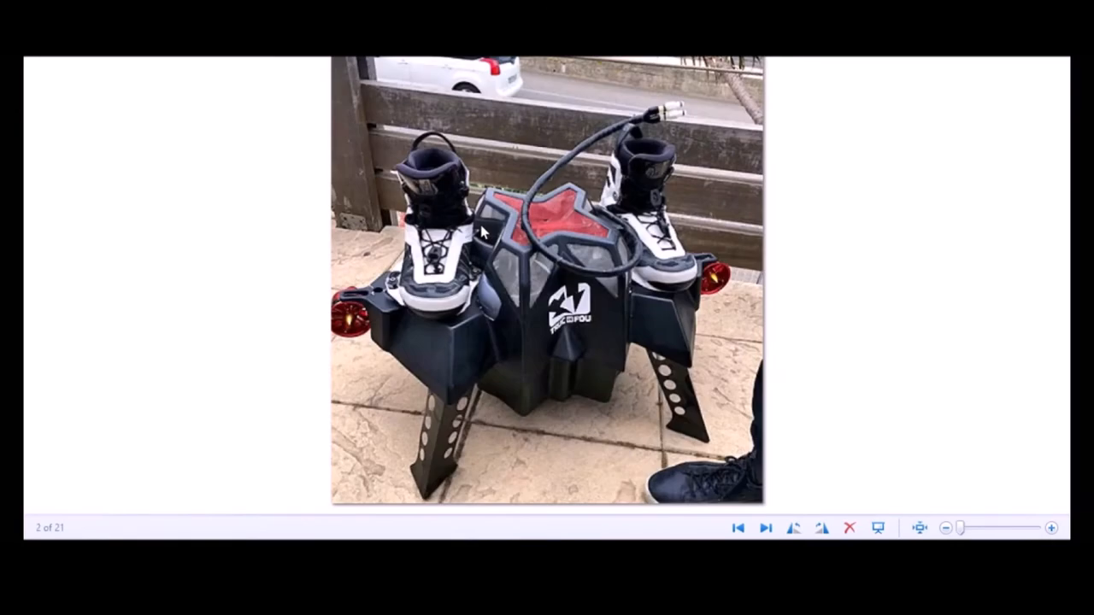
mouse_move(590, 331)
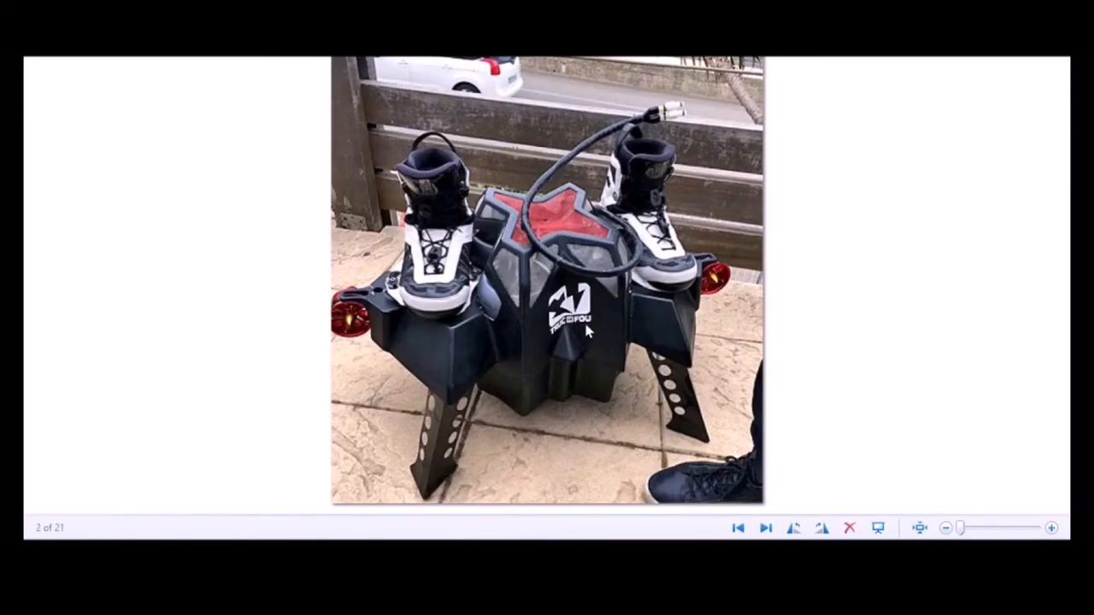
mouse_move(359, 335)
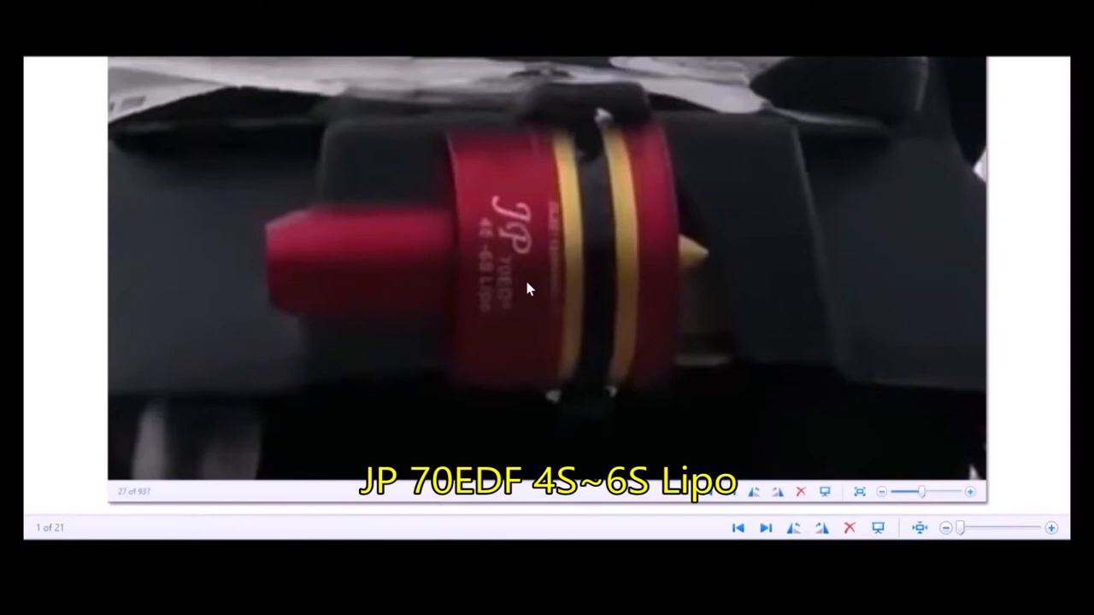
mouse_move(585, 239)
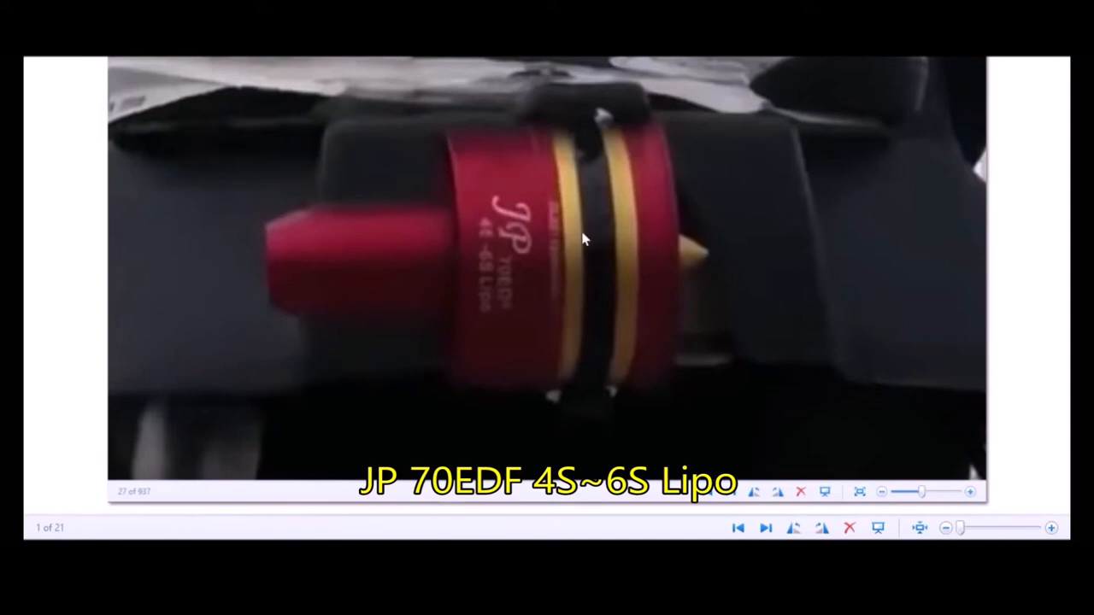
mouse_move(573, 226)
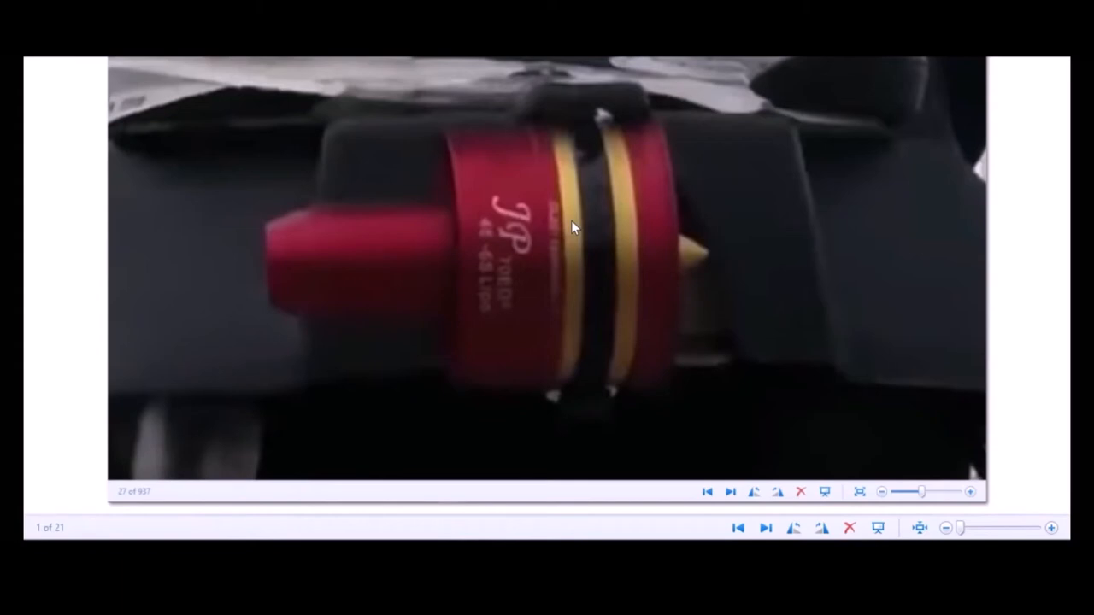
- Advance from the JP 70EDF motor close-up to the Flyboard Air infographic
click(766, 526)
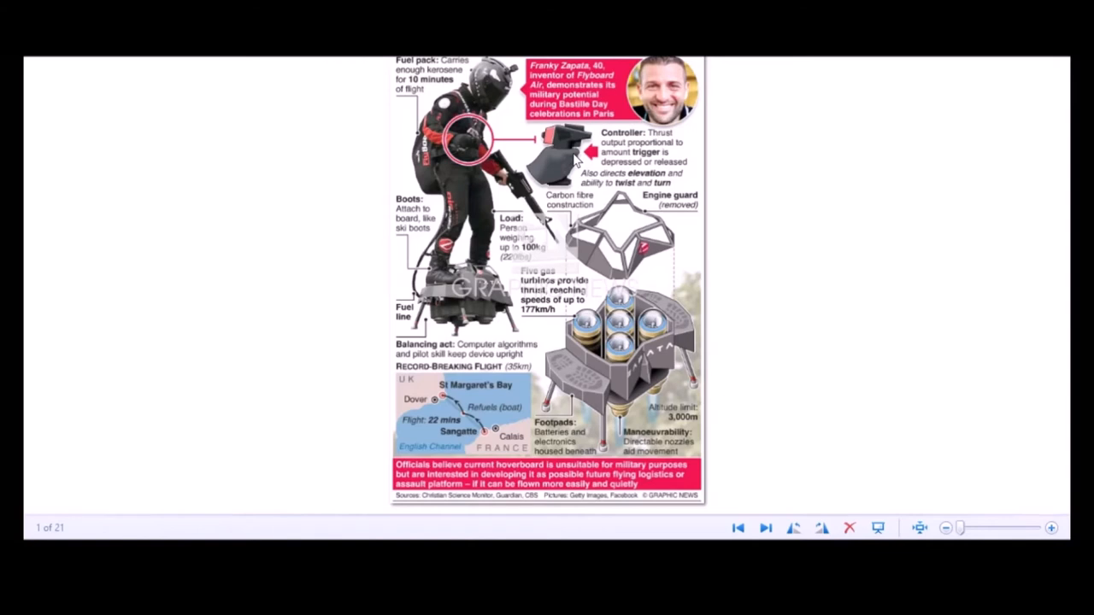
mouse_move(697, 140)
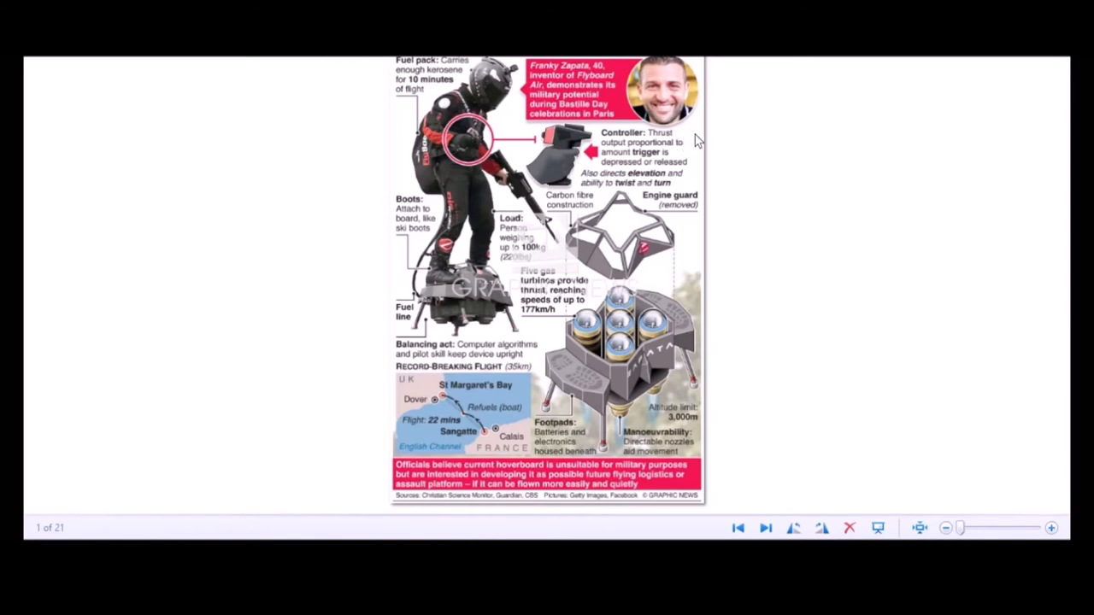
mouse_move(673, 152)
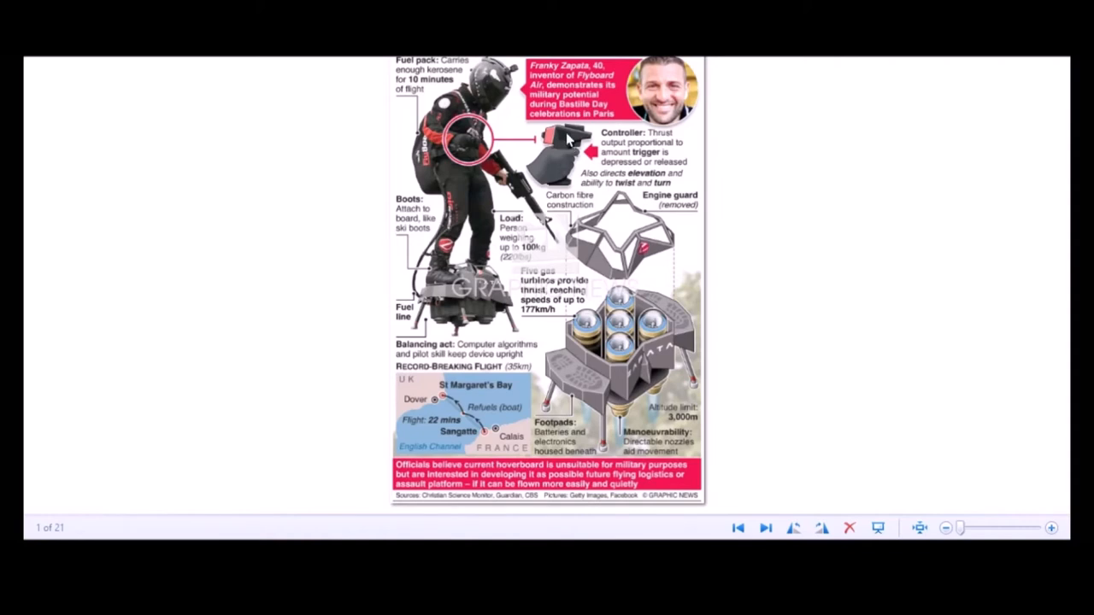
mouse_move(568, 151)
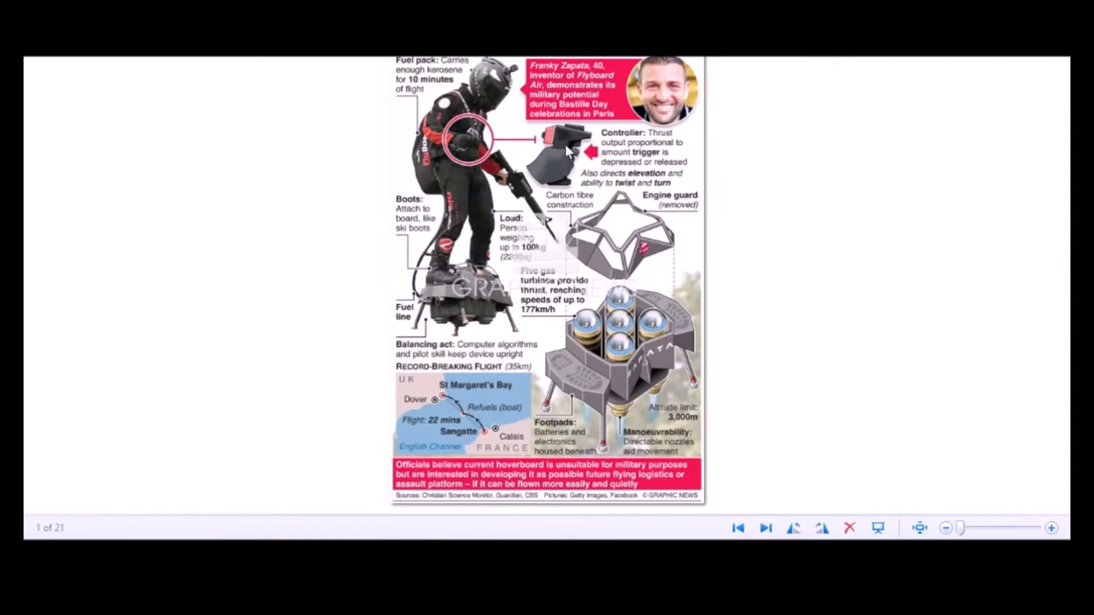
mouse_move(554, 164)
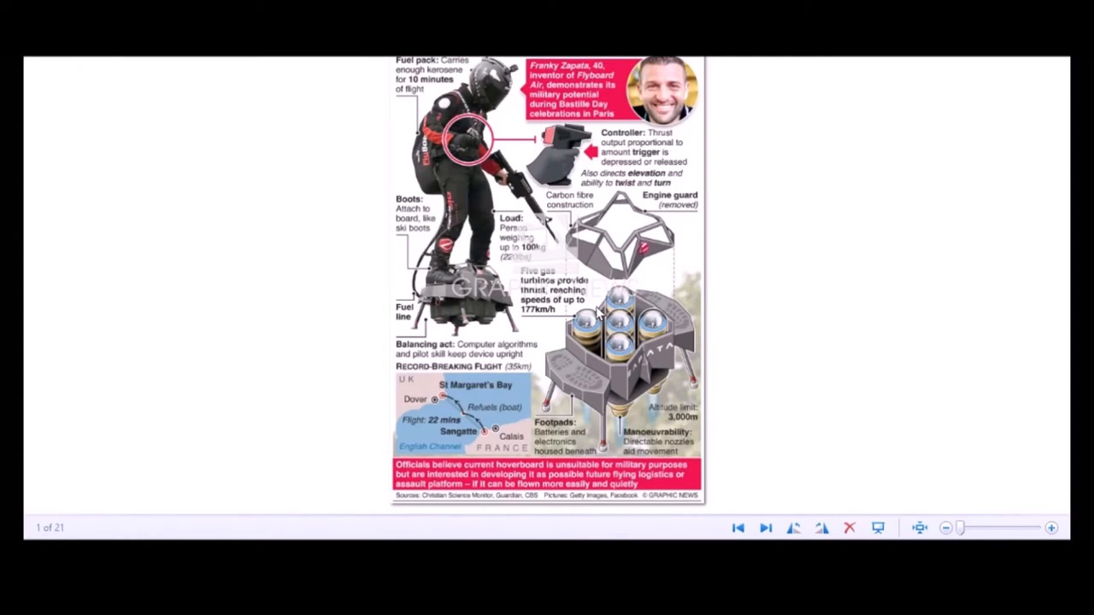
mouse_move(622, 328)
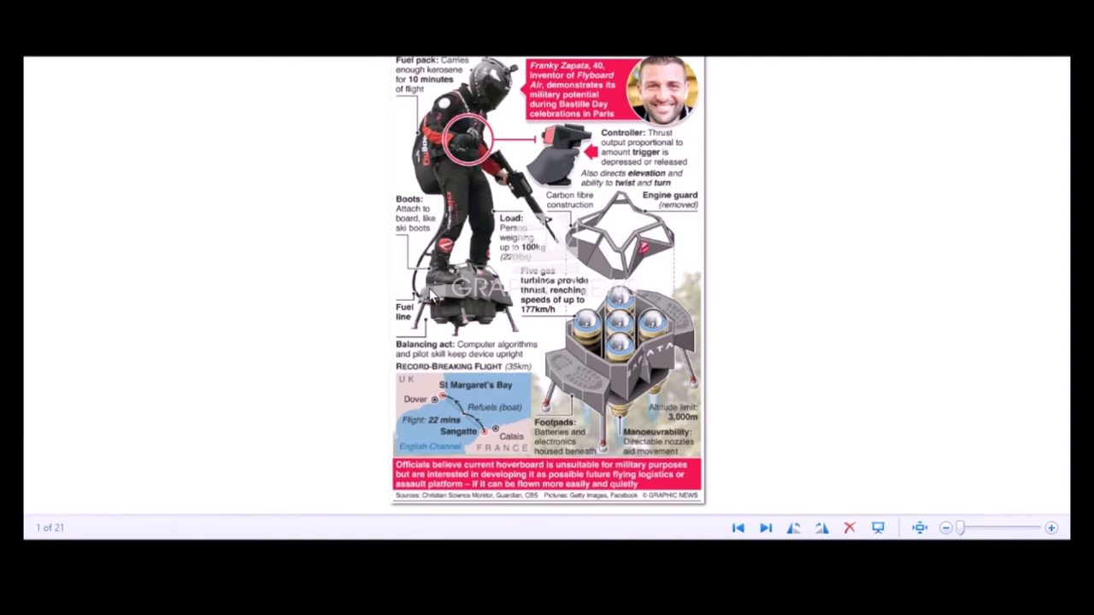
mouse_move(619, 331)
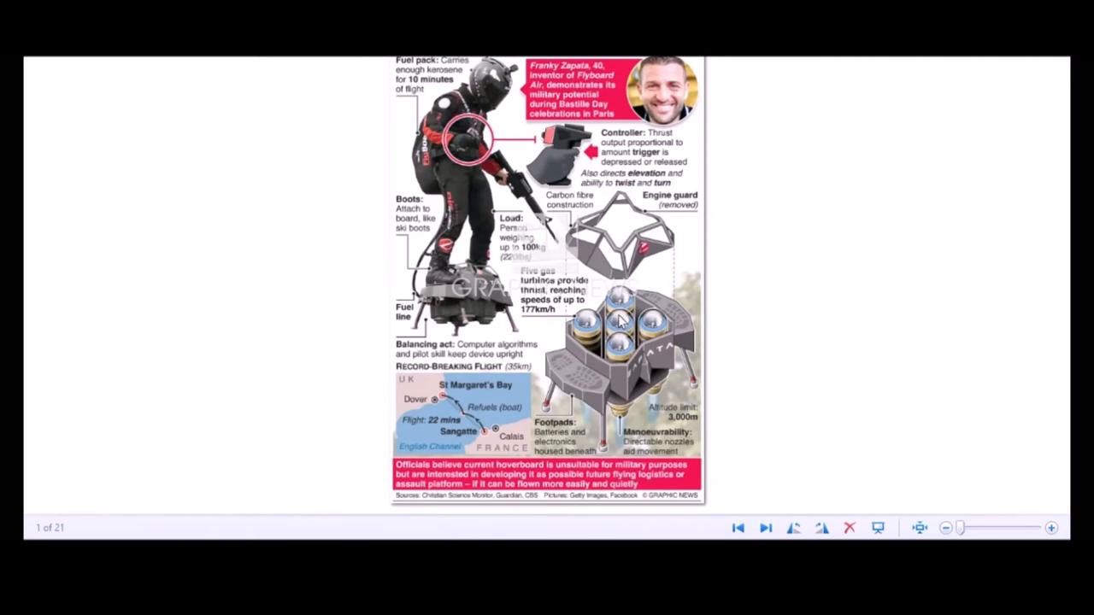
mouse_move(431, 287)
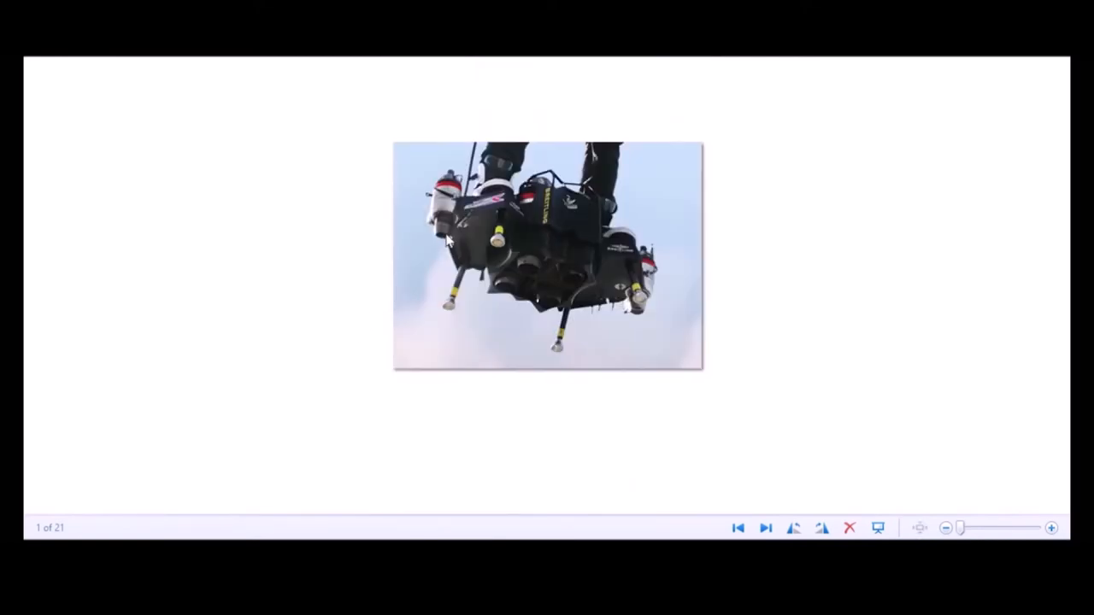
mouse_move(443, 243)
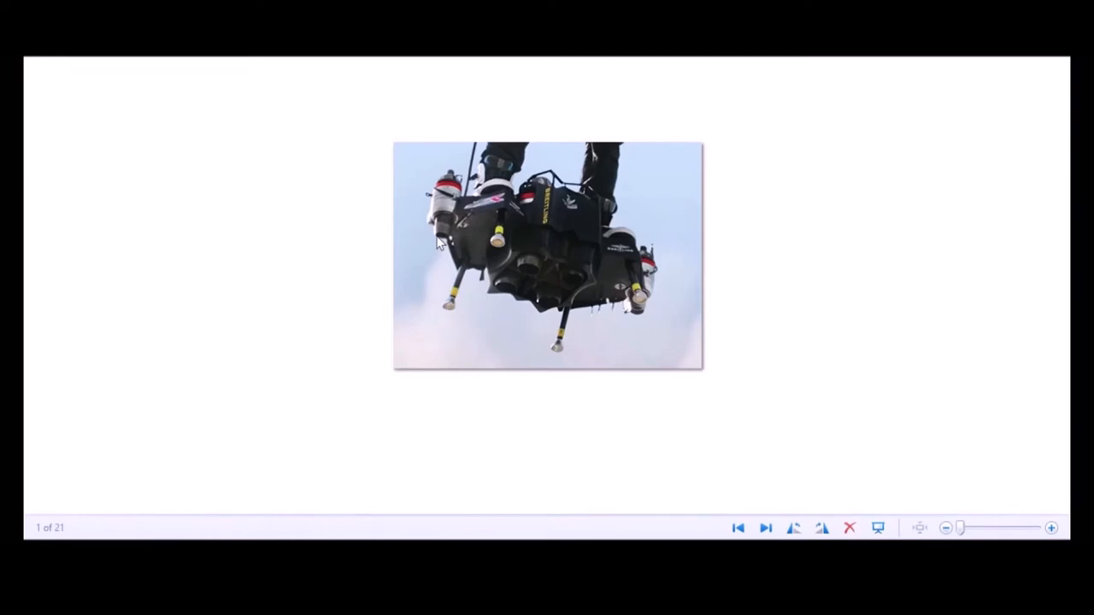
mouse_move(547, 272)
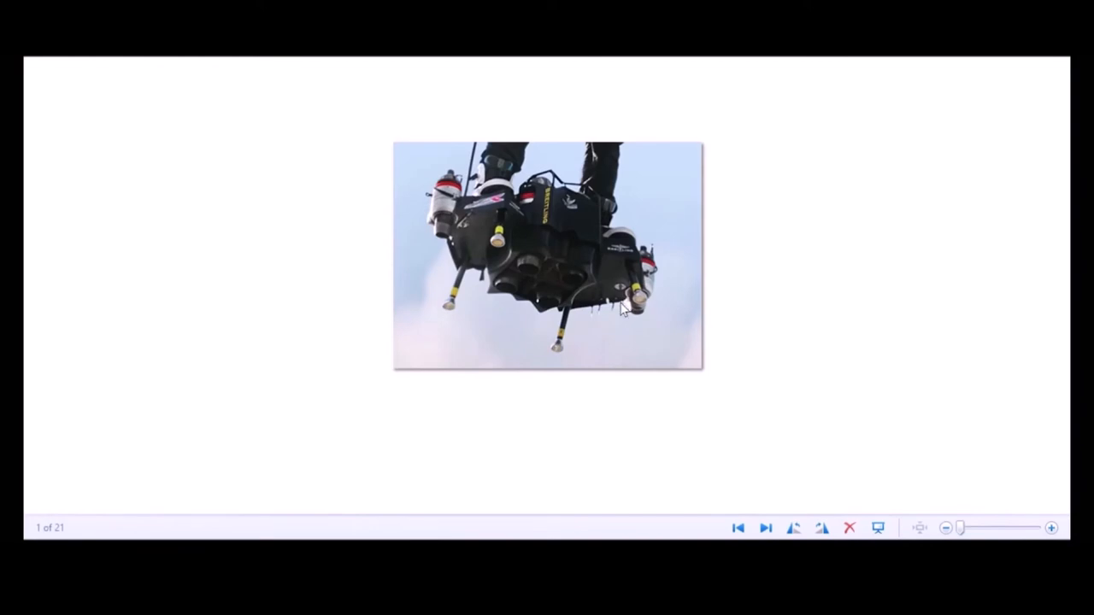
mouse_move(475, 277)
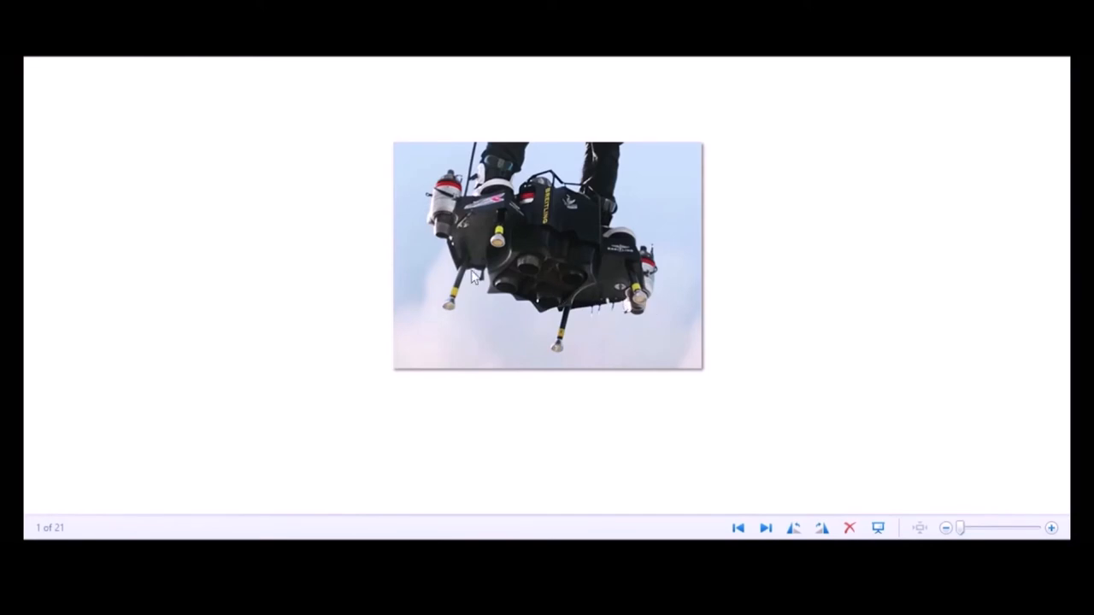
mouse_move(571, 293)
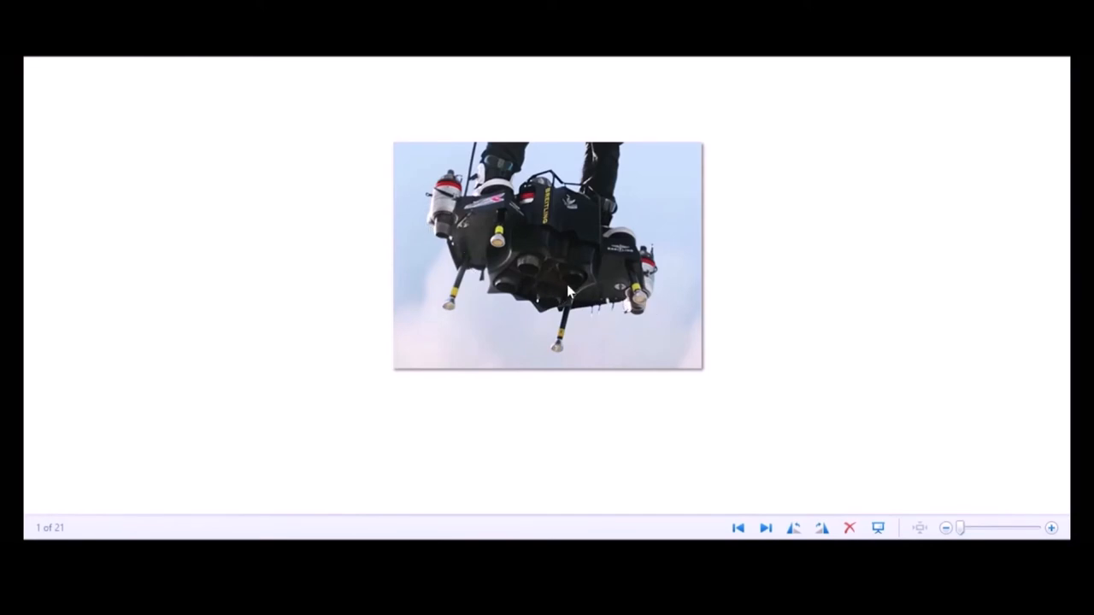
mouse_move(636, 309)
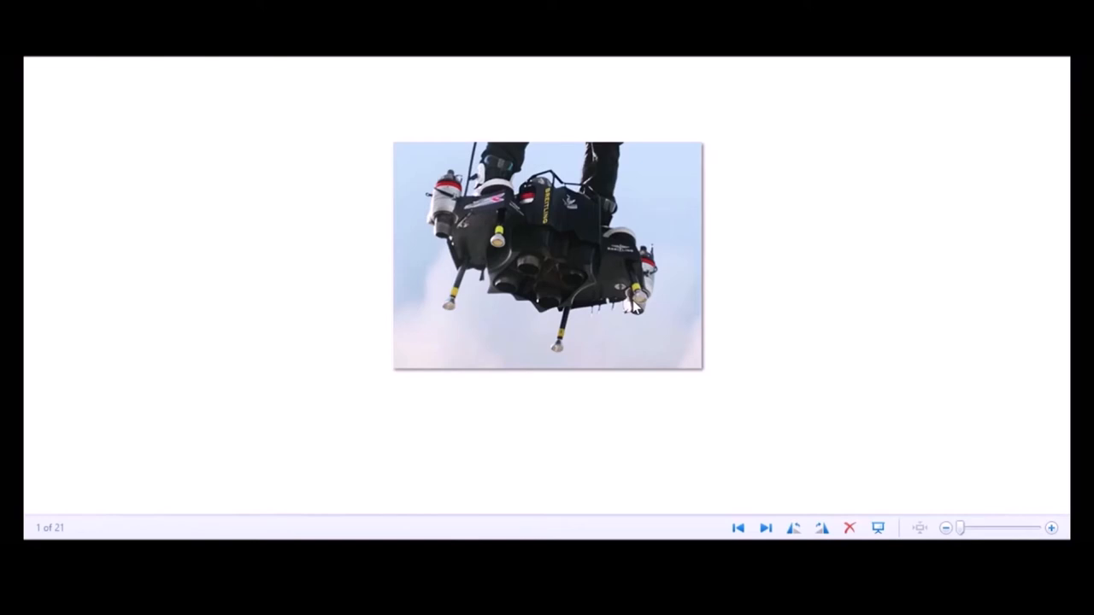
mouse_move(424, 298)
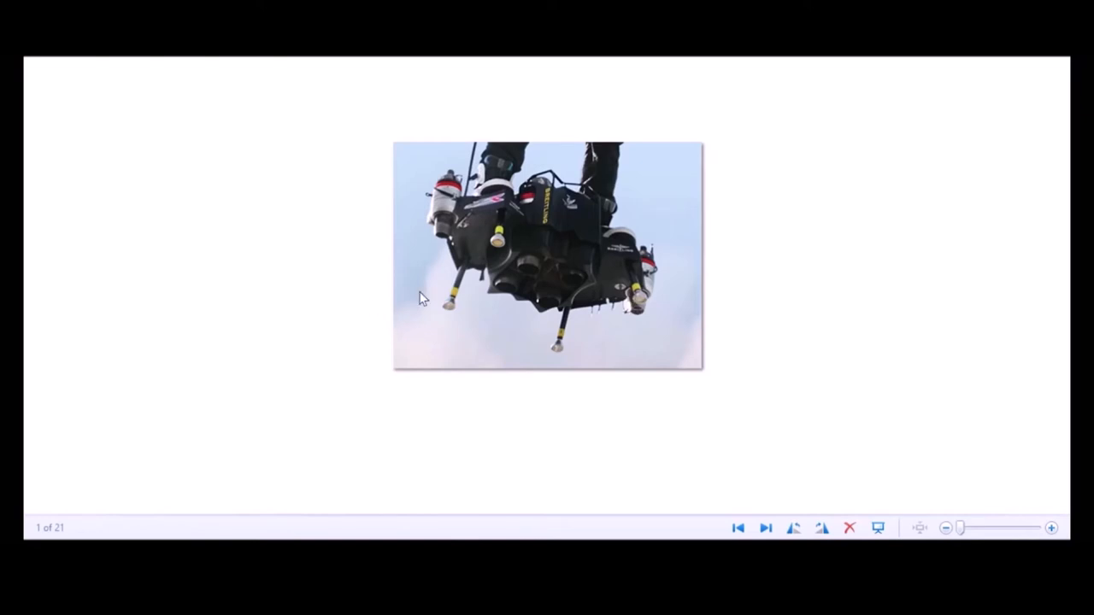
mouse_move(437, 250)
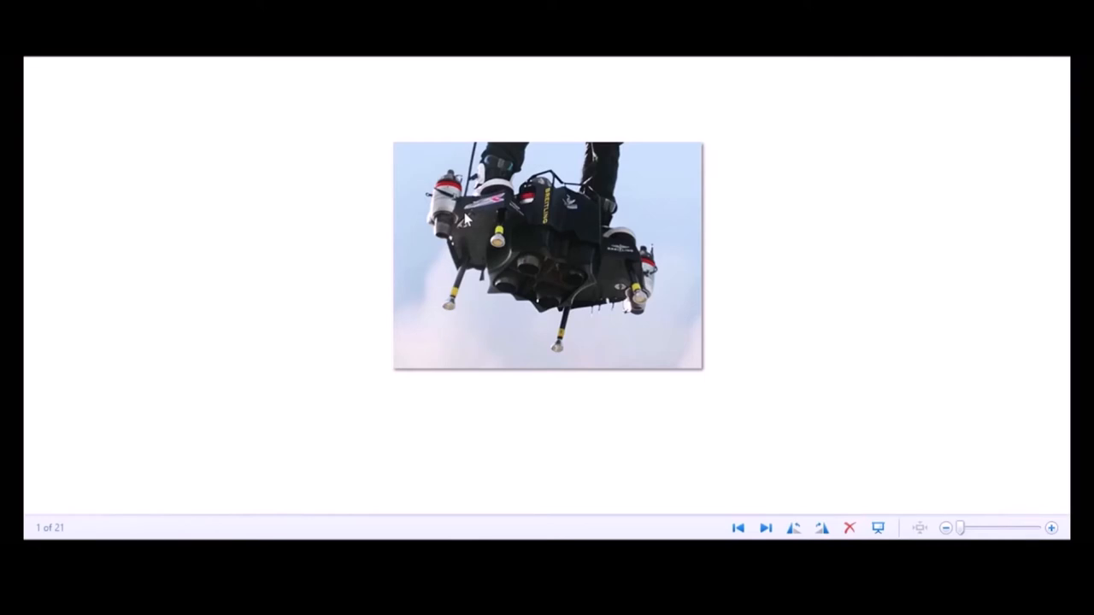
mouse_move(469, 238)
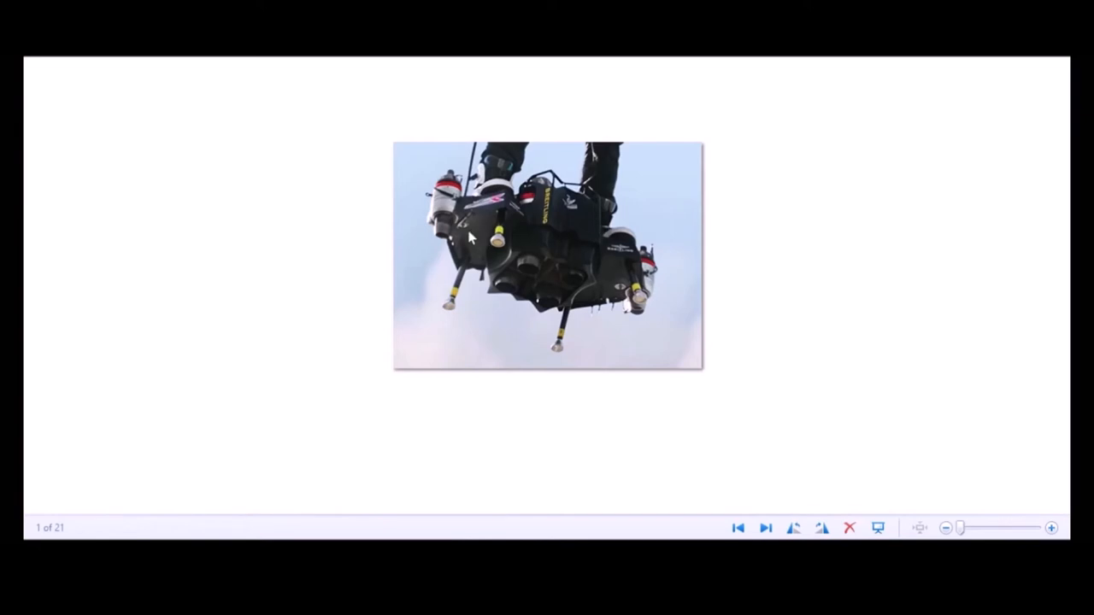
mouse_move(420, 220)
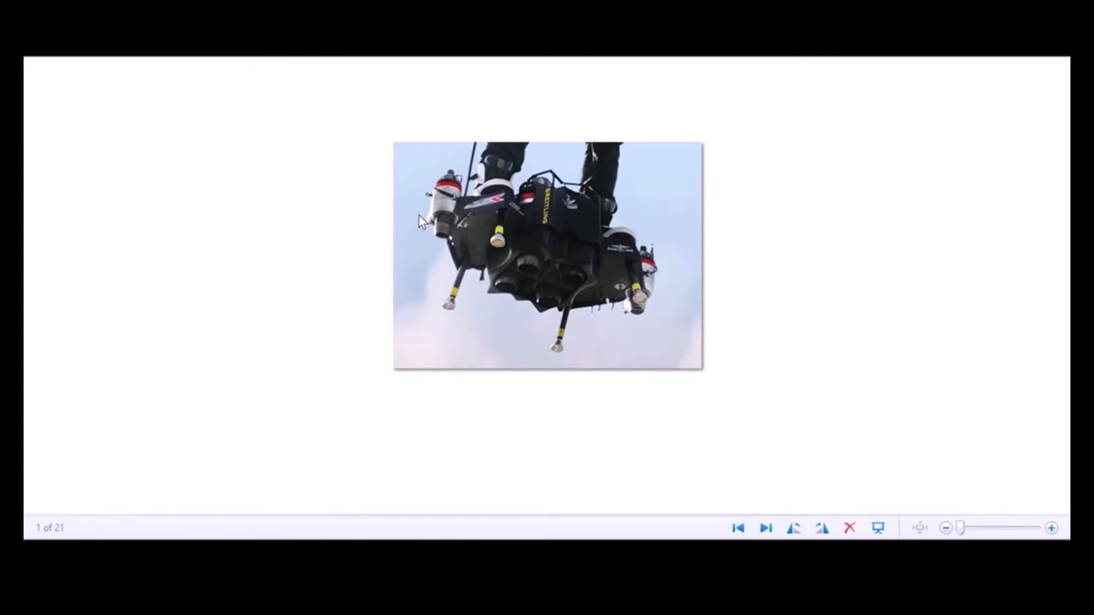
mouse_move(445, 237)
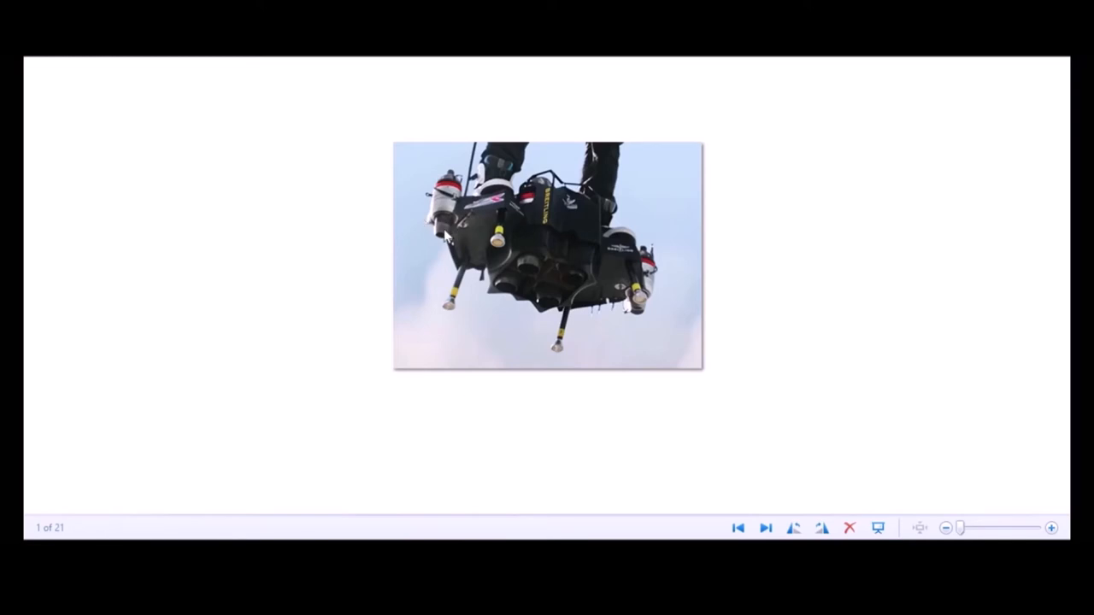
mouse_move(424, 219)
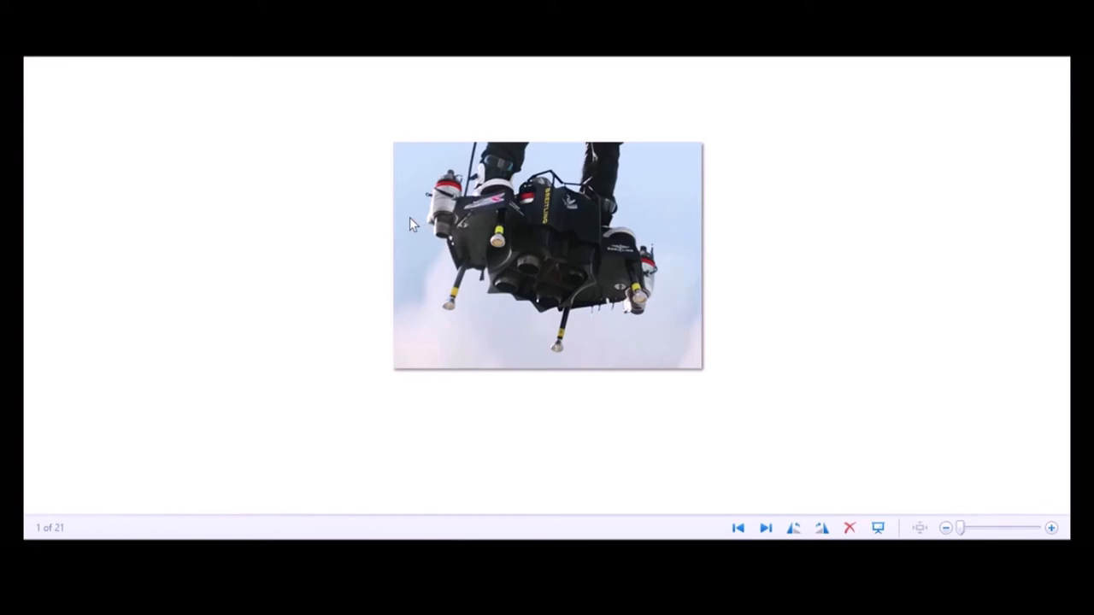
mouse_move(453, 241)
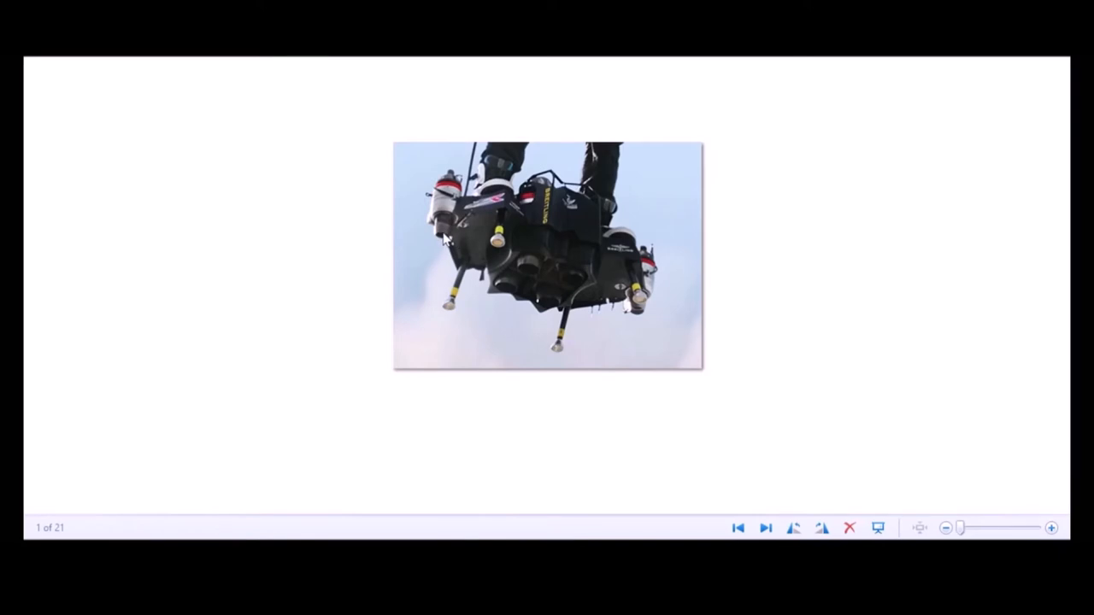
mouse_move(428, 225)
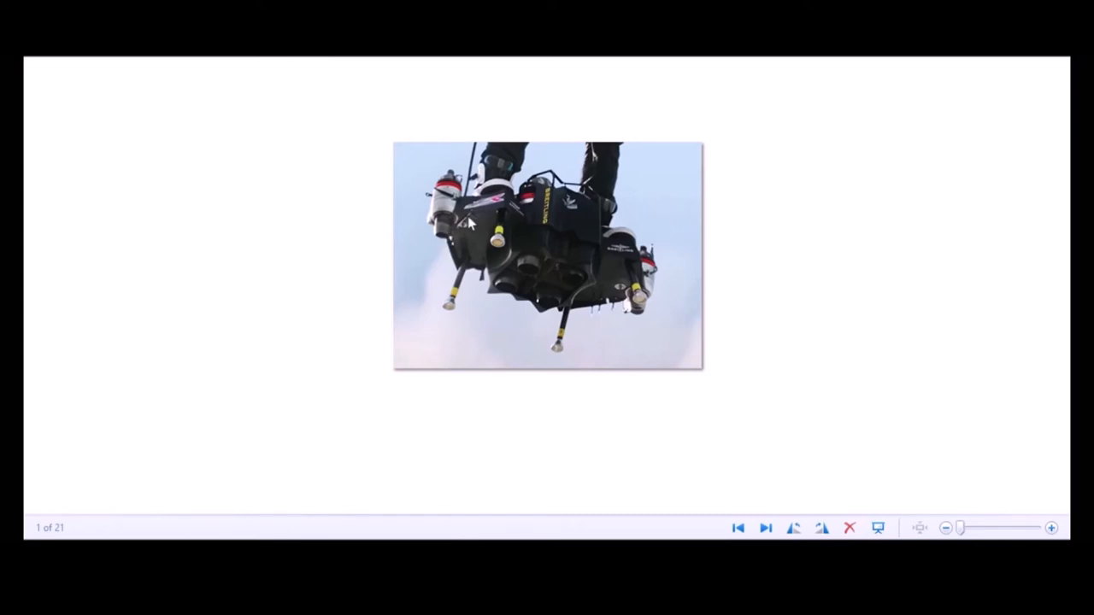
mouse_move(588, 304)
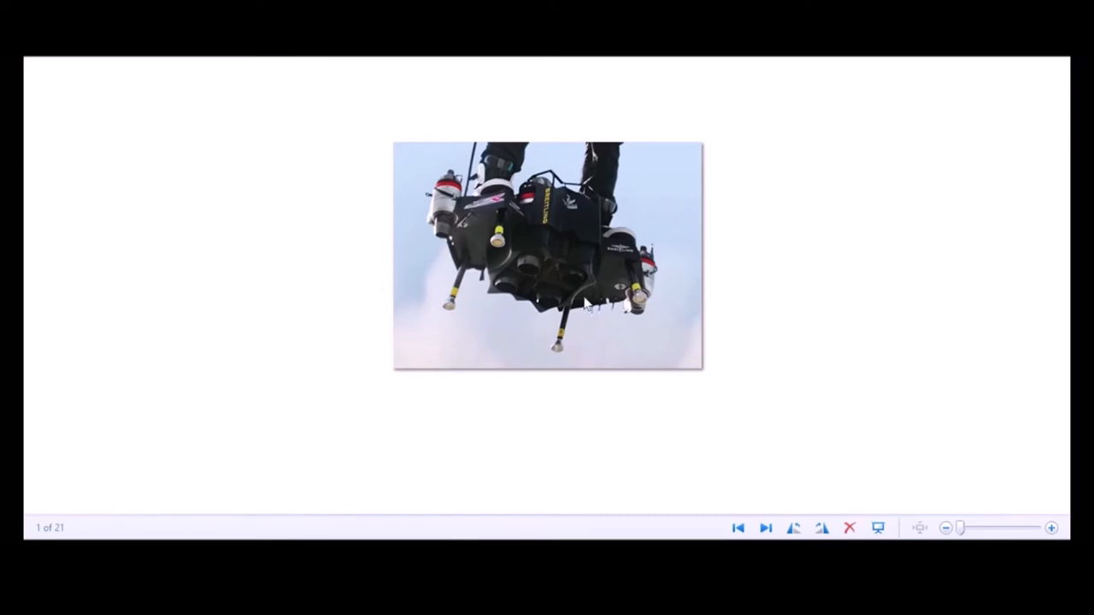
mouse_move(461, 270)
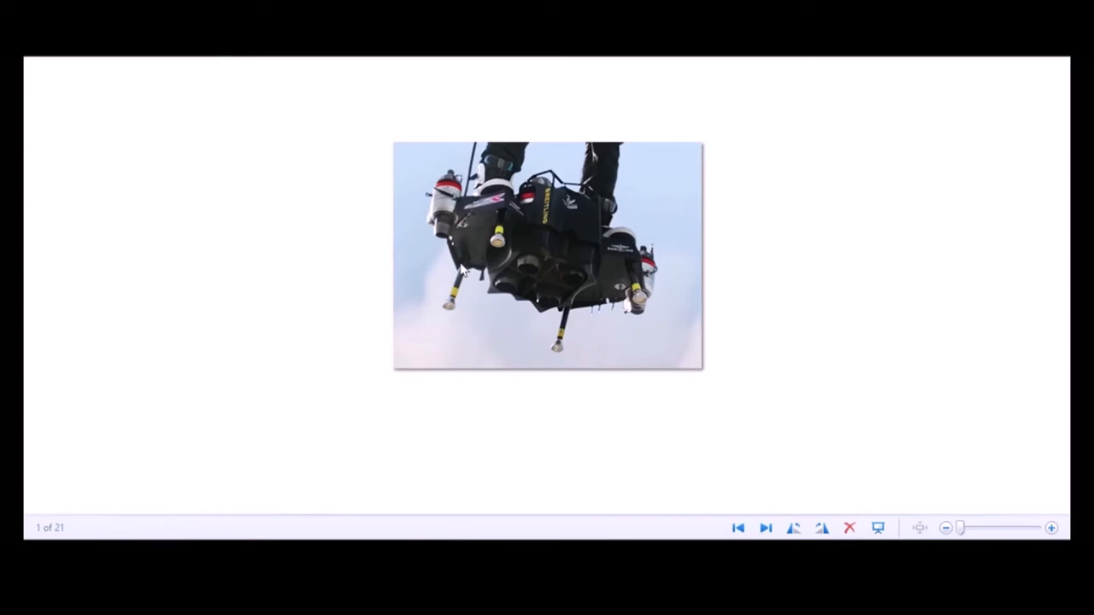
mouse_move(562, 280)
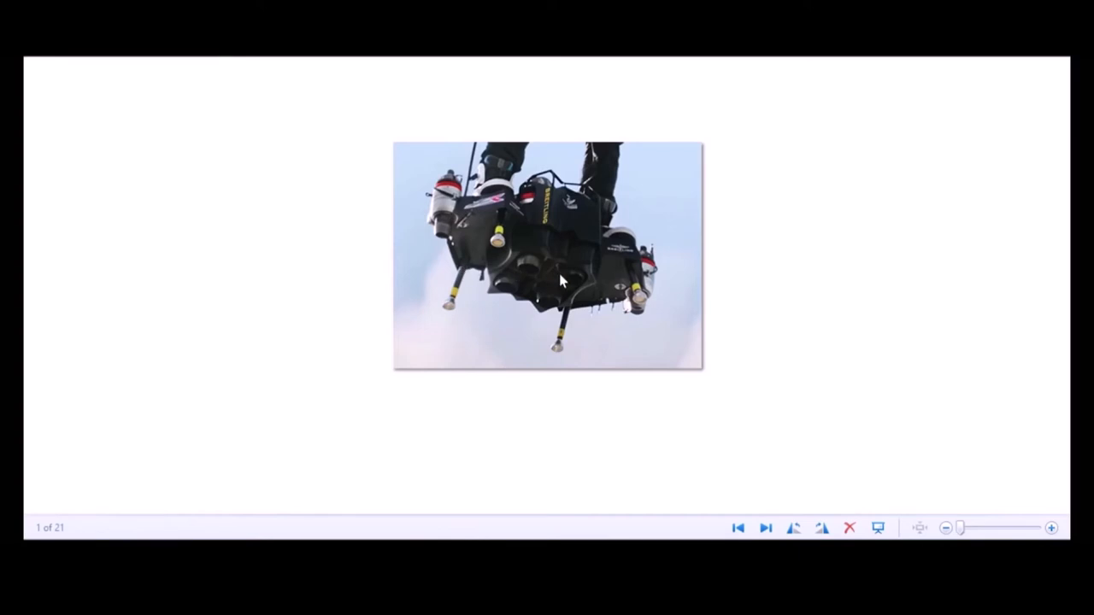
mouse_move(554, 316)
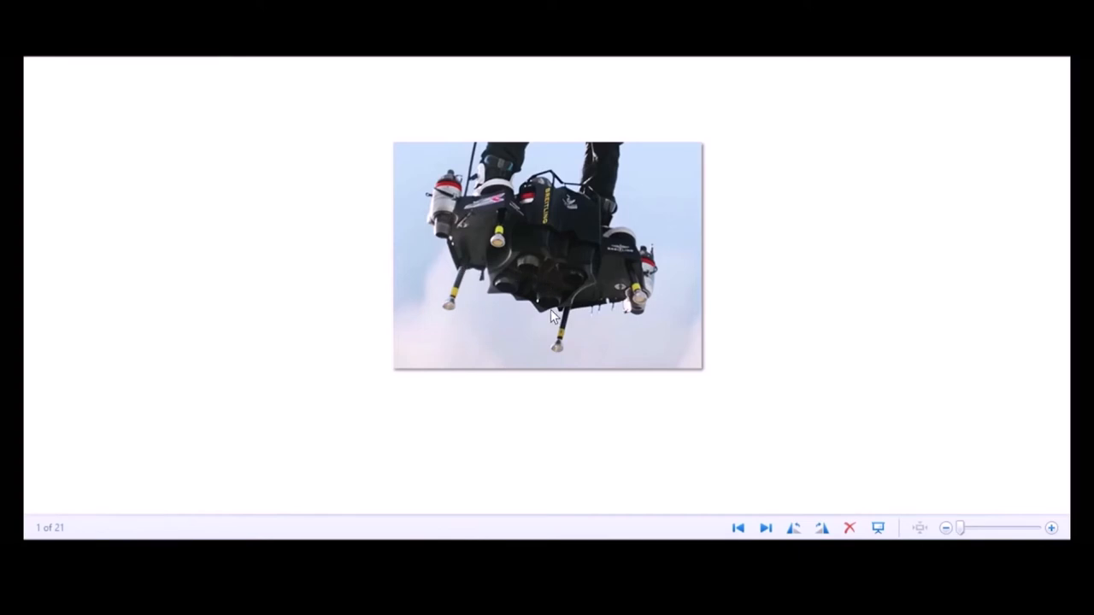
mouse_move(538, 283)
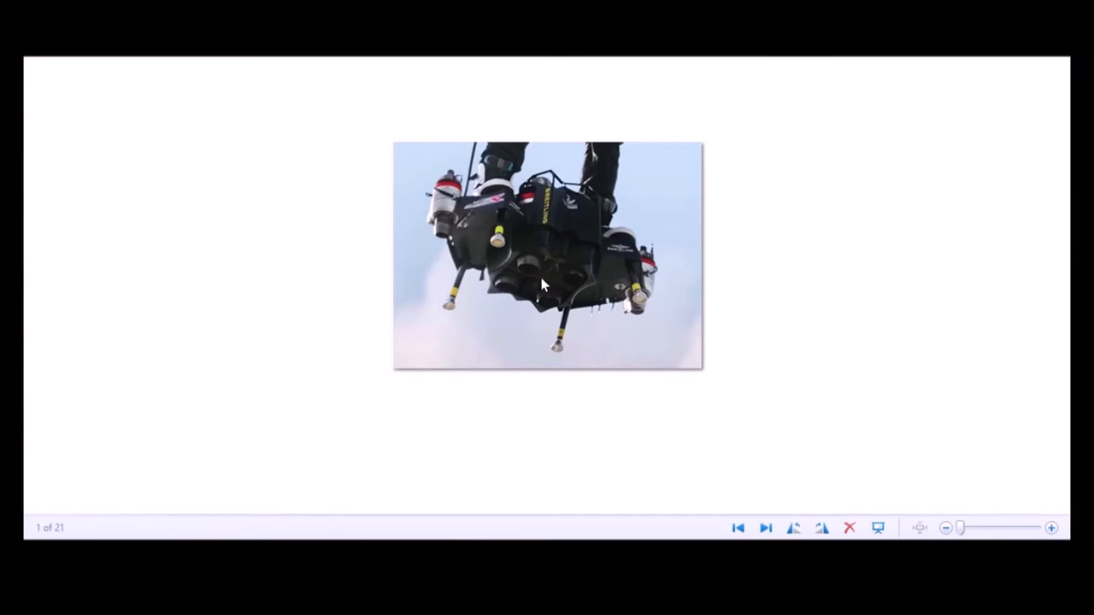
mouse_move(444, 219)
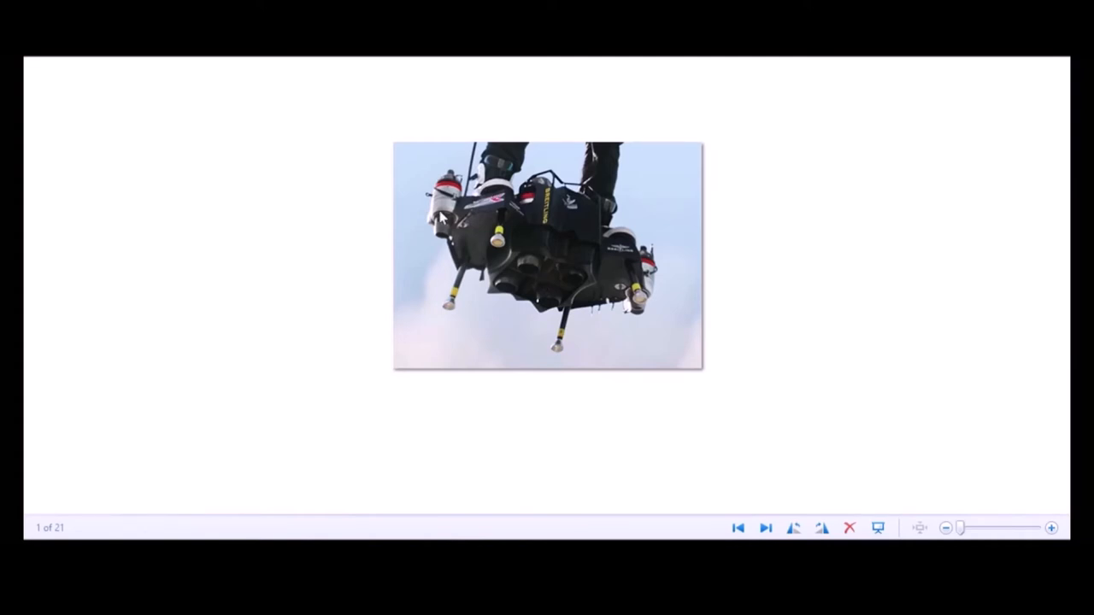
mouse_move(650, 311)
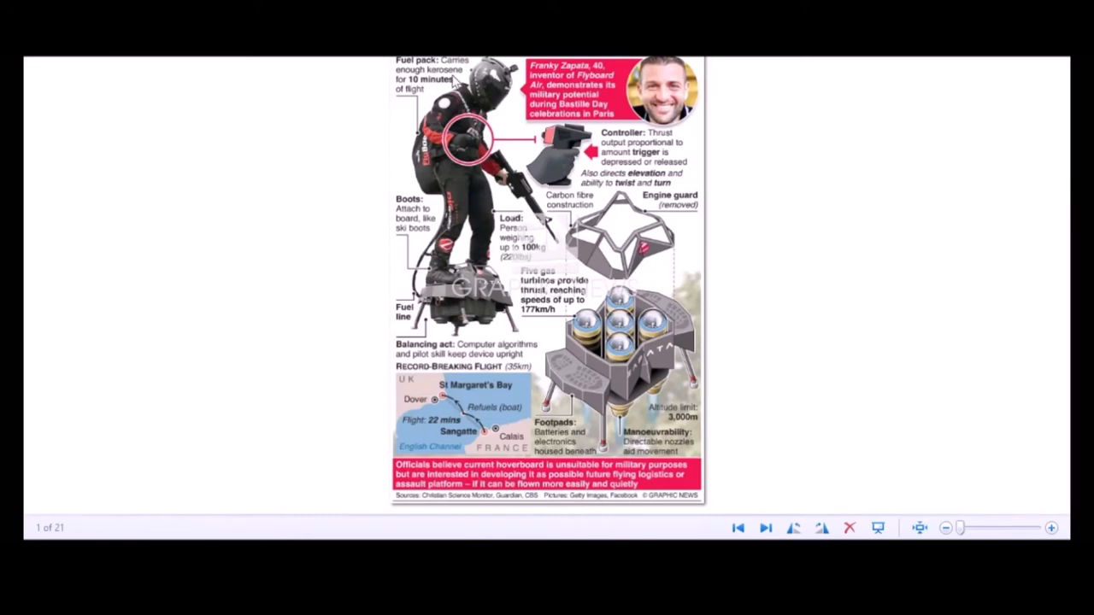
mouse_move(413, 198)
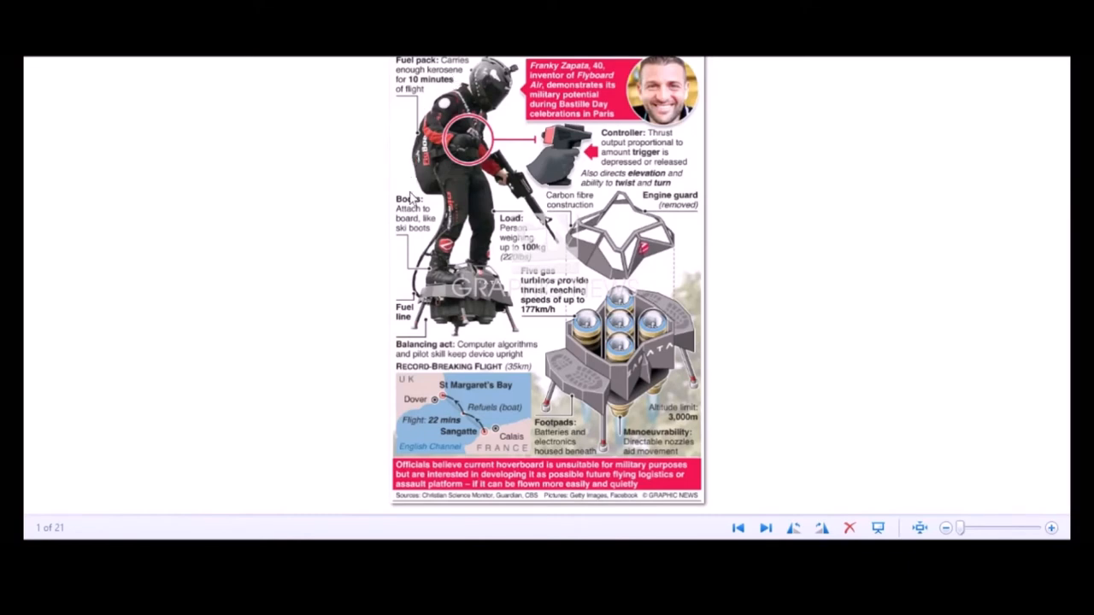
mouse_move(414, 291)
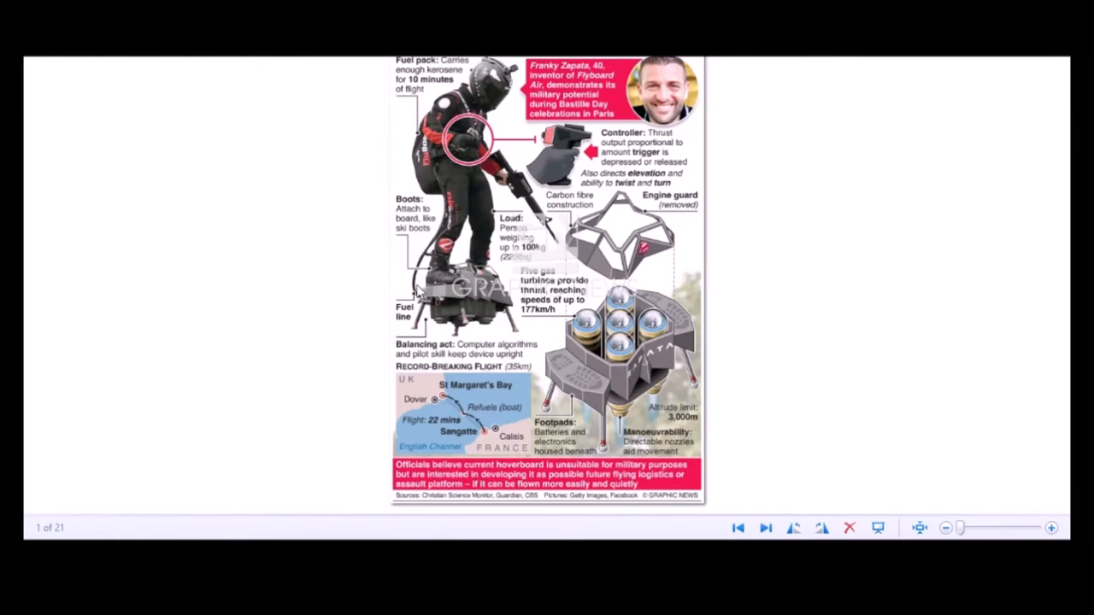
mouse_move(445, 294)
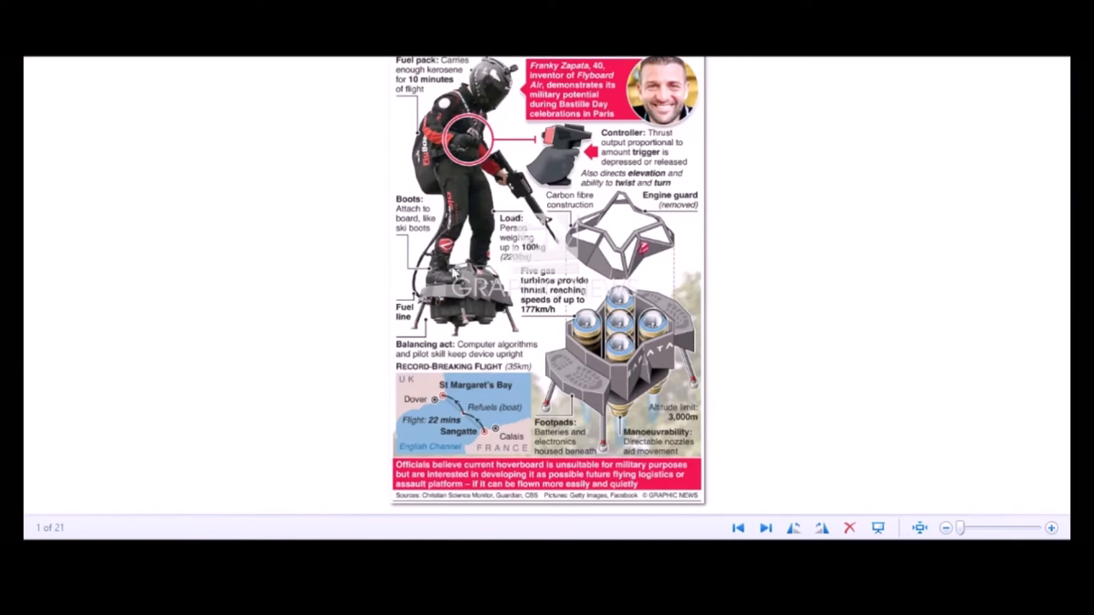
mouse_move(509, 284)
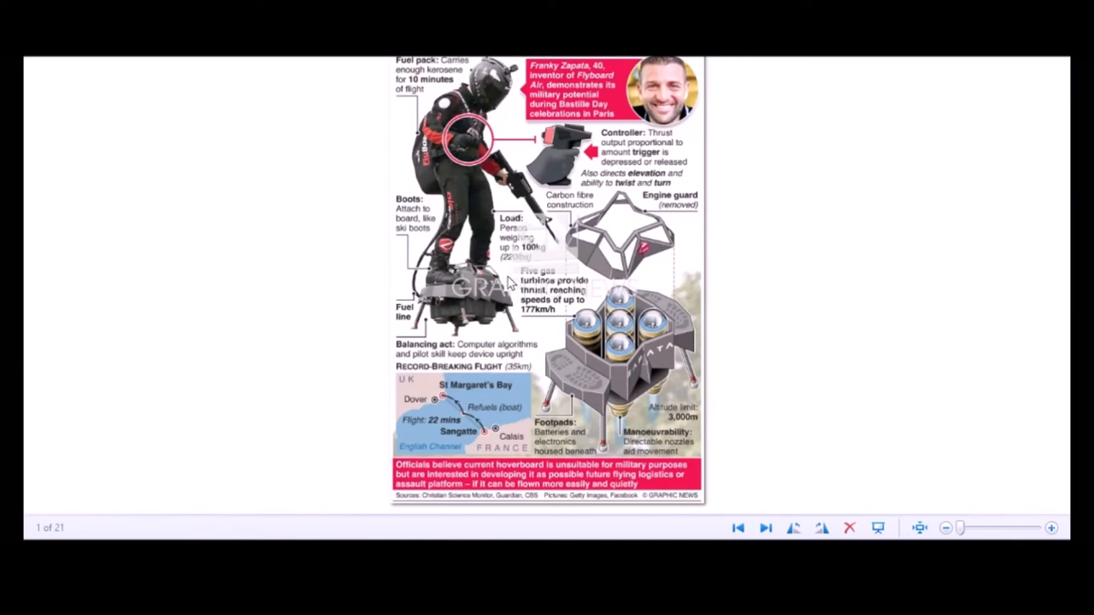
mouse_move(430, 289)
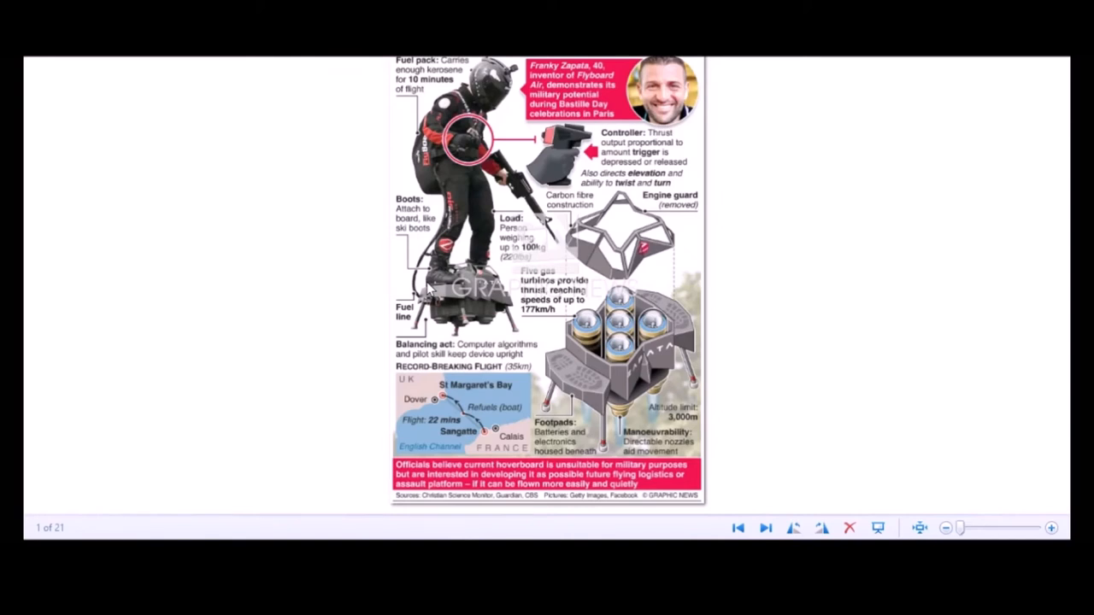
mouse_move(408, 287)
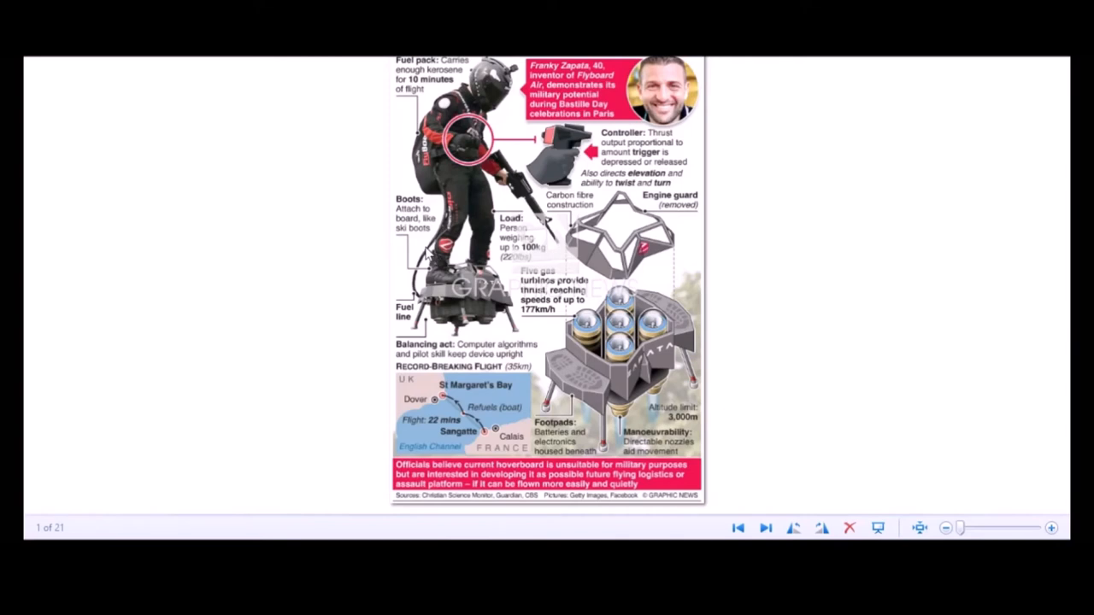
mouse_move(317, 236)
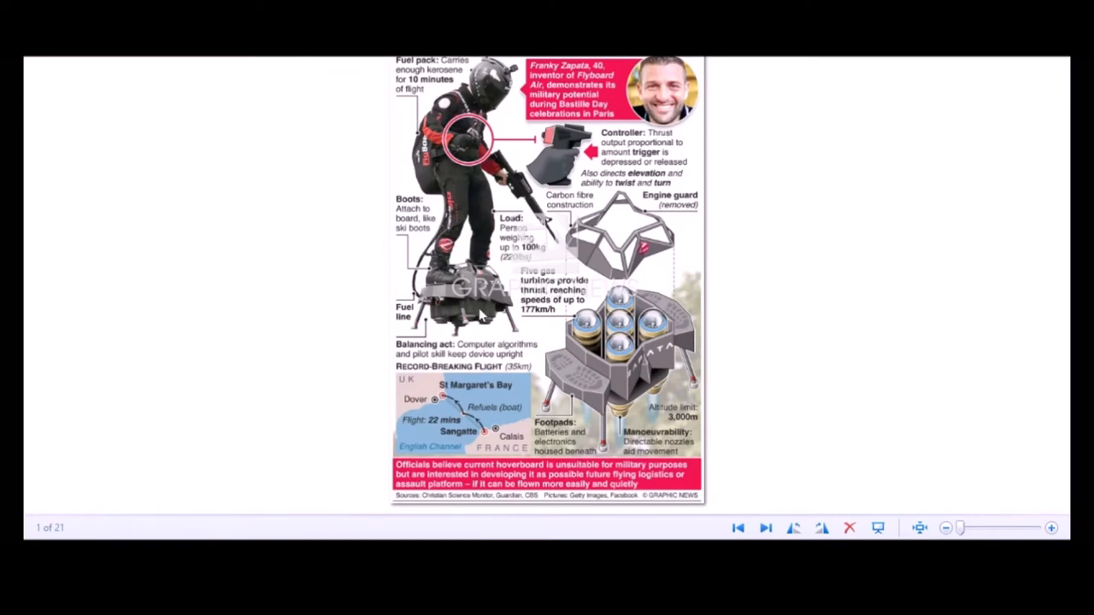
mouse_move(579, 335)
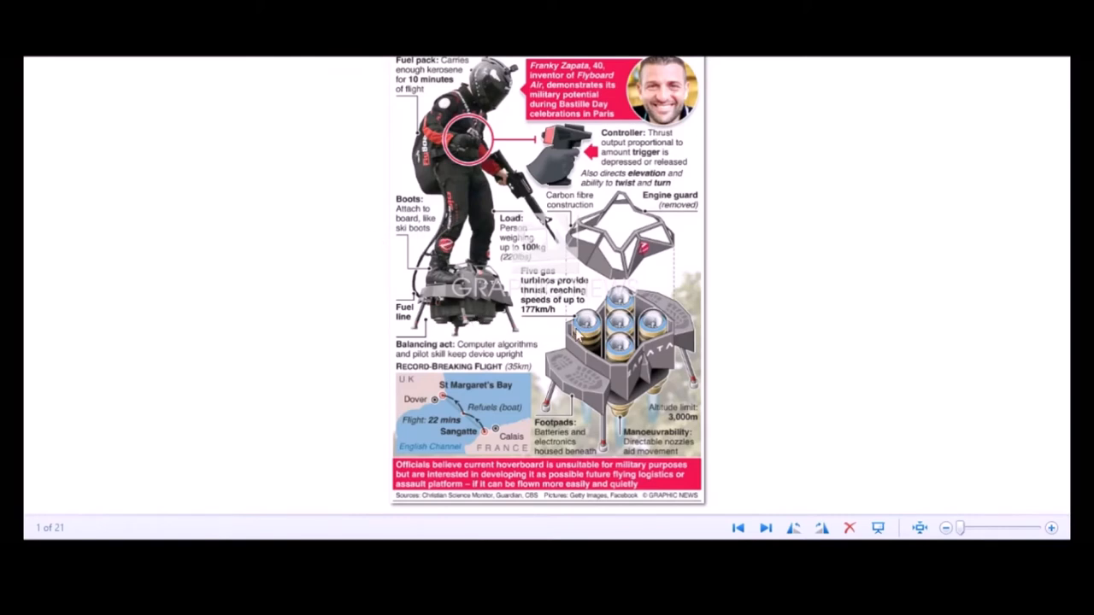
mouse_move(670, 324)
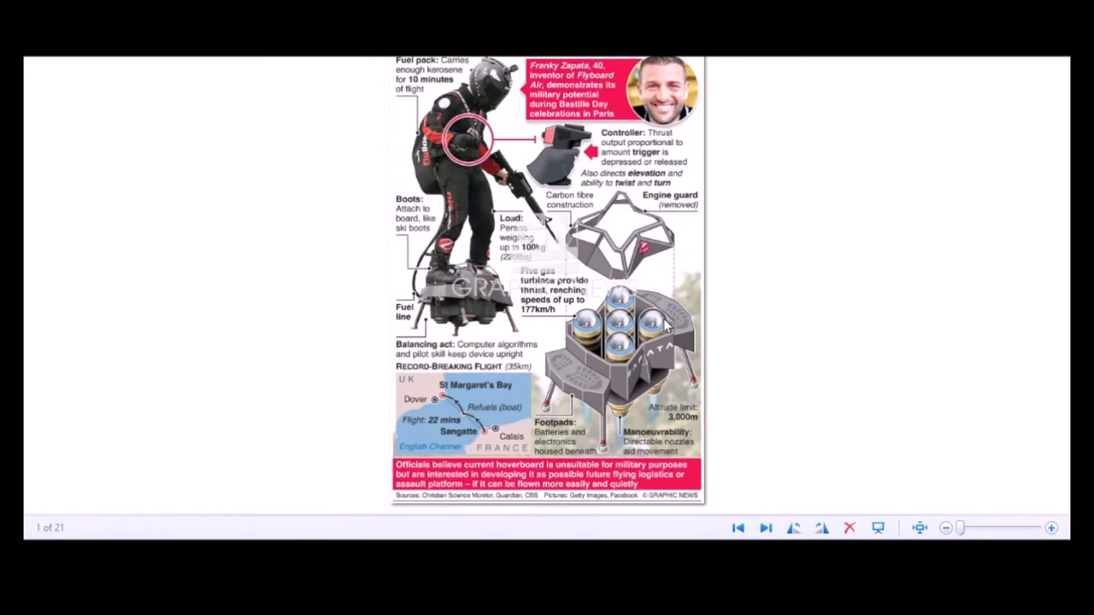
mouse_move(615, 345)
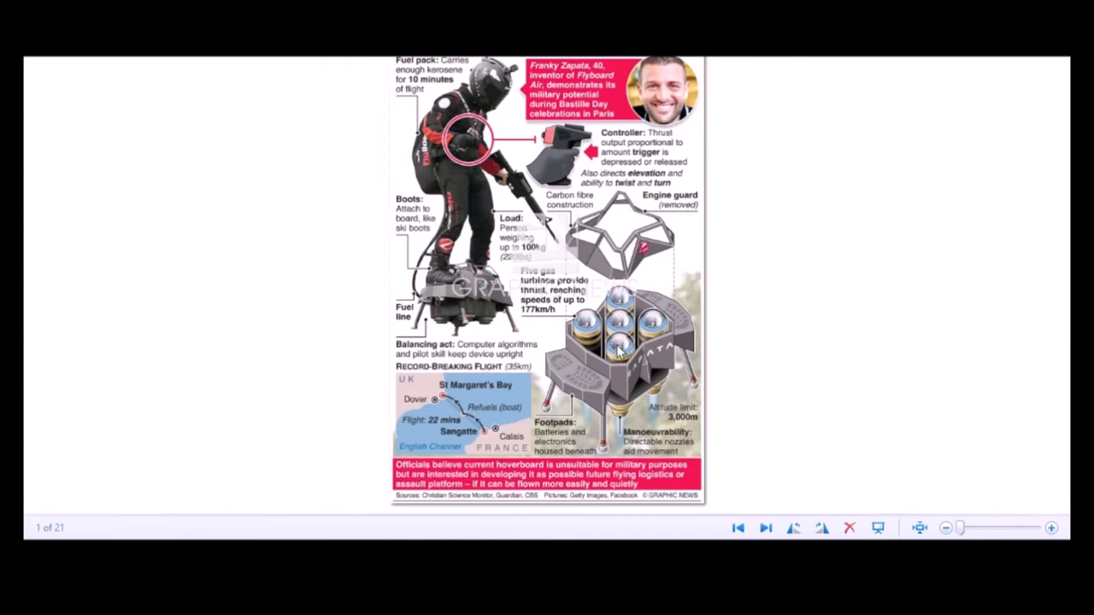
mouse_move(667, 338)
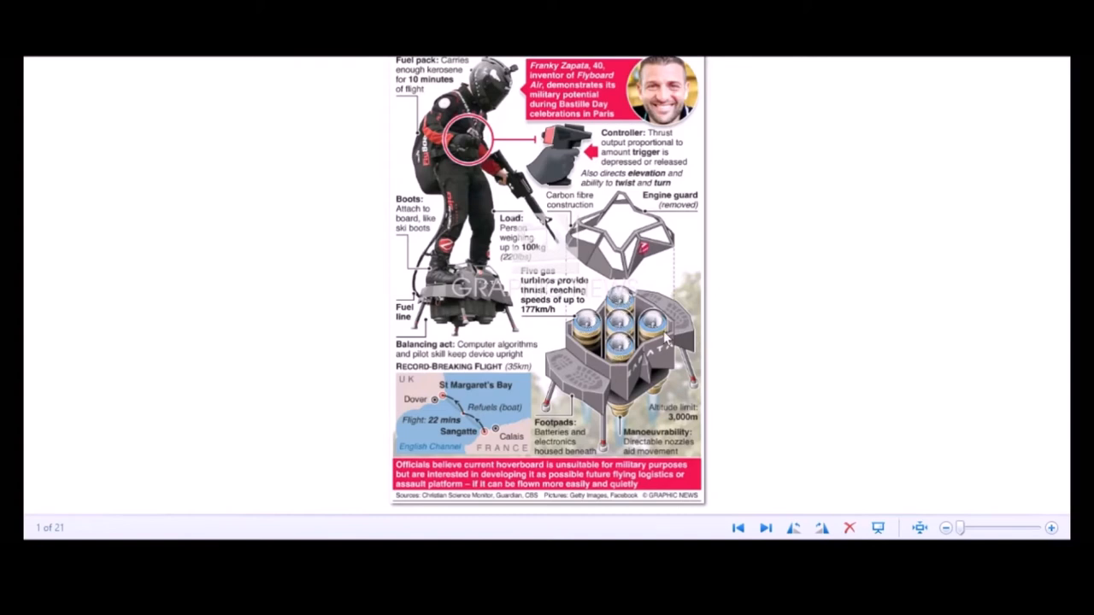
mouse_move(585, 380)
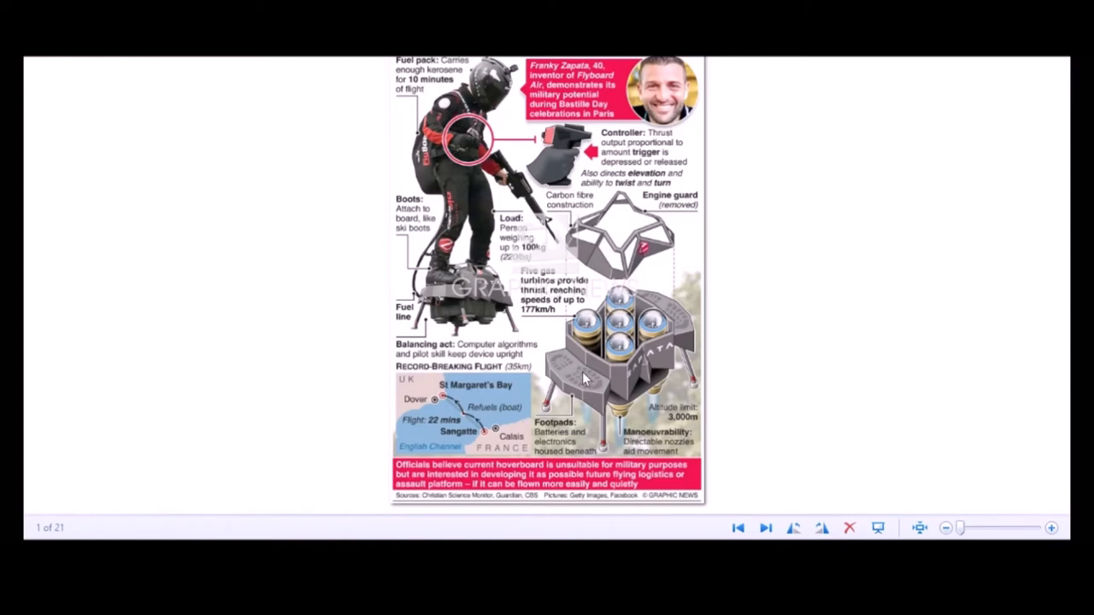
mouse_move(558, 366)
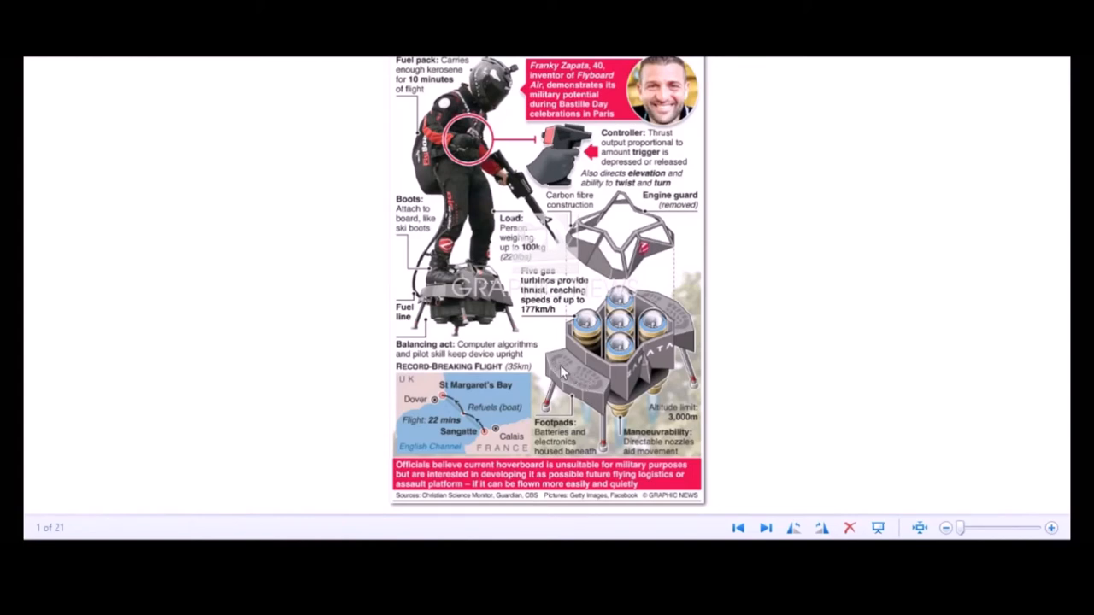
mouse_move(544, 441)
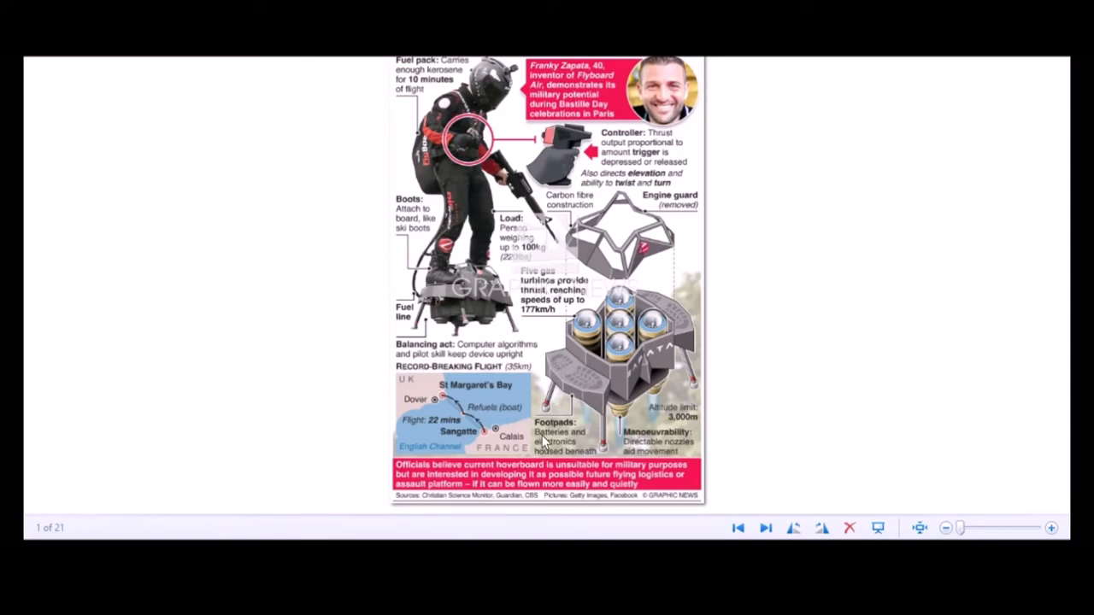
mouse_move(574, 452)
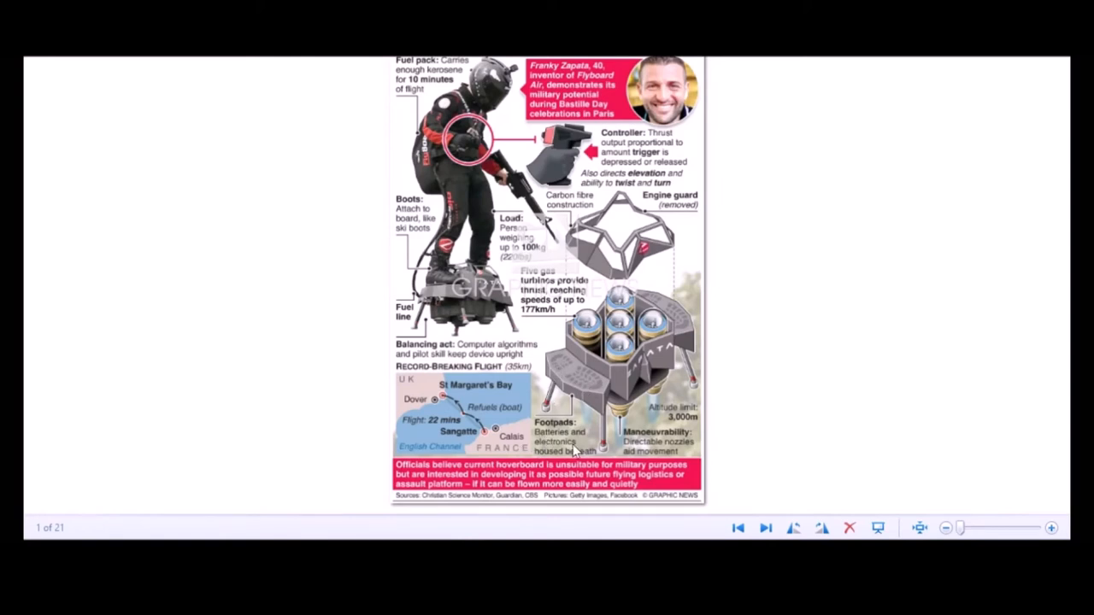
mouse_move(598, 402)
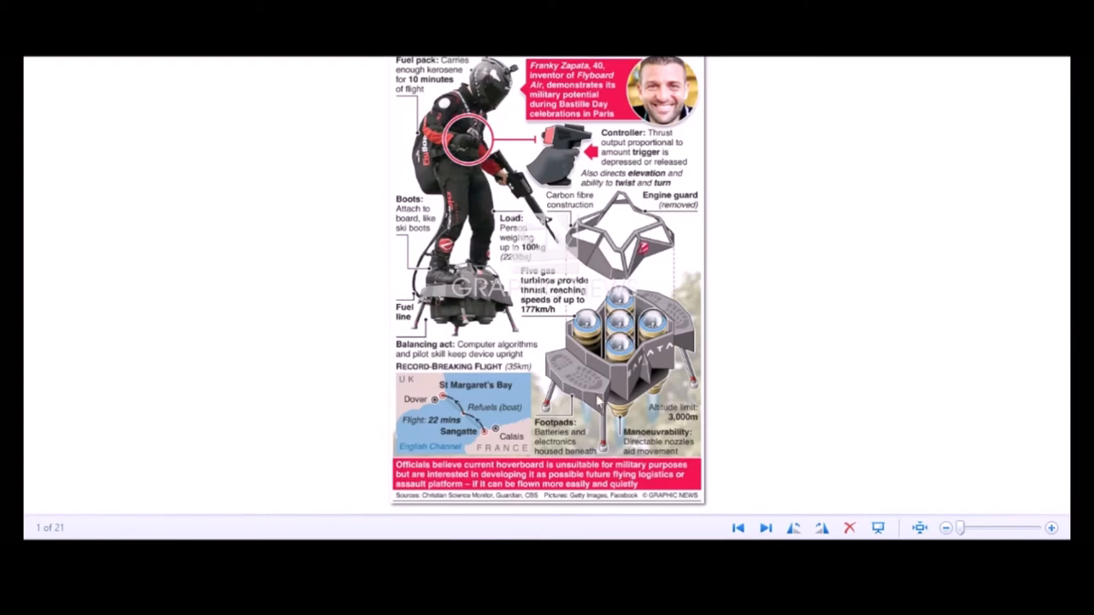
mouse_move(619, 427)
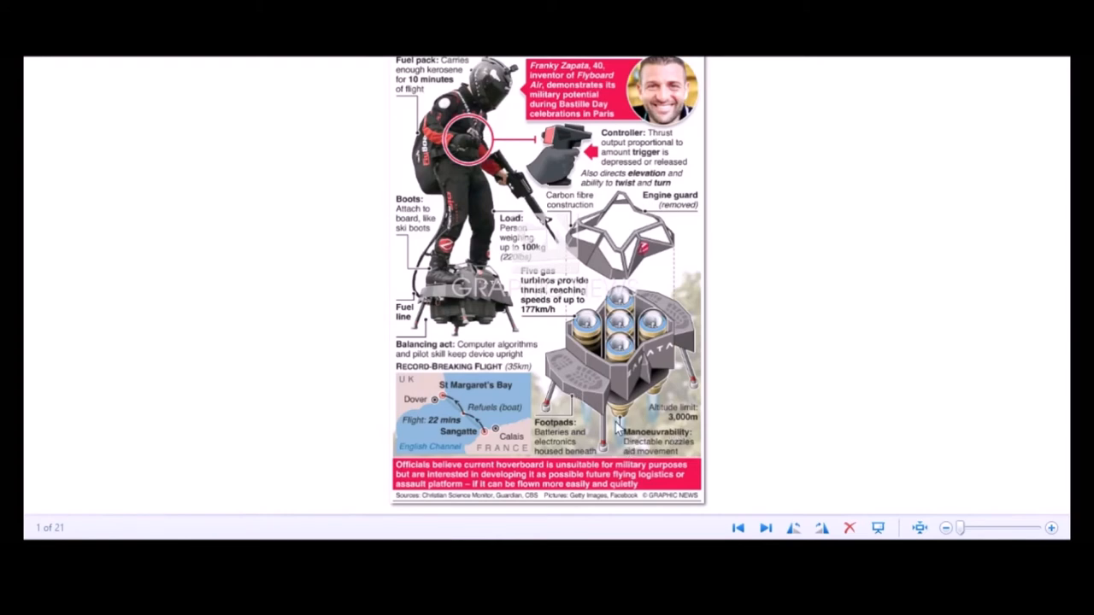
mouse_move(623, 421)
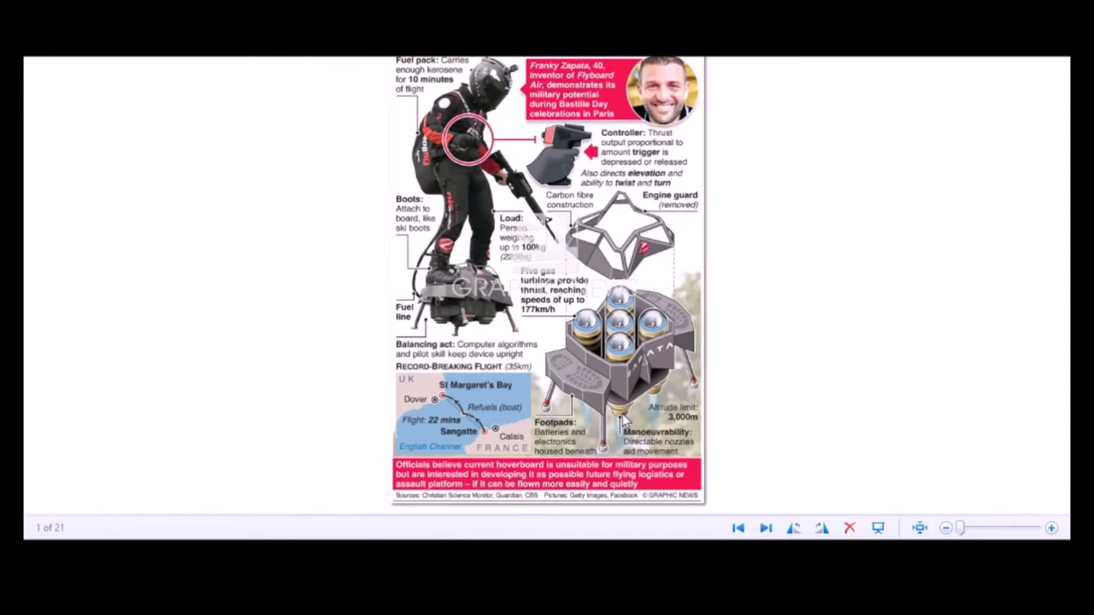
mouse_move(633, 427)
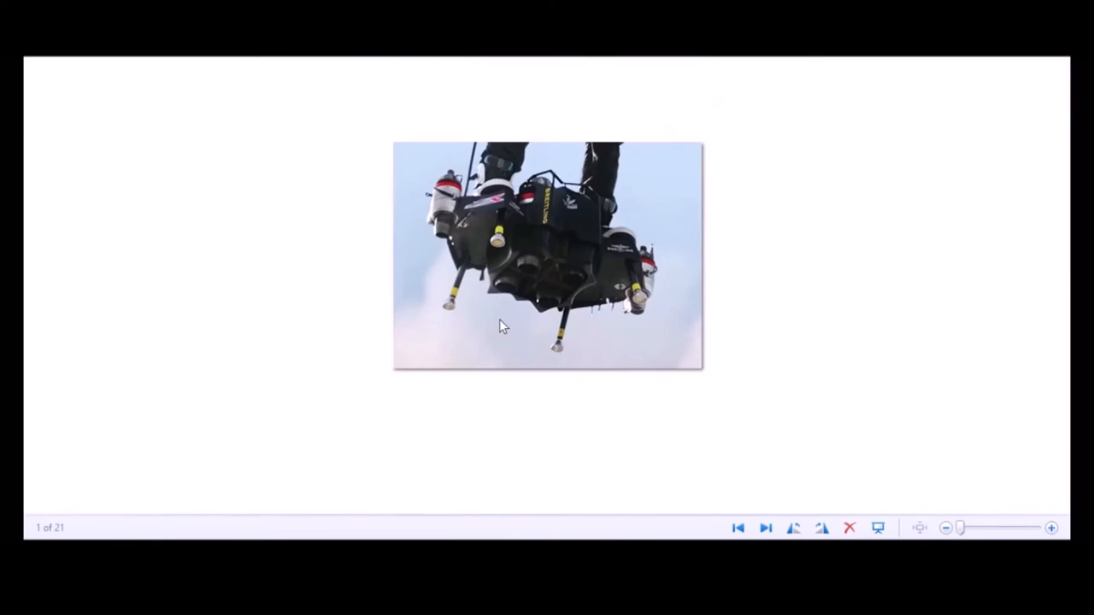
mouse_move(505, 283)
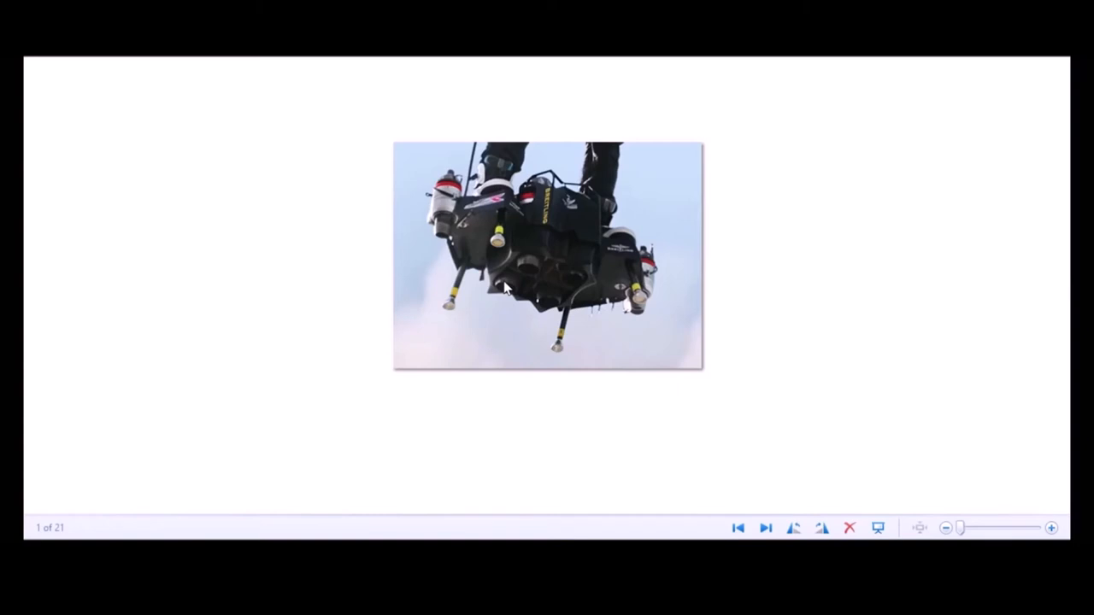
mouse_move(504, 214)
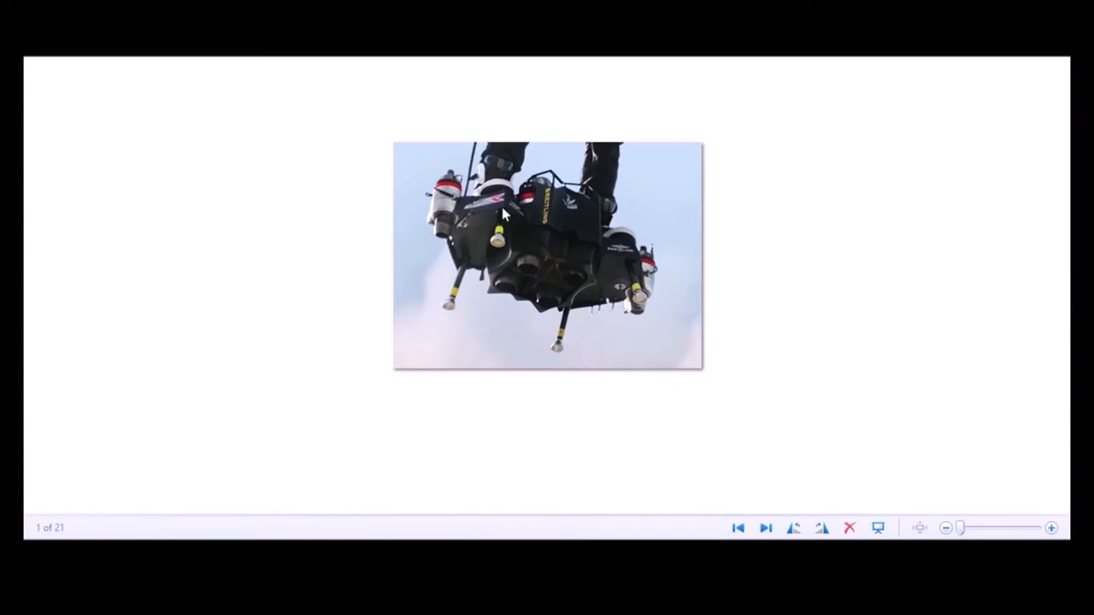
mouse_move(516, 140)
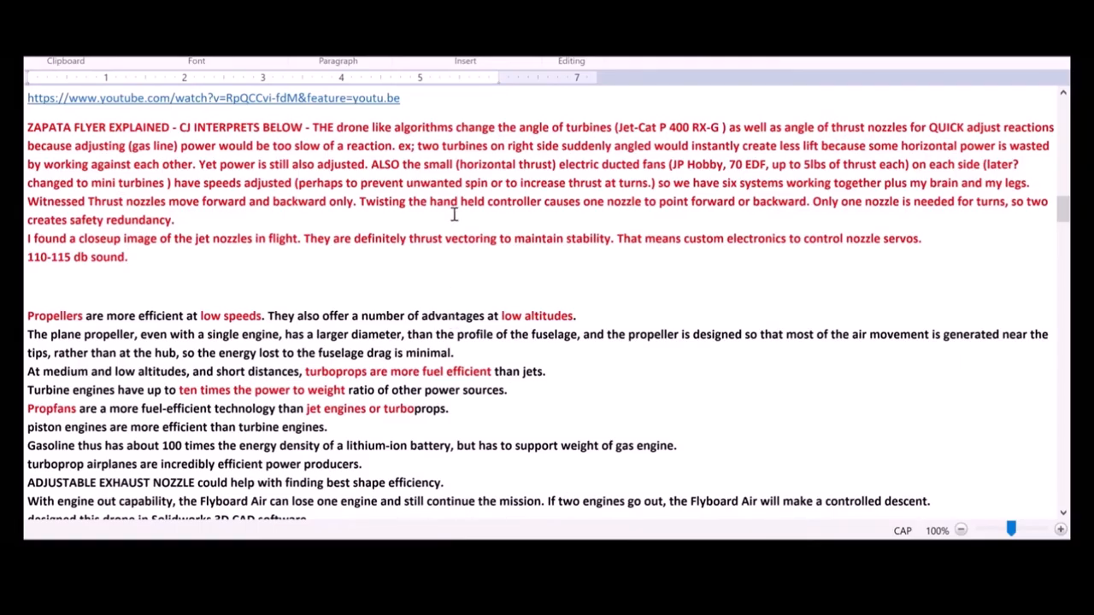
mouse_move(239, 275)
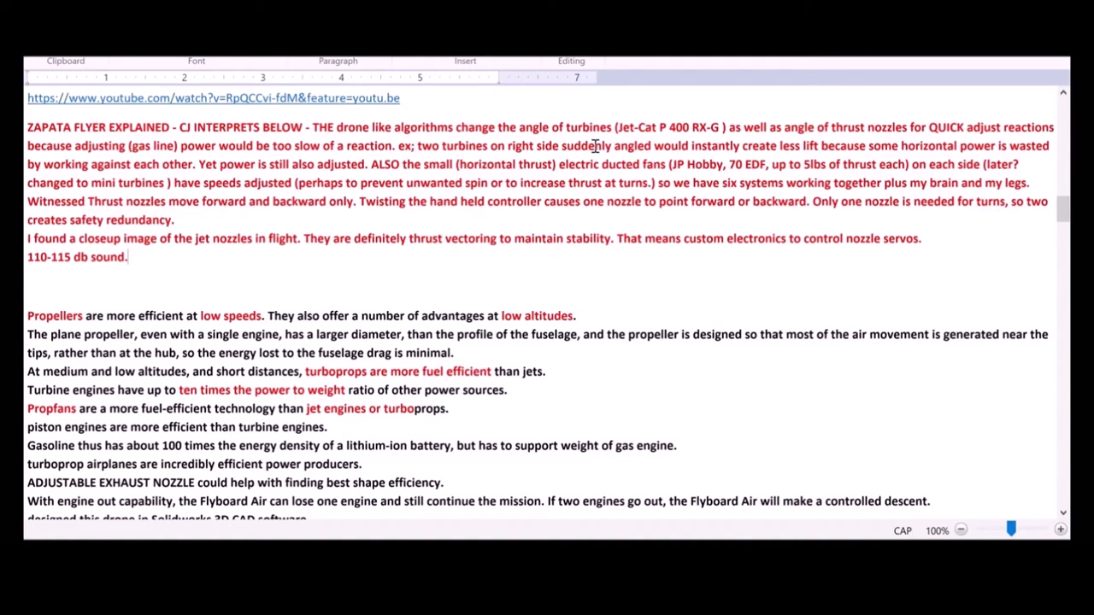
mouse_move(622, 144)
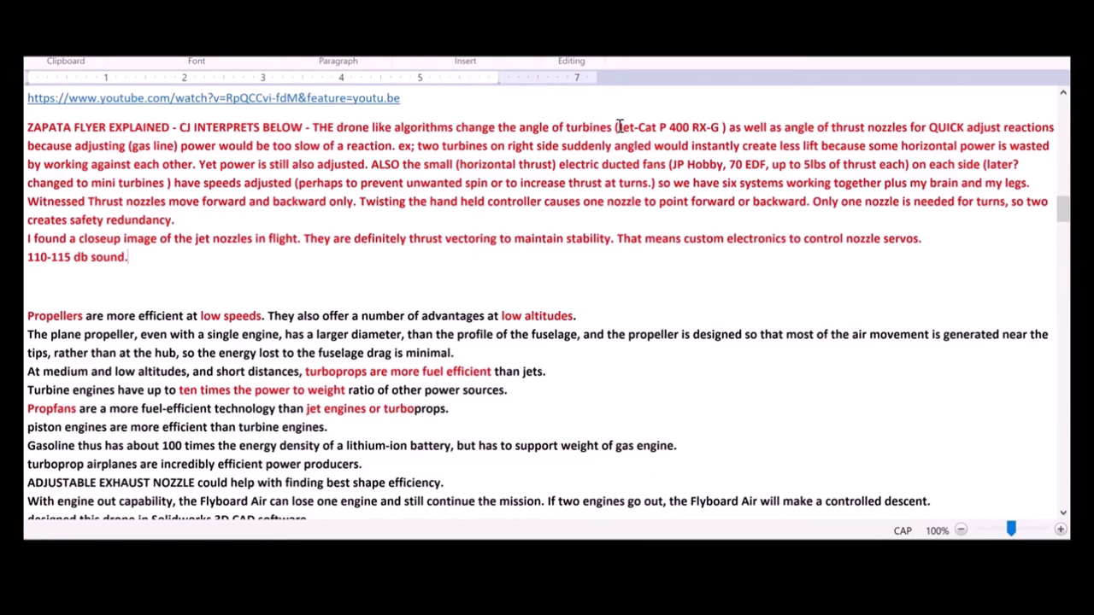
mouse_move(614, 143)
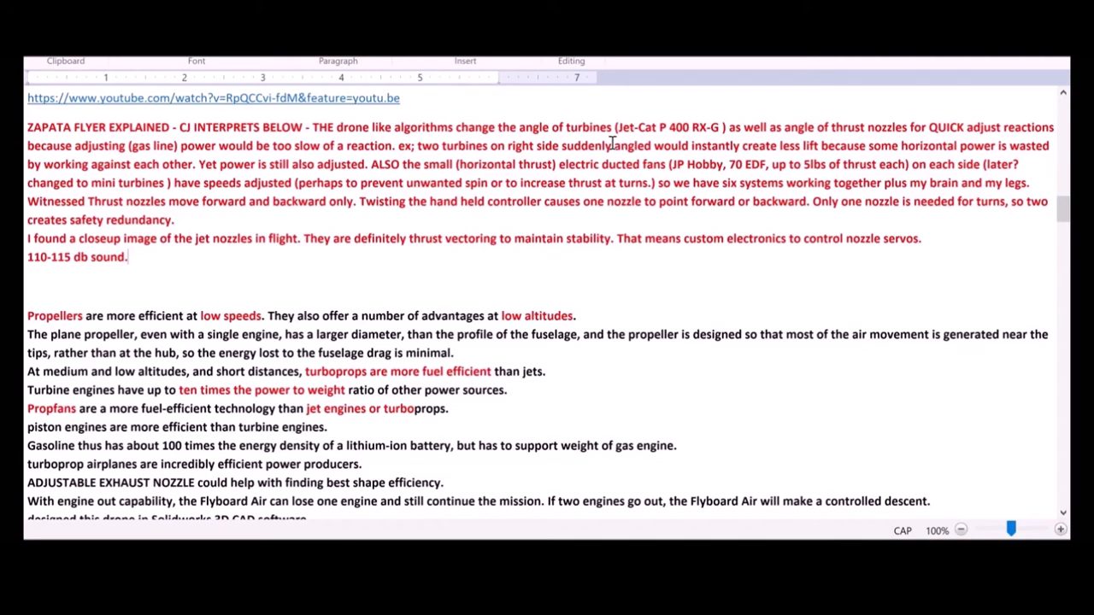
mouse_move(687, 147)
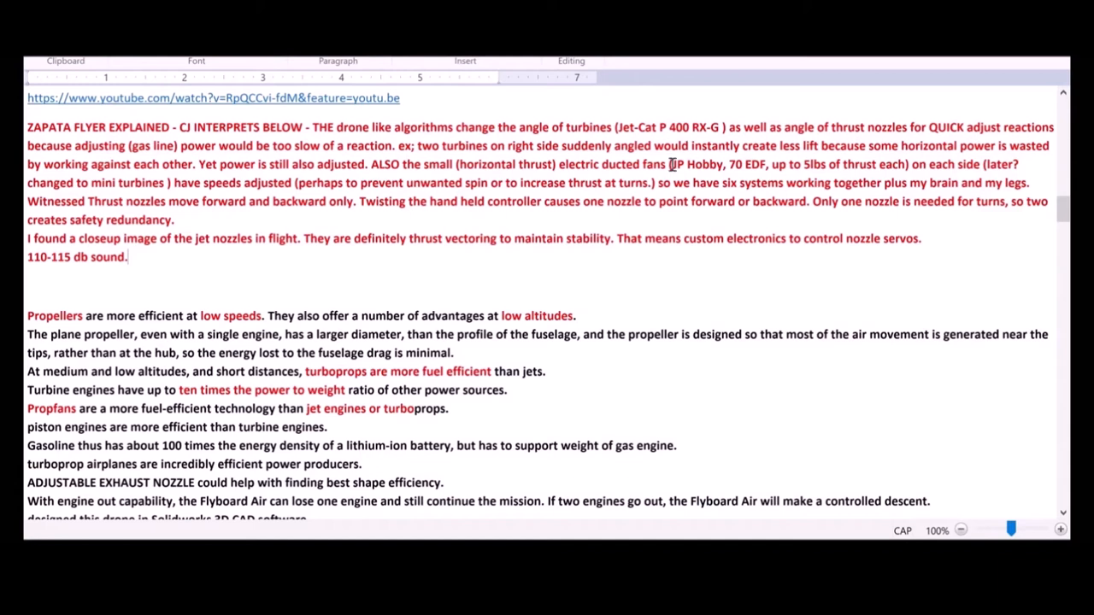
mouse_move(802, 167)
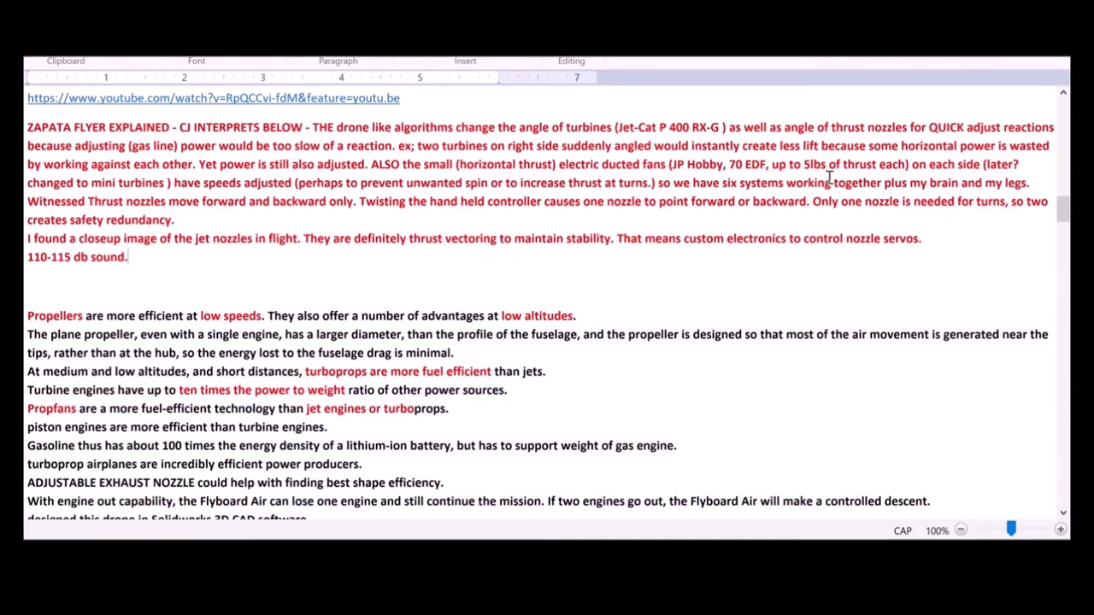
drag(658, 181, 1026, 181)
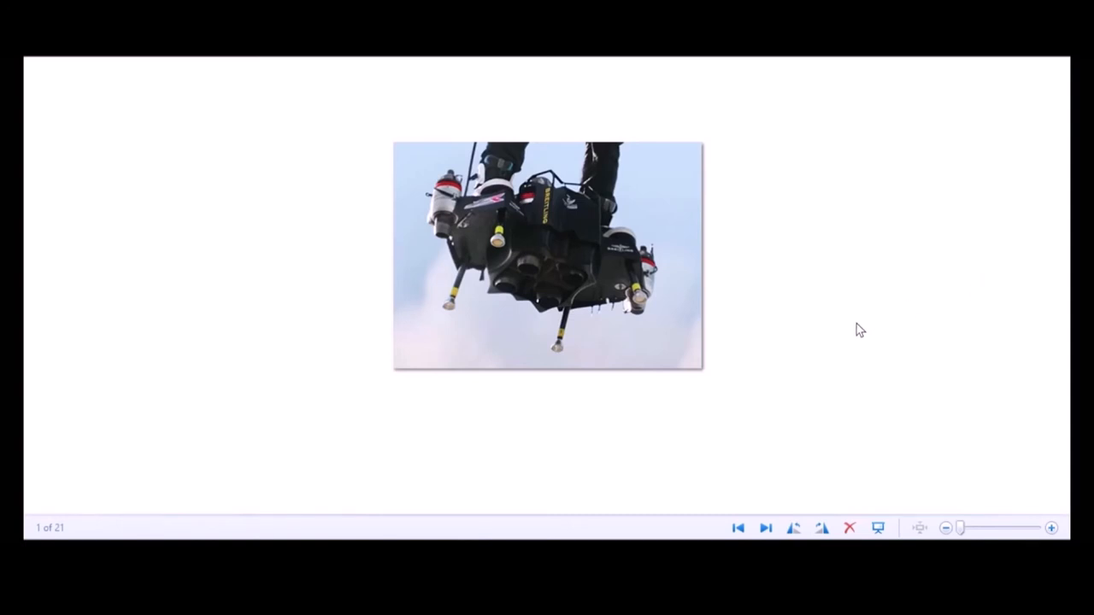
mouse_move(504, 333)
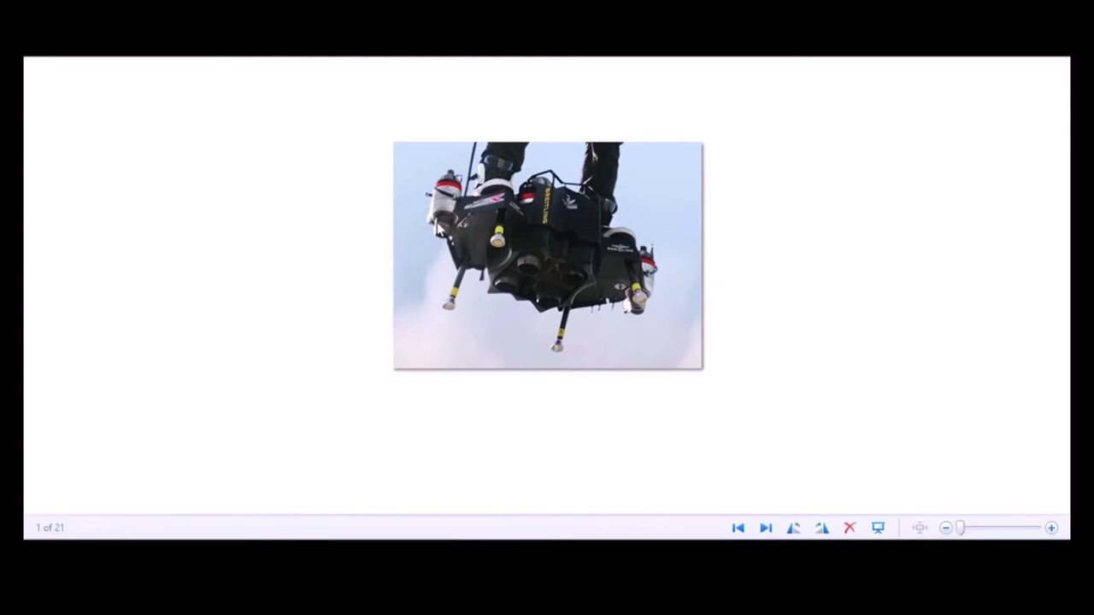
mouse_move(444, 222)
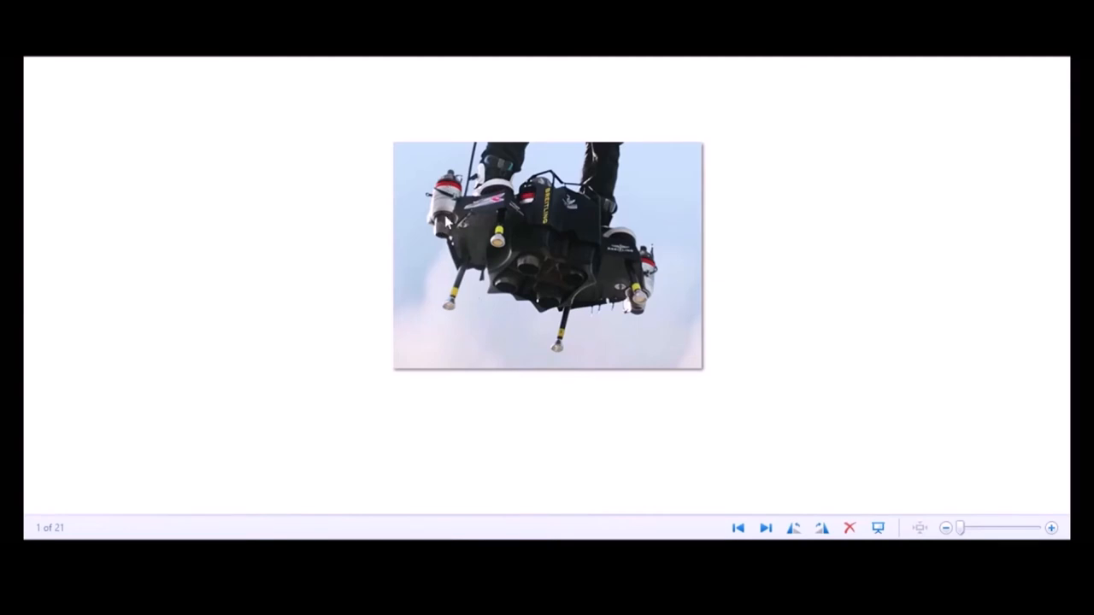
mouse_move(571, 260)
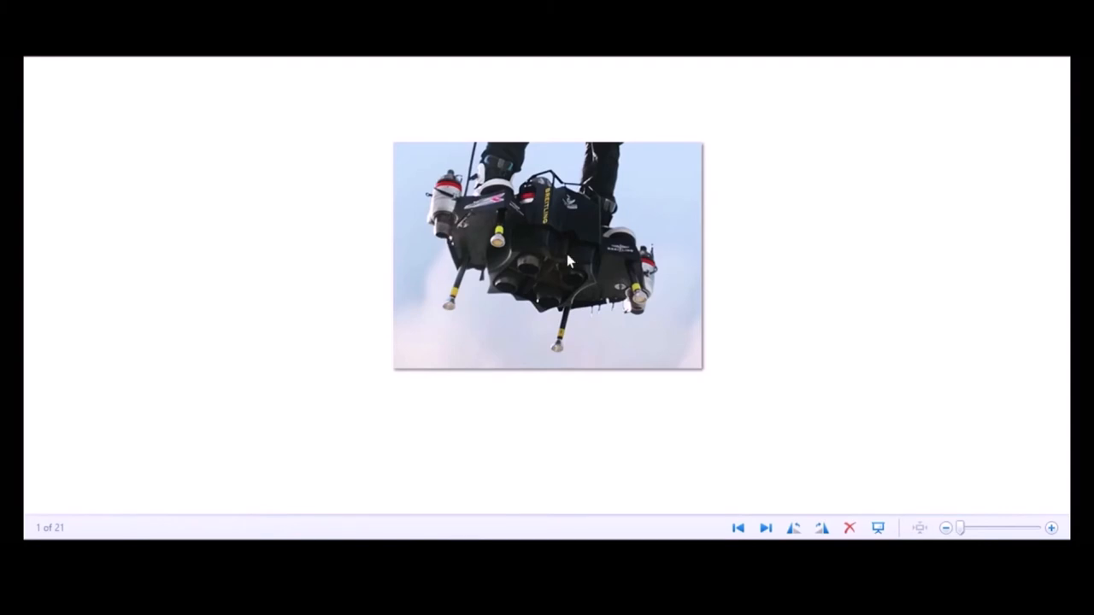
mouse_move(564, 299)
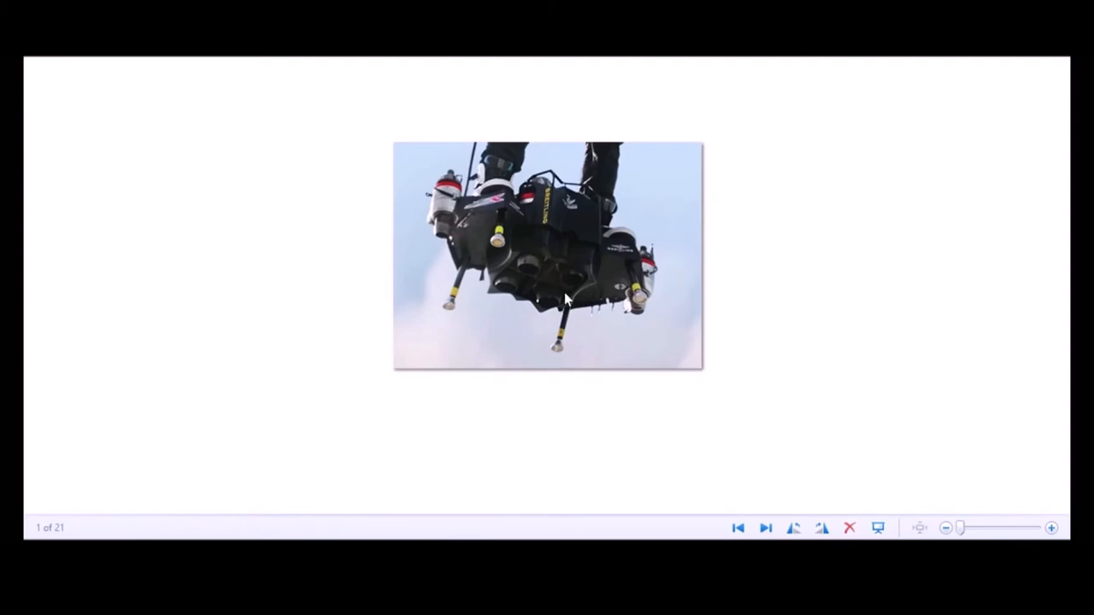
mouse_move(574, 275)
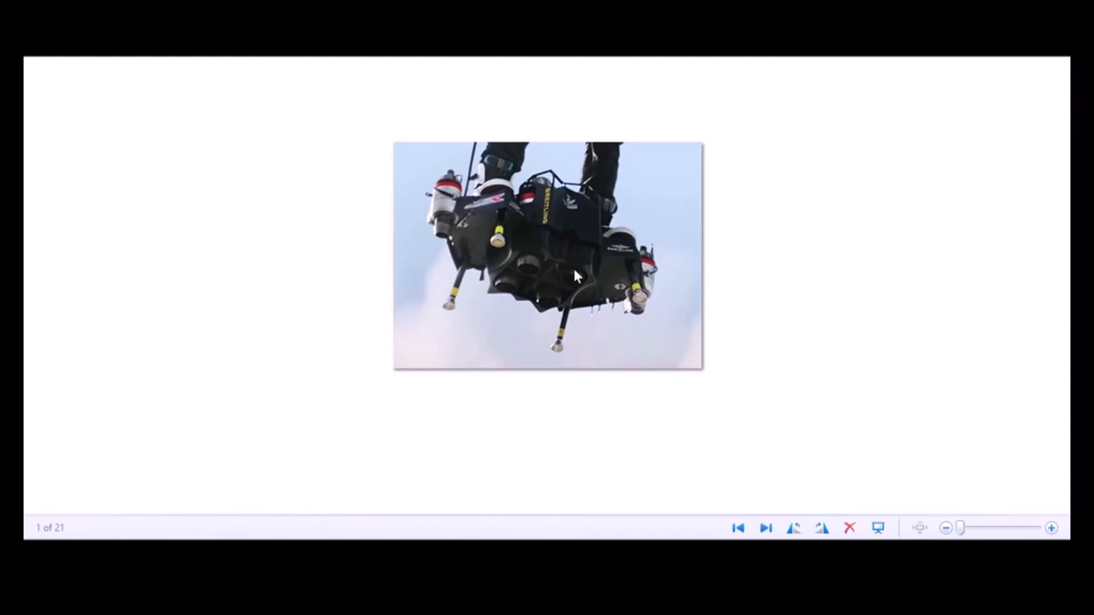
mouse_move(602, 246)
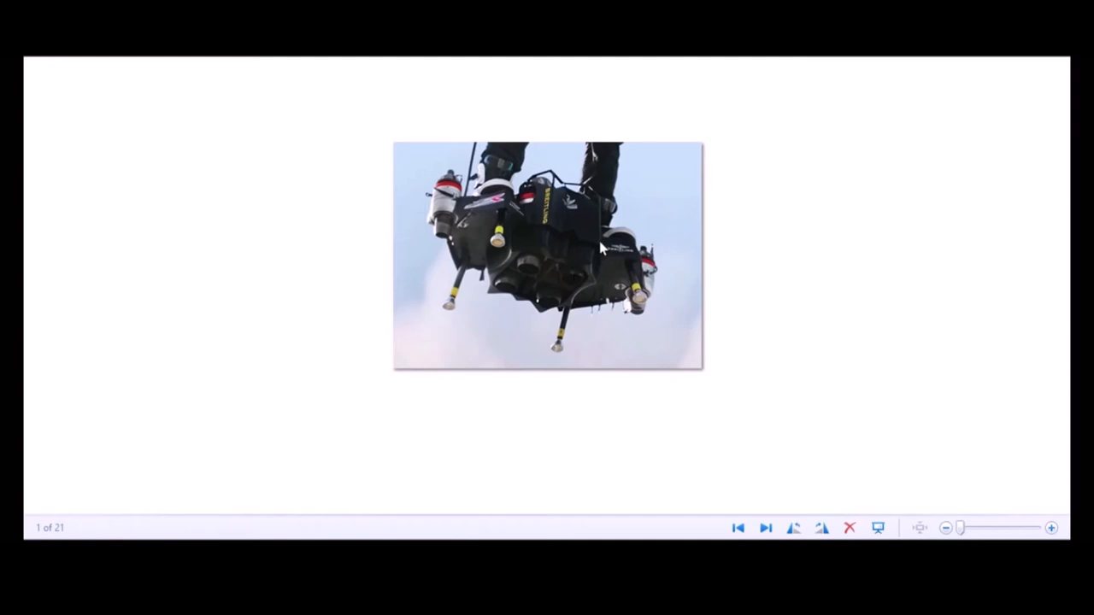
mouse_move(520, 362)
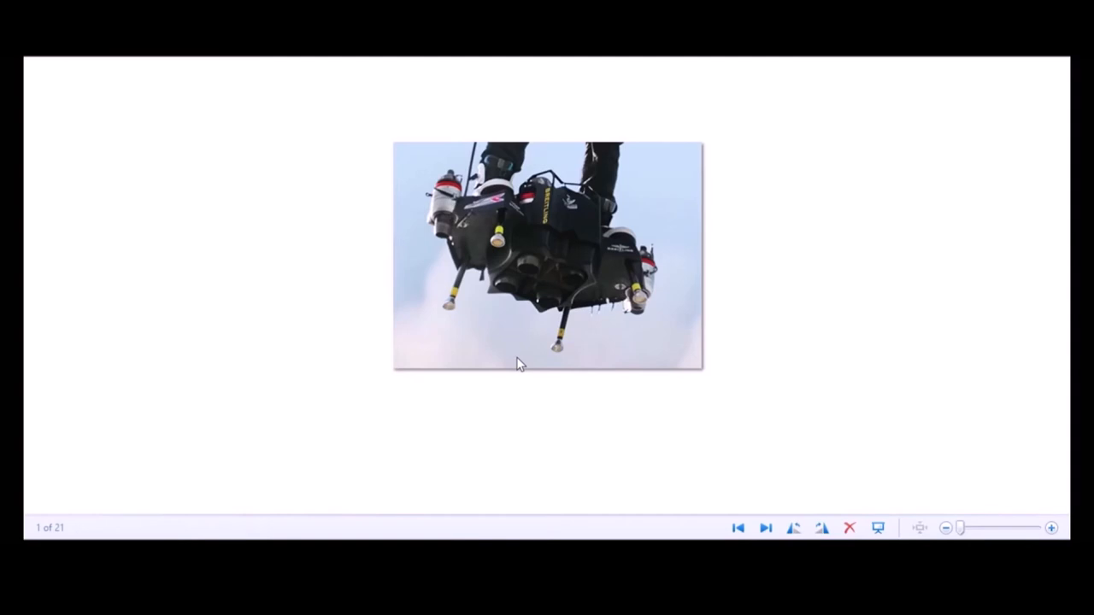
mouse_move(537, 311)
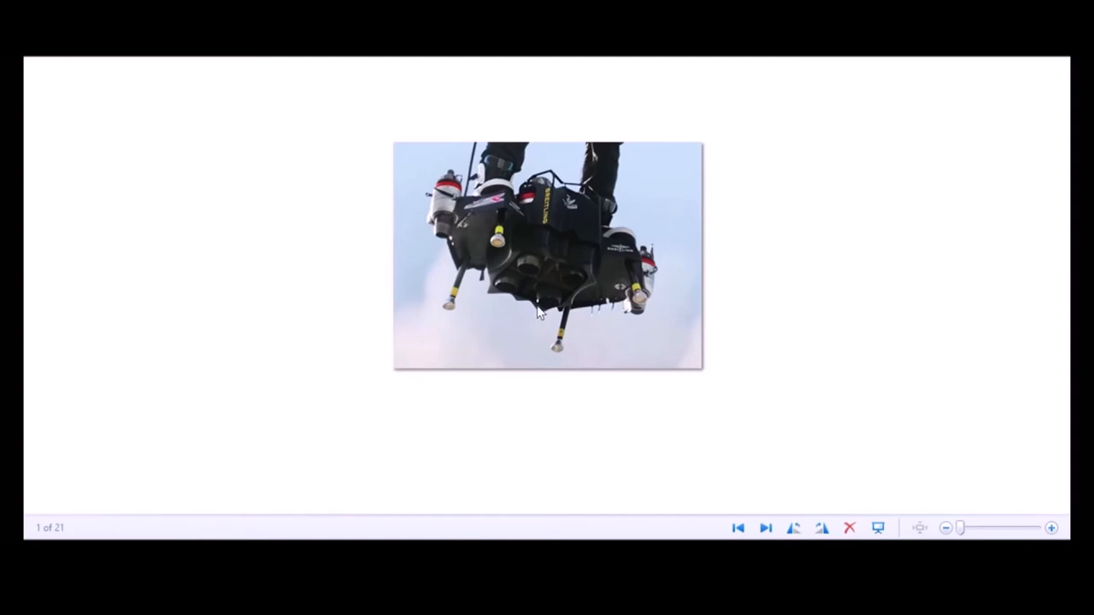
mouse_move(544, 305)
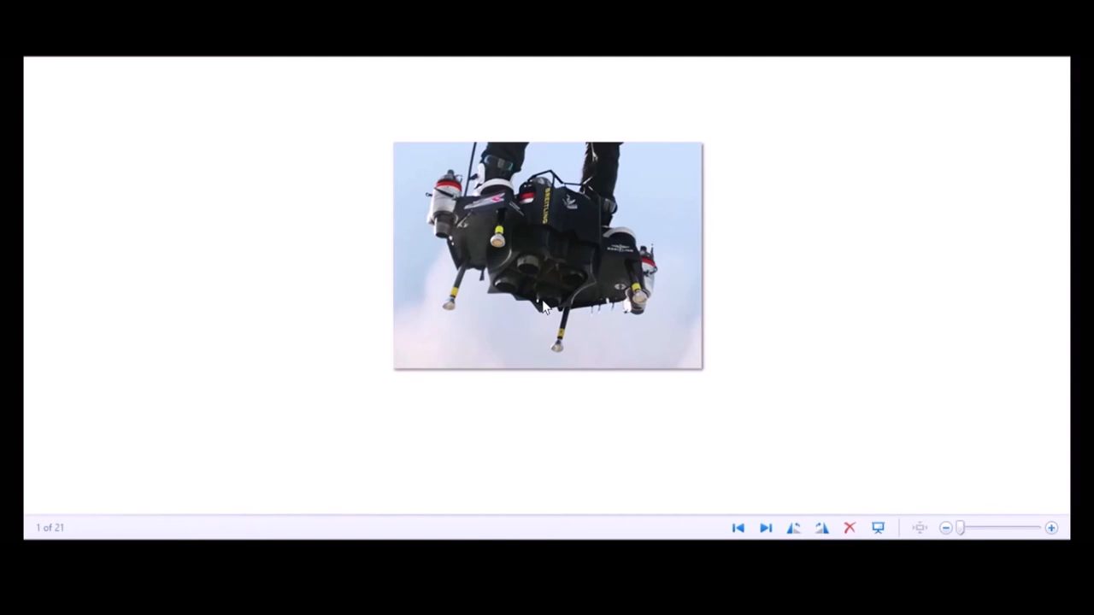
mouse_move(573, 262)
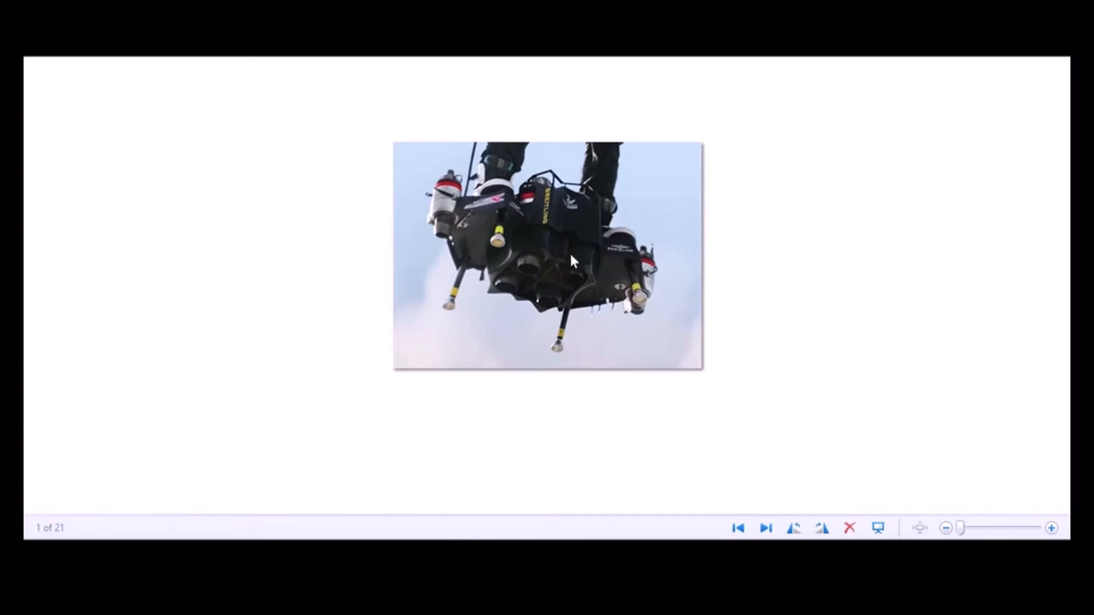
mouse_move(413, 260)
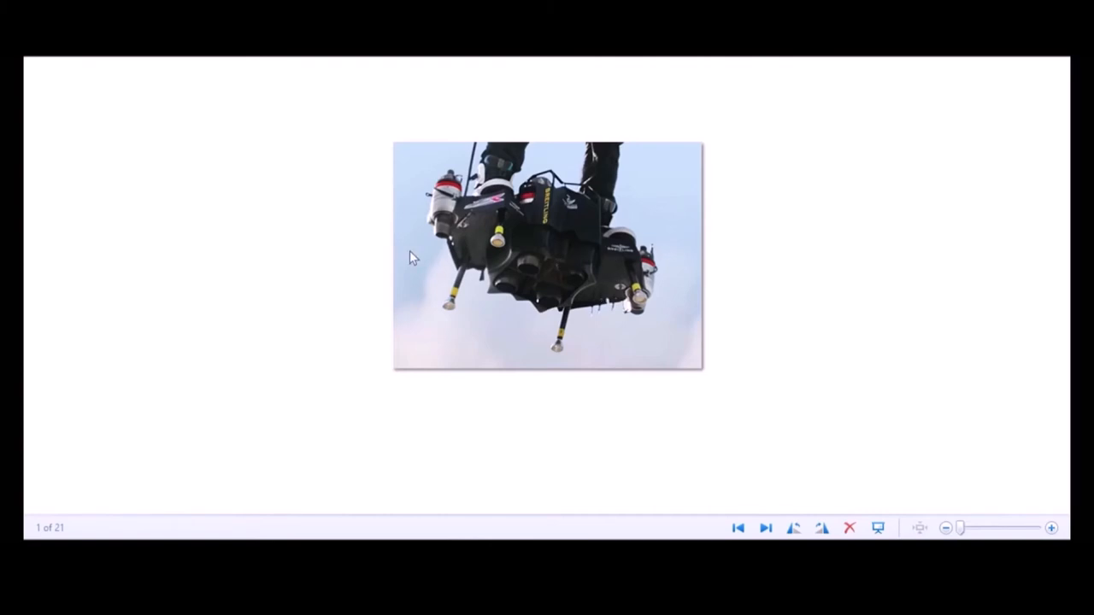
mouse_move(639, 320)
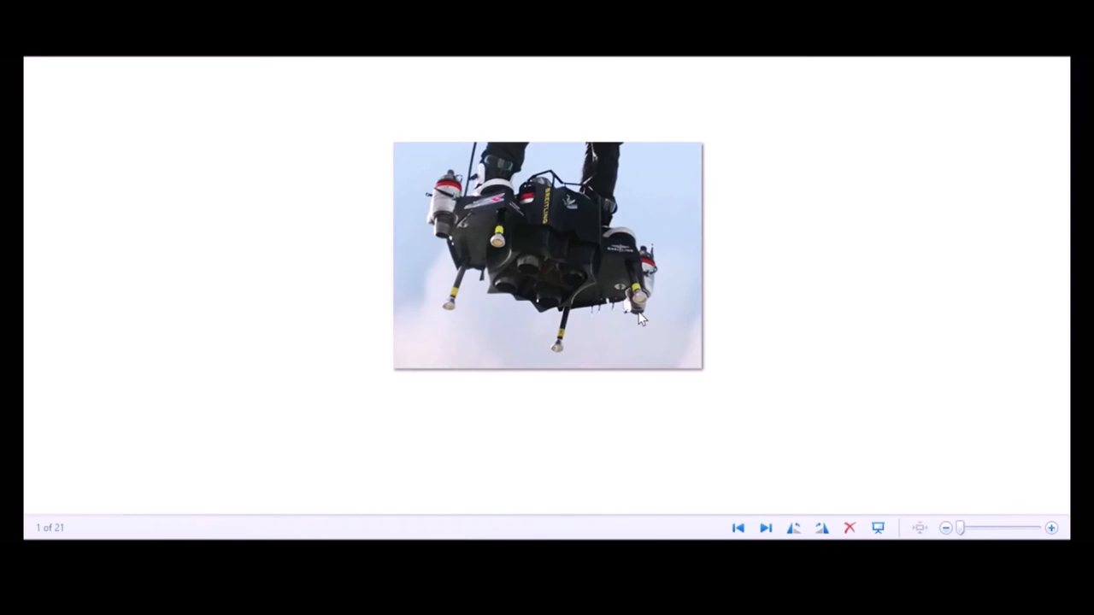
mouse_move(436, 236)
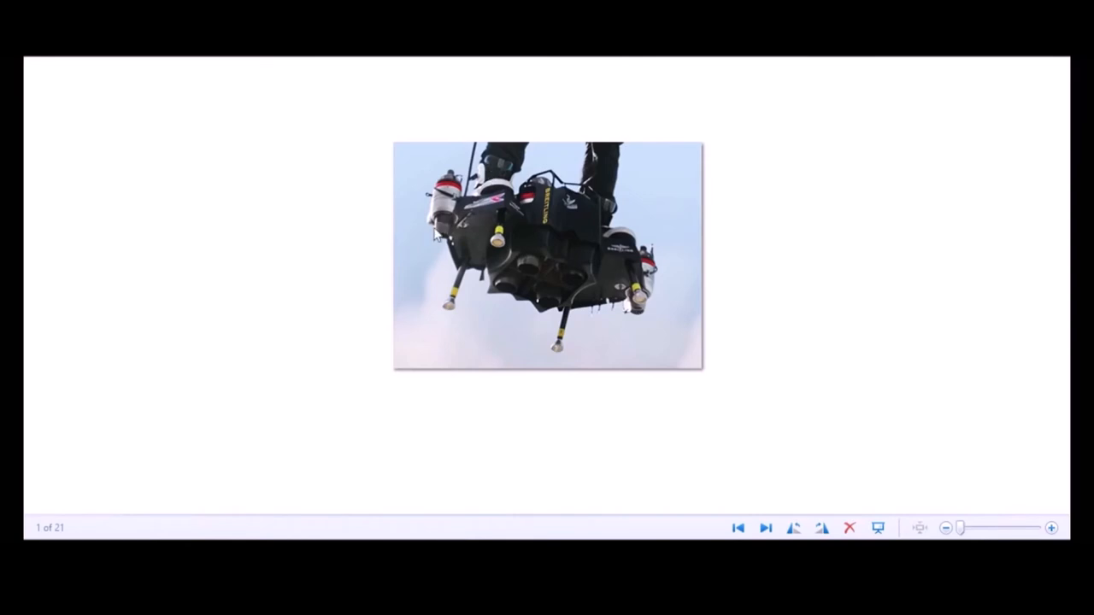
mouse_move(580, 169)
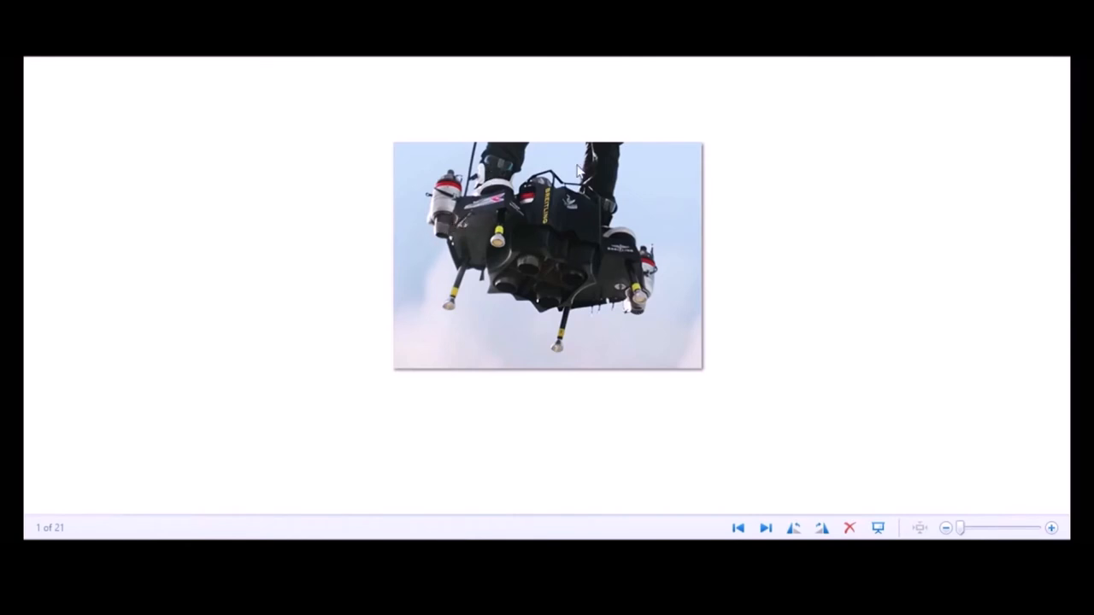
mouse_move(641, 315)
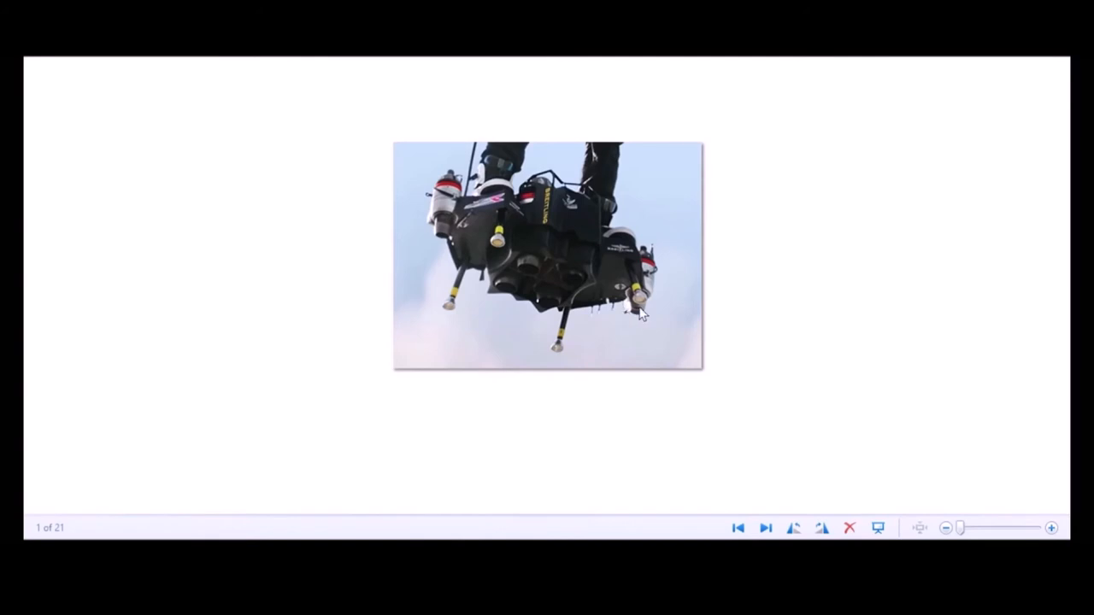
mouse_move(658, 294)
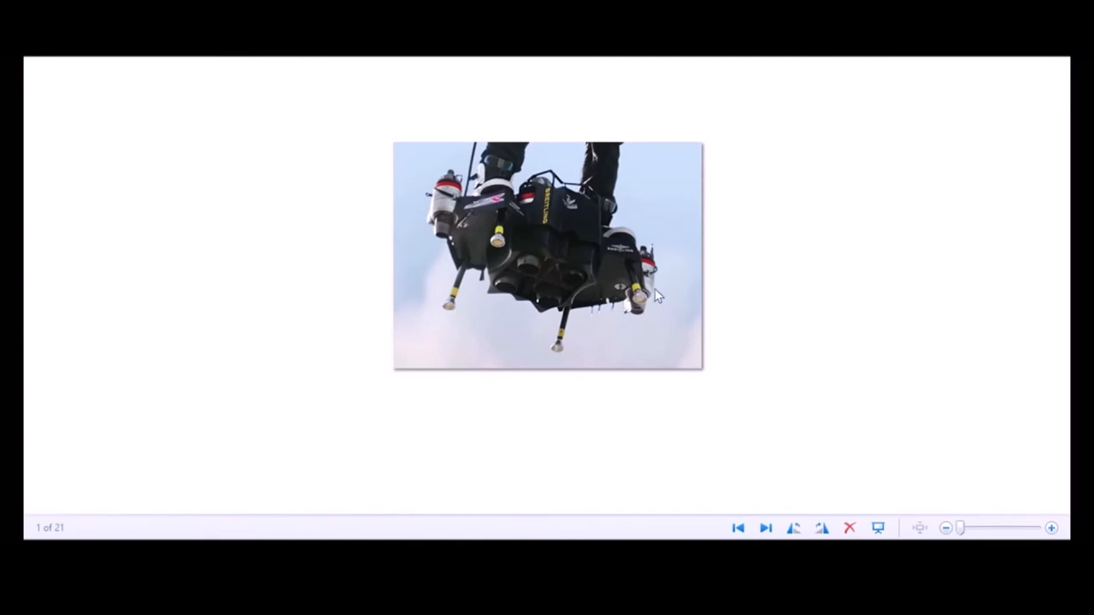
mouse_move(424, 328)
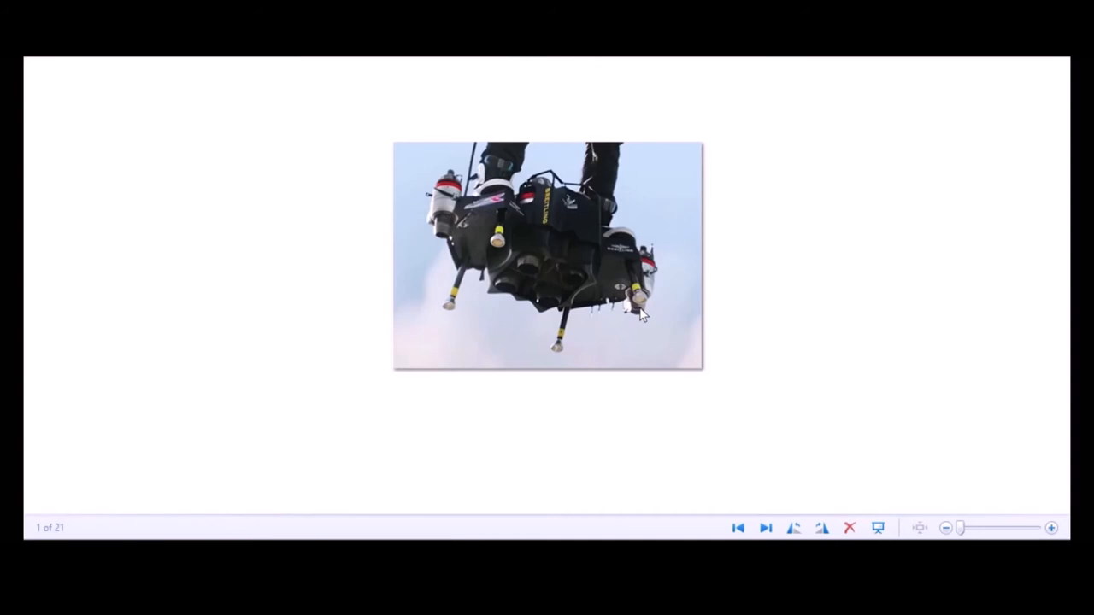
mouse_move(530, 270)
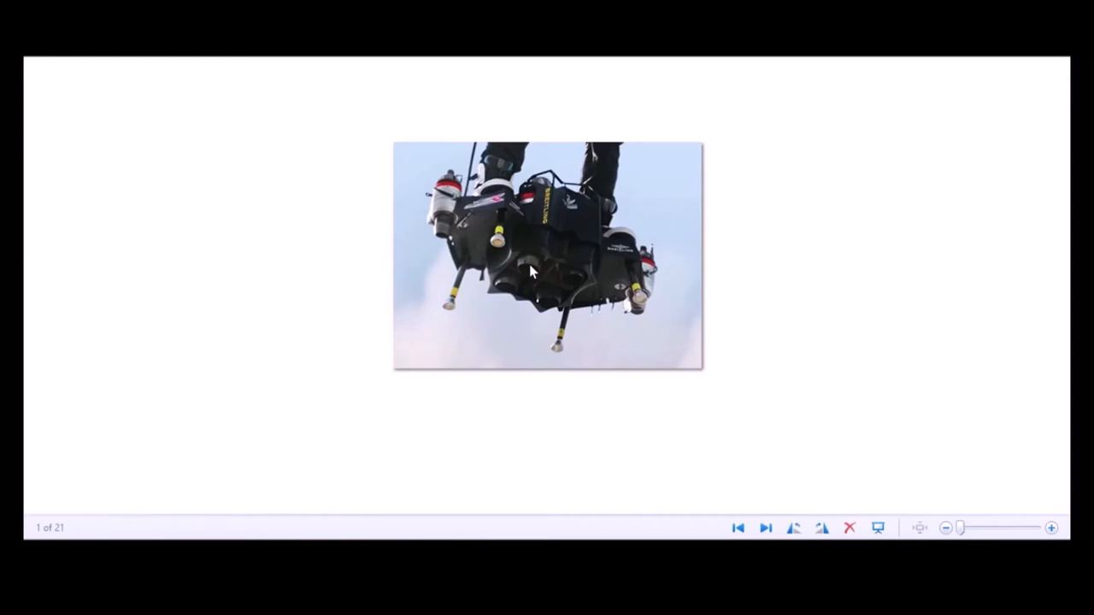
mouse_move(446, 239)
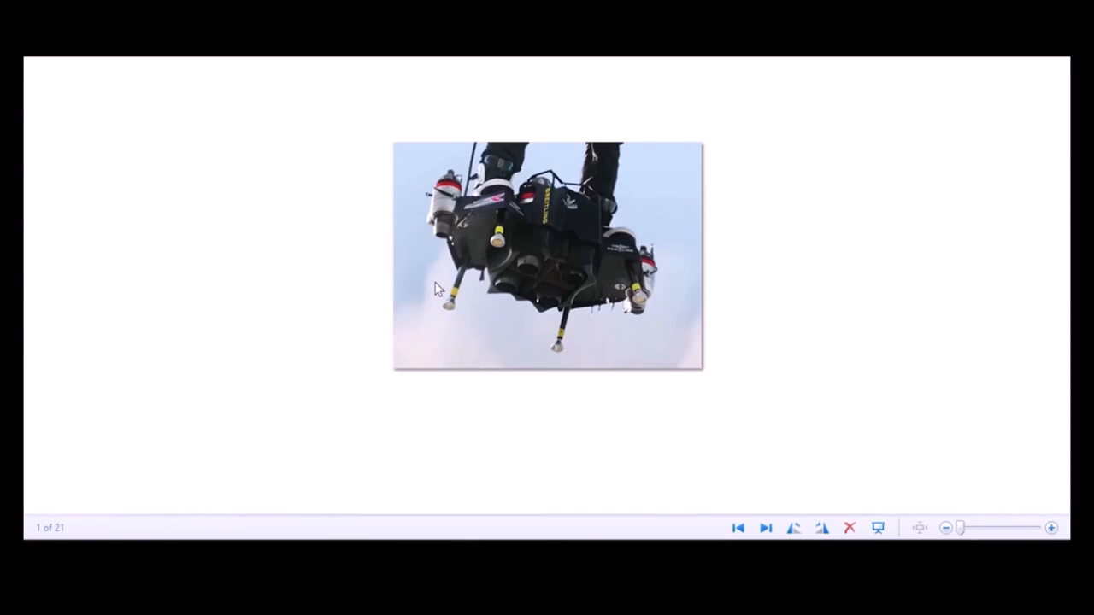
mouse_move(458, 221)
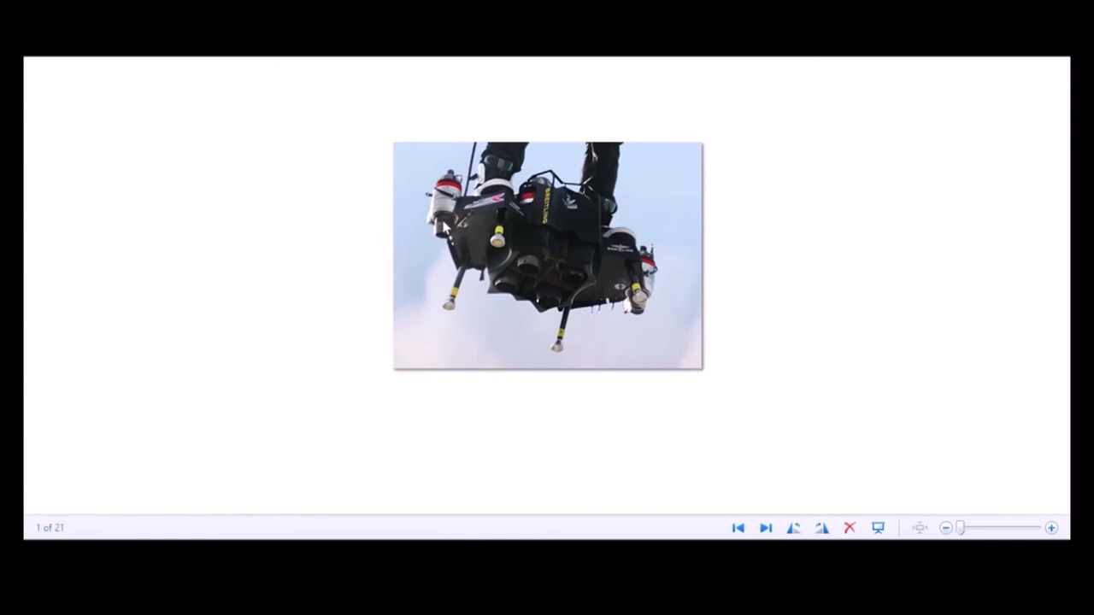
mouse_move(438, 258)
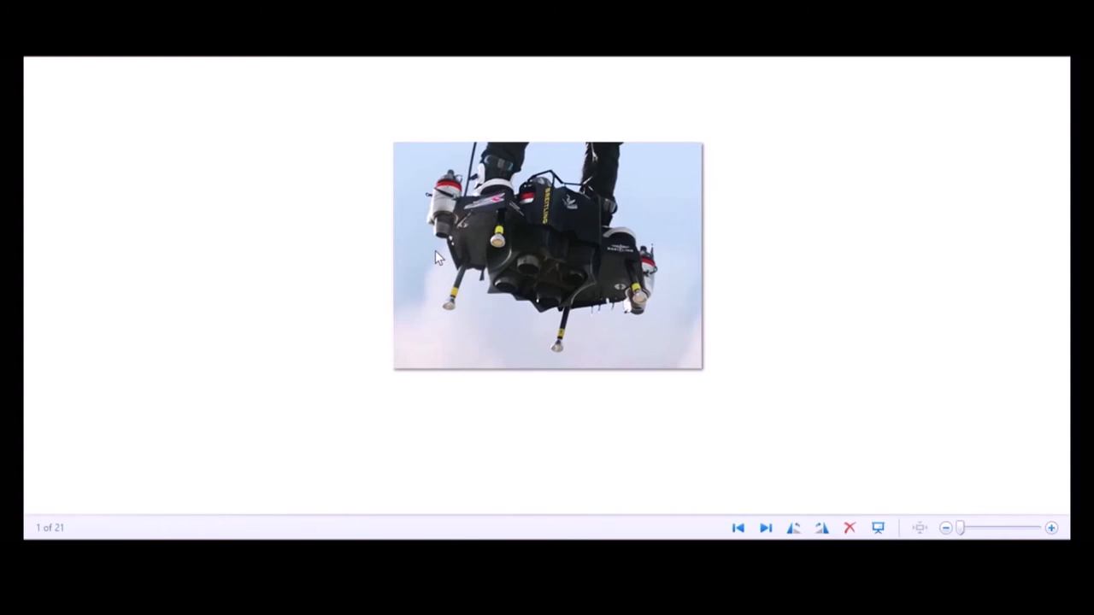
mouse_move(745, 339)
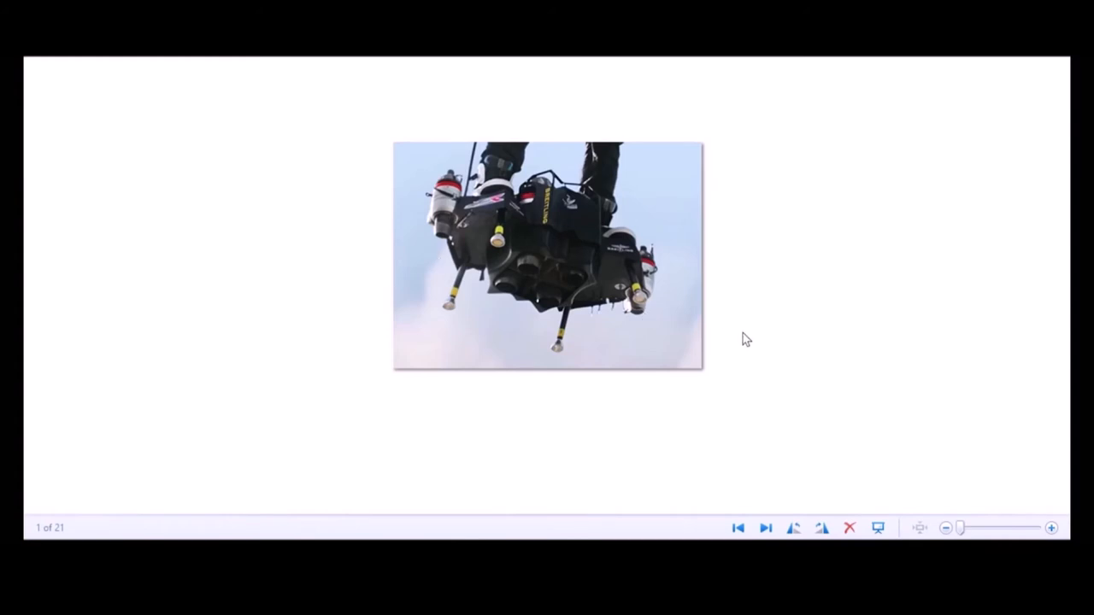
mouse_move(665, 326)
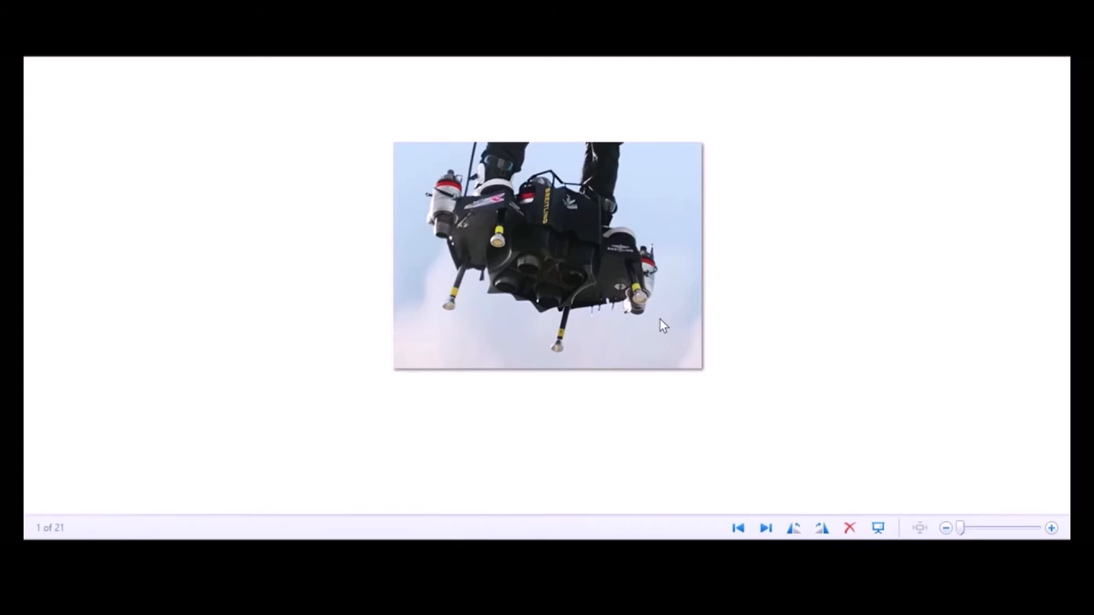
mouse_move(534, 265)
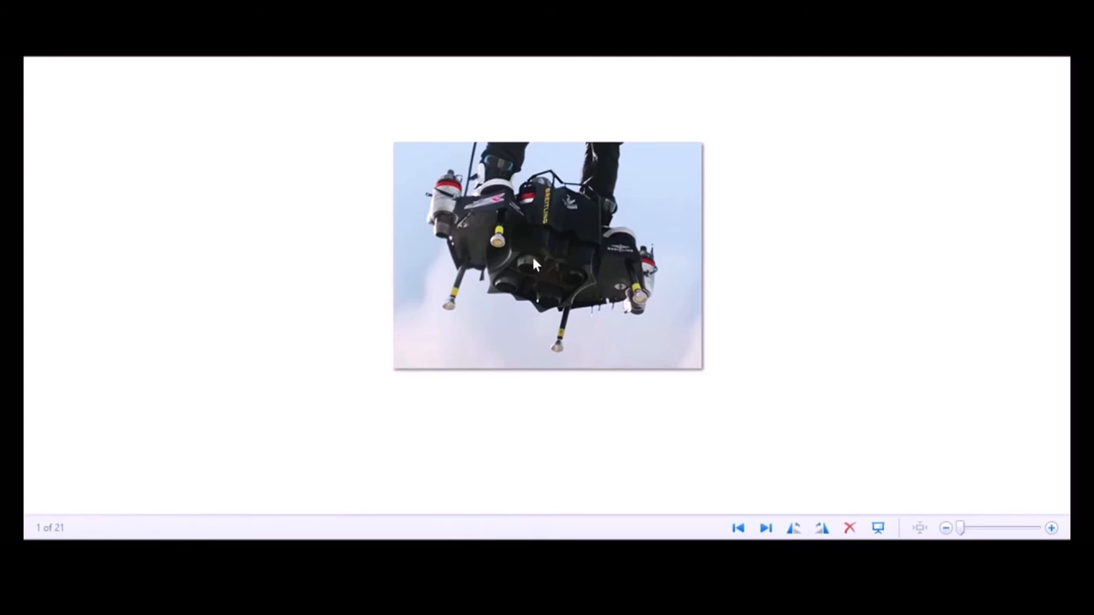
mouse_move(420, 218)
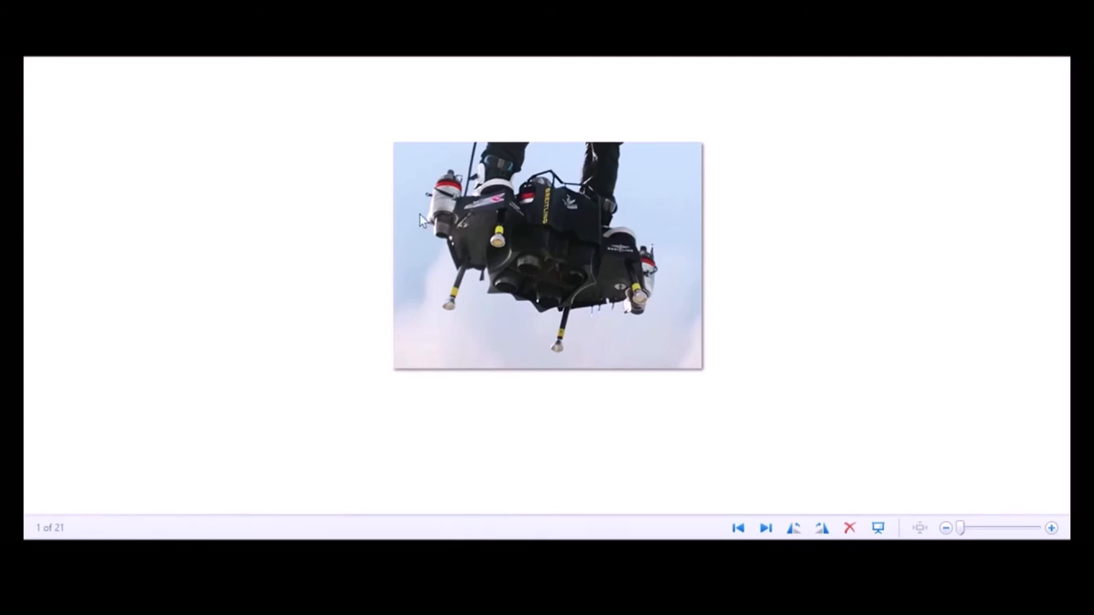
mouse_move(667, 284)
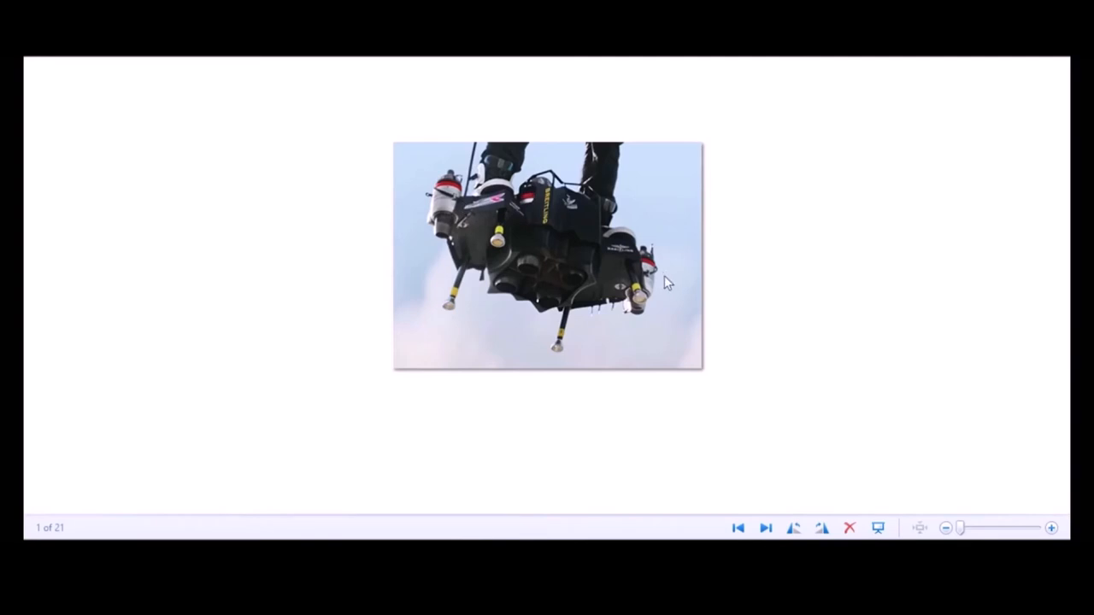
mouse_move(571, 284)
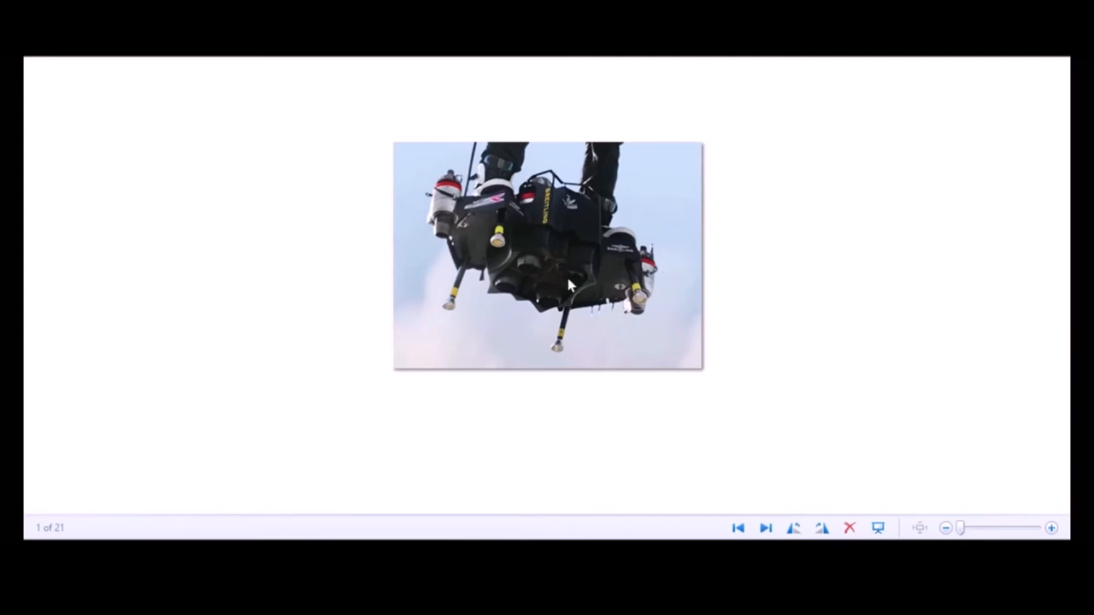
mouse_move(540, 289)
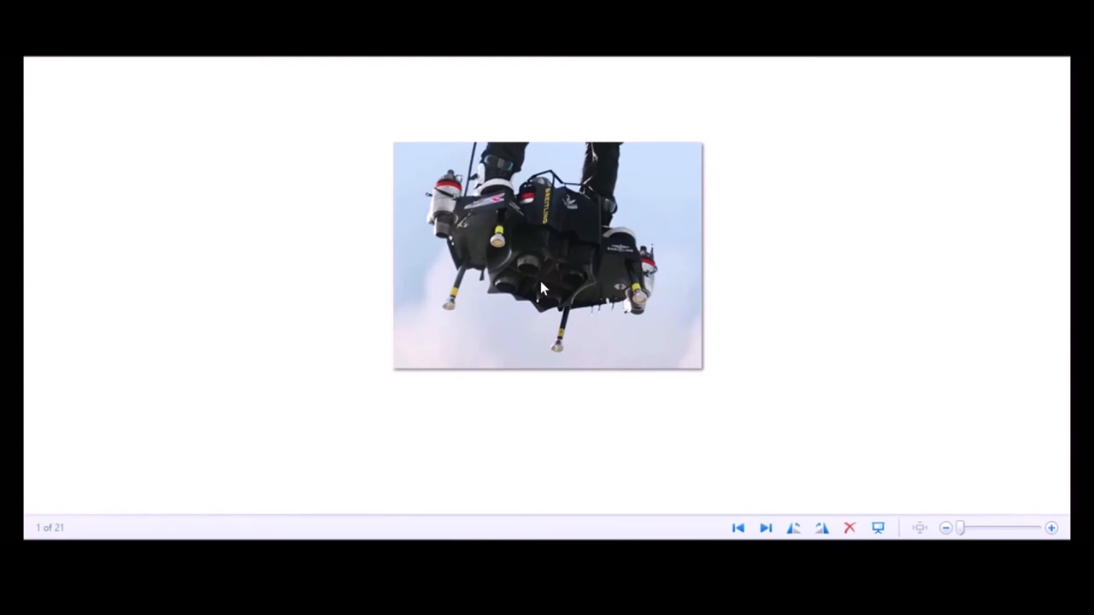
mouse_move(530, 267)
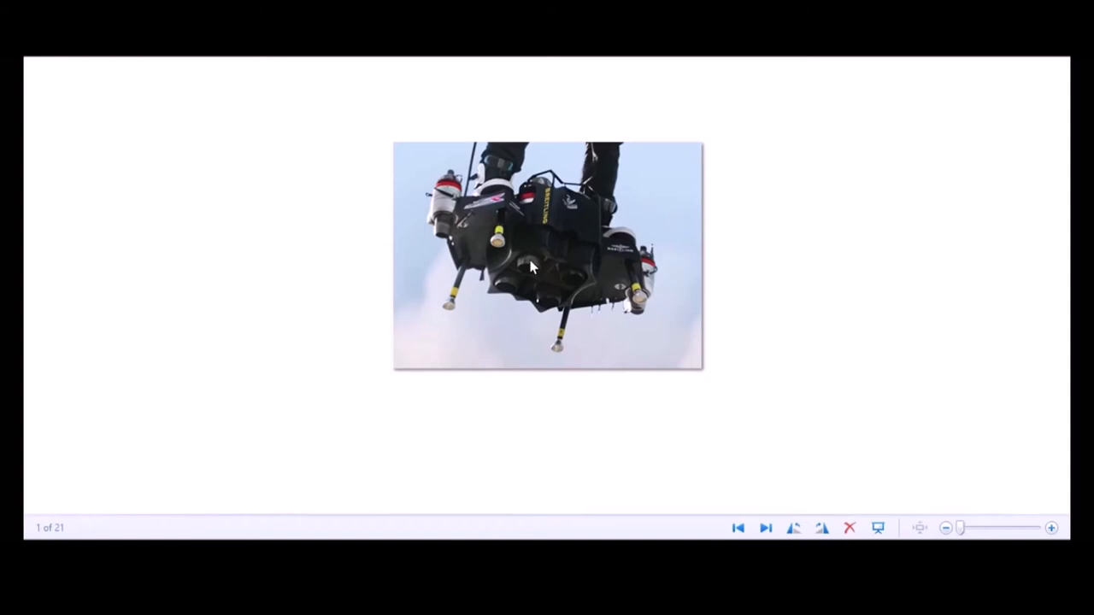
mouse_move(555, 236)
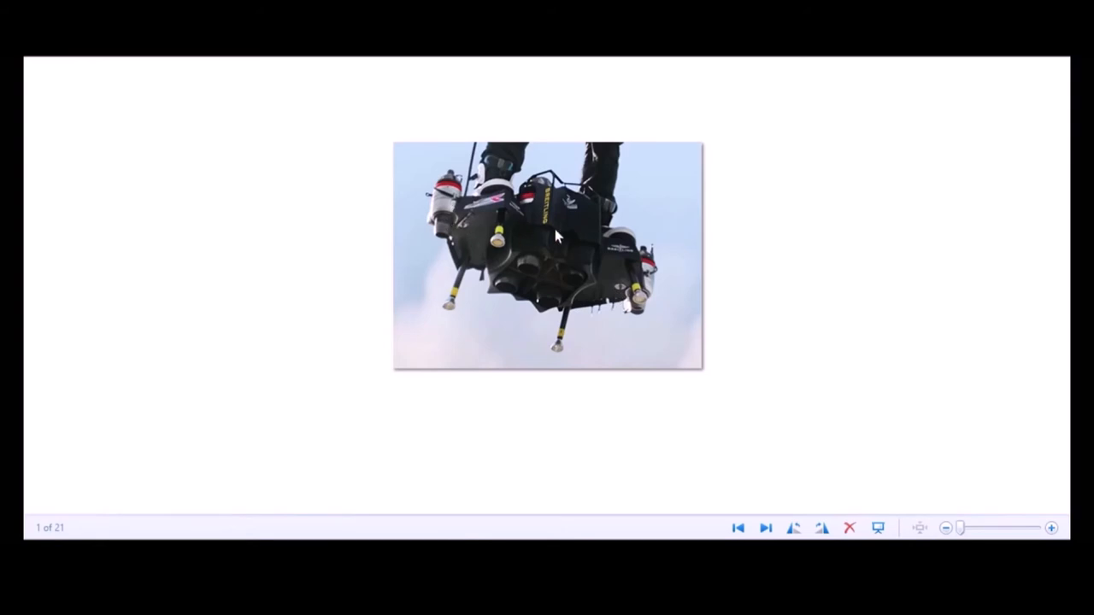
mouse_move(544, 275)
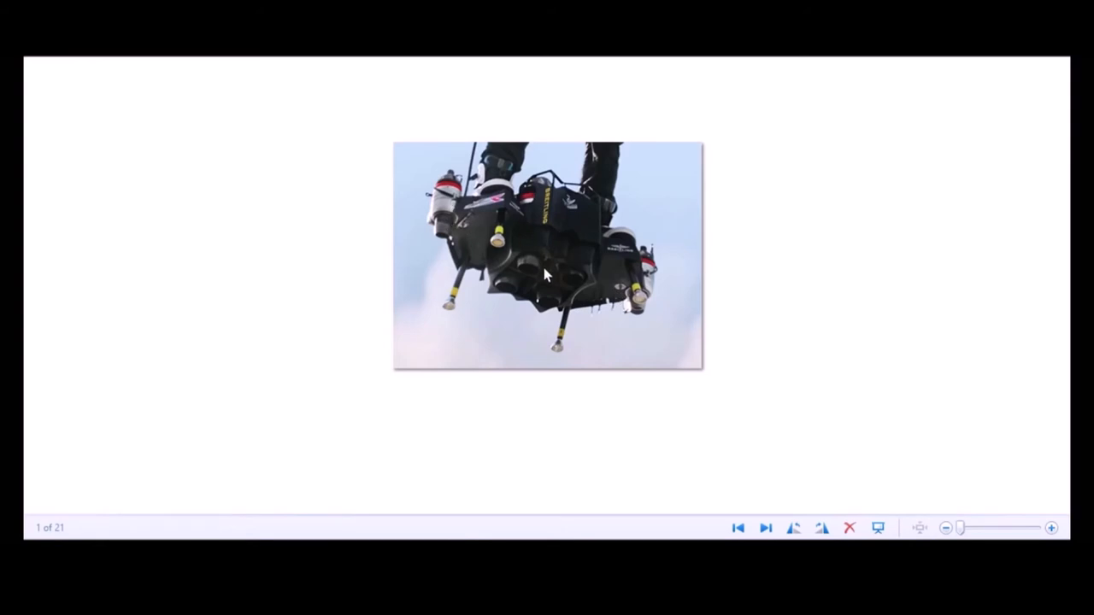
mouse_move(513, 290)
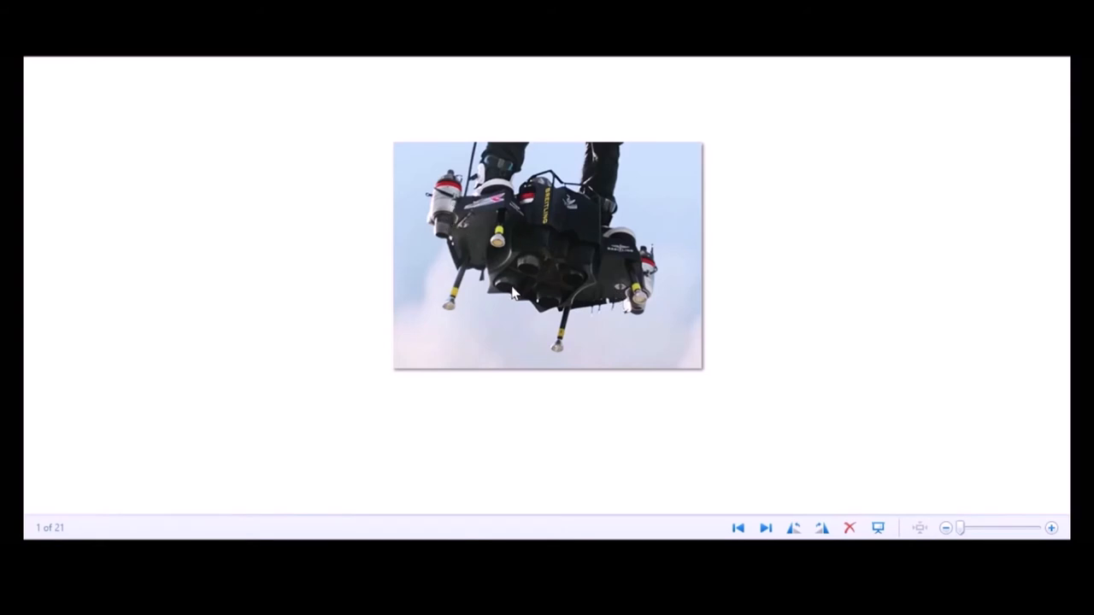
mouse_move(509, 325)
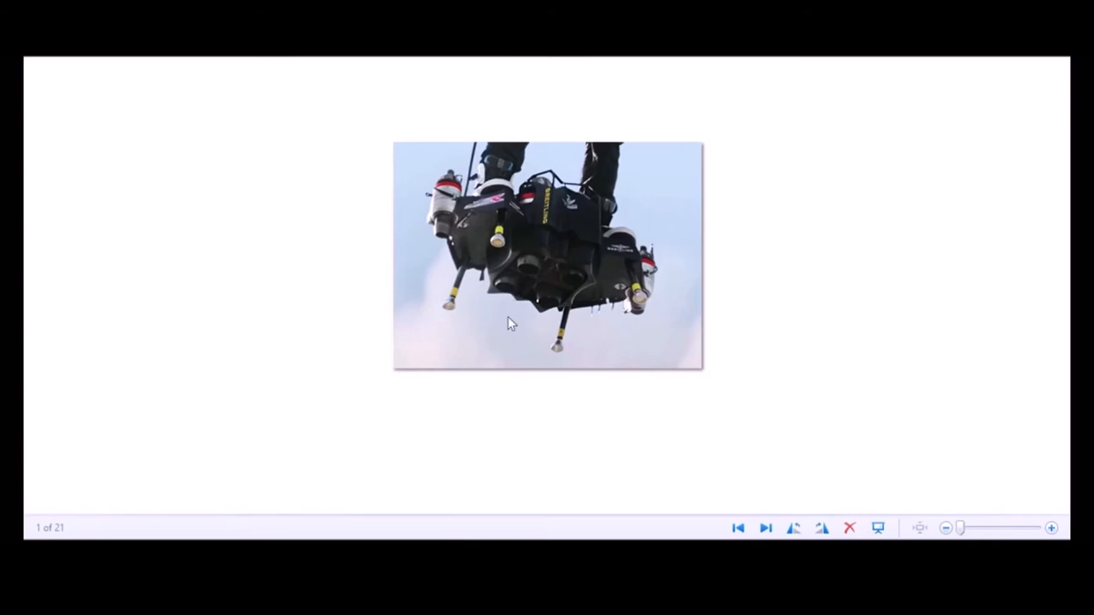
mouse_move(554, 304)
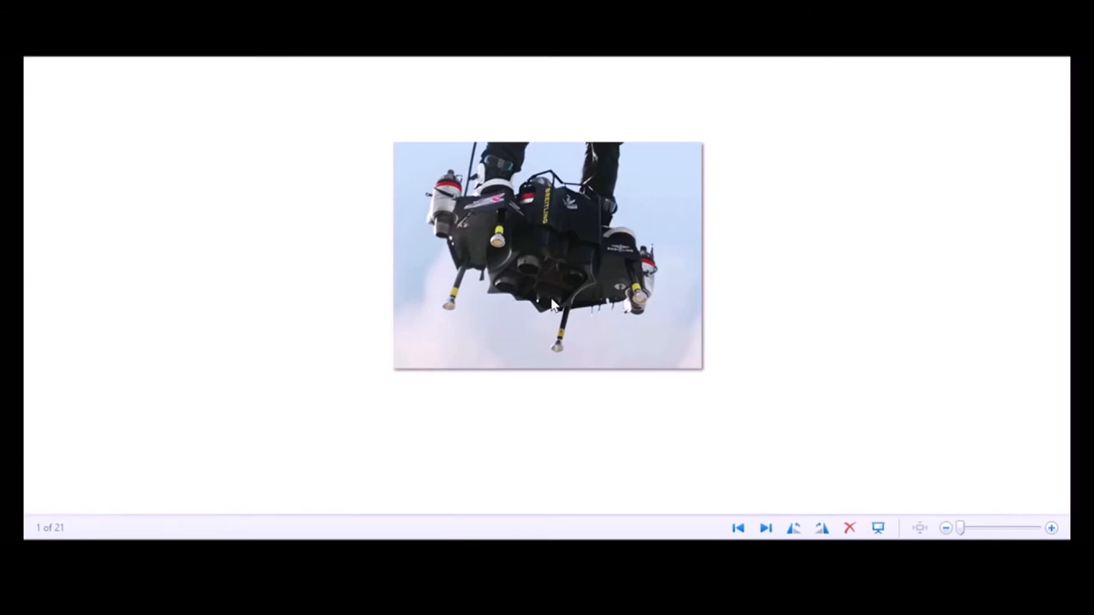
mouse_move(573, 345)
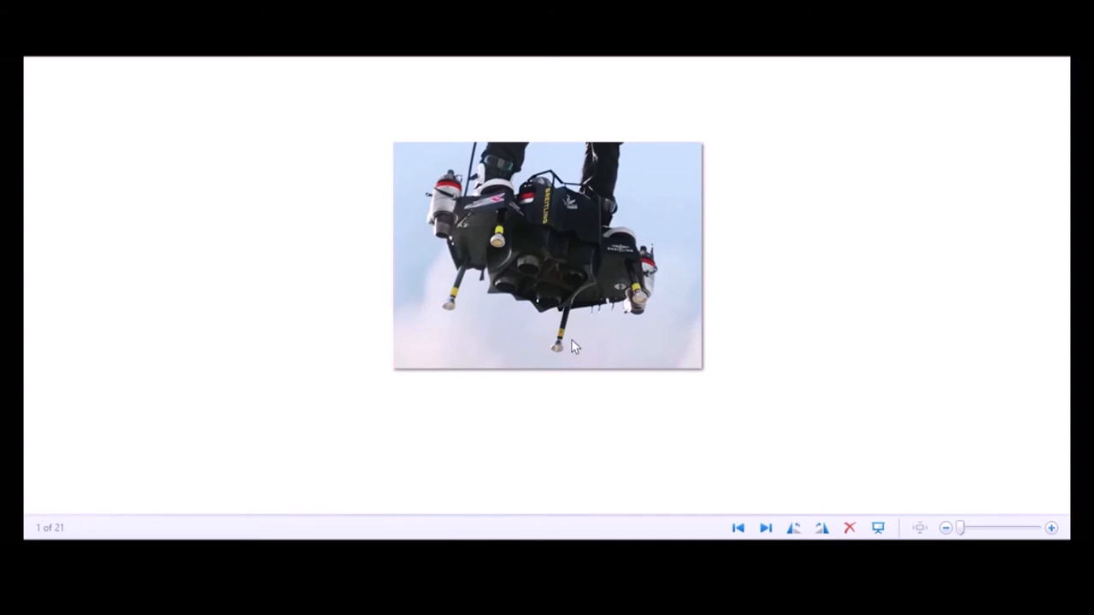
mouse_move(578, 349)
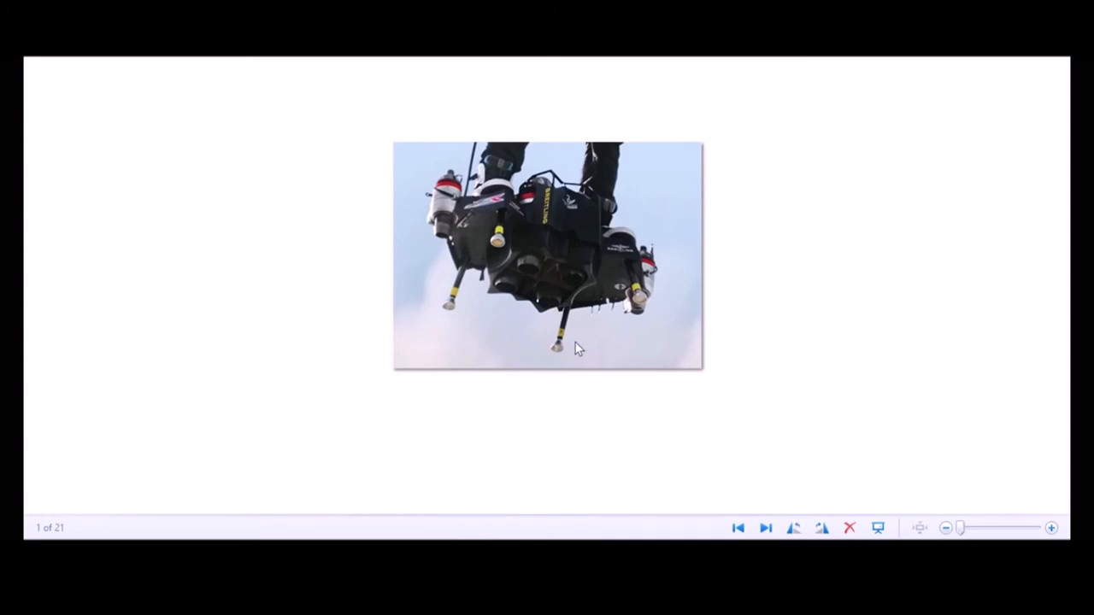
mouse_move(556, 290)
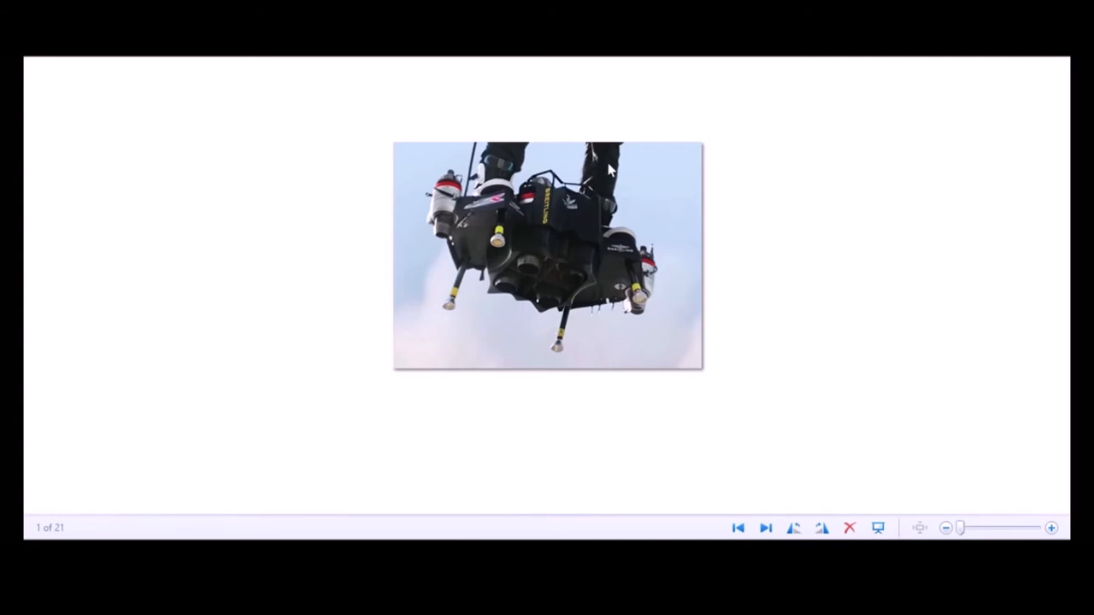
mouse_move(571, 316)
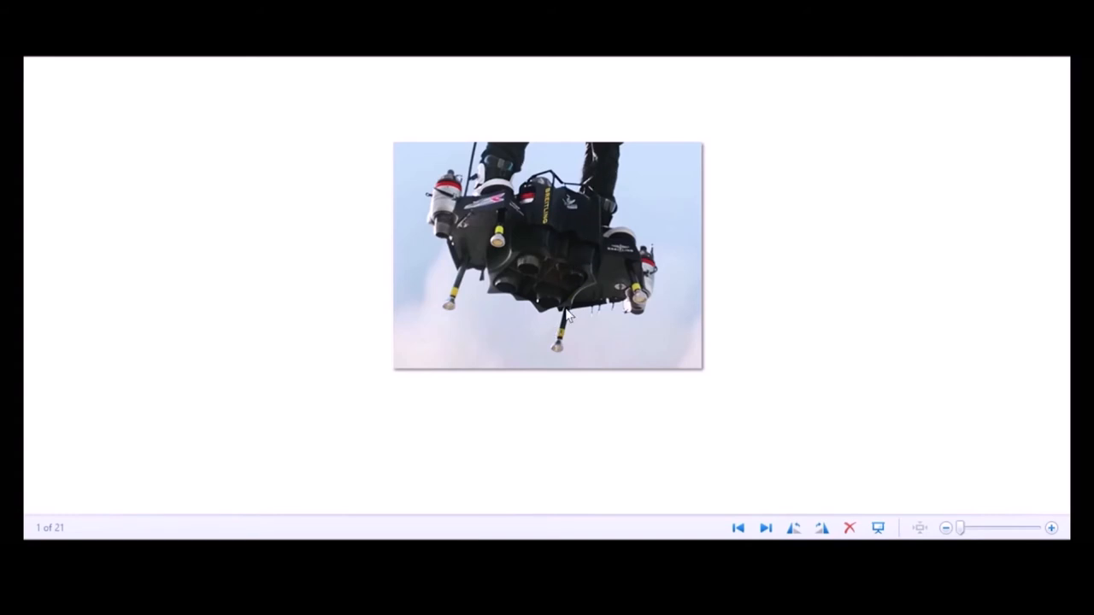
mouse_move(527, 272)
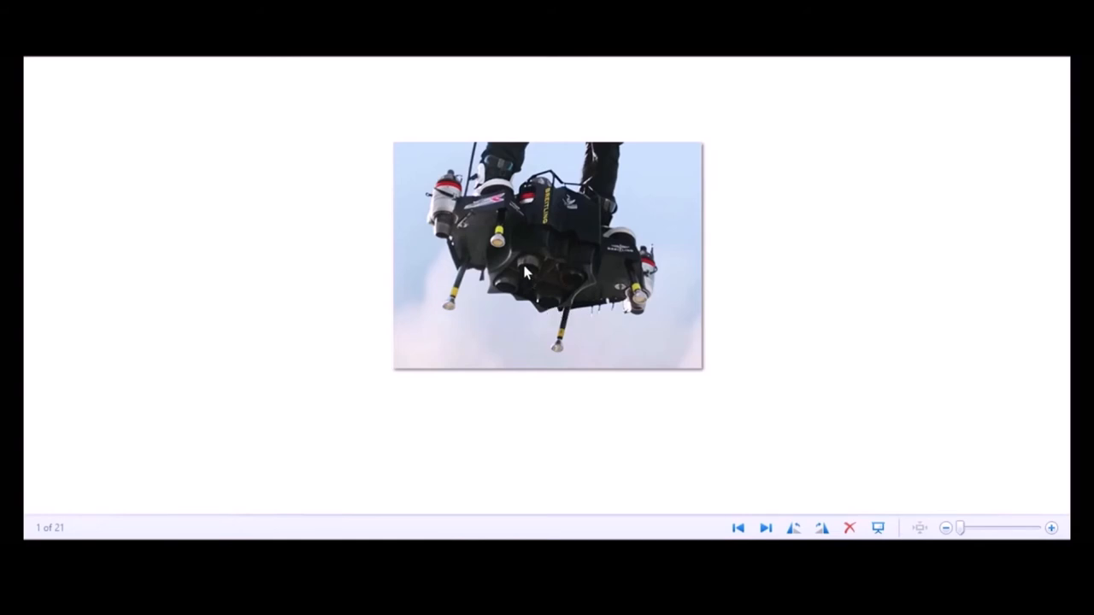
mouse_move(511, 219)
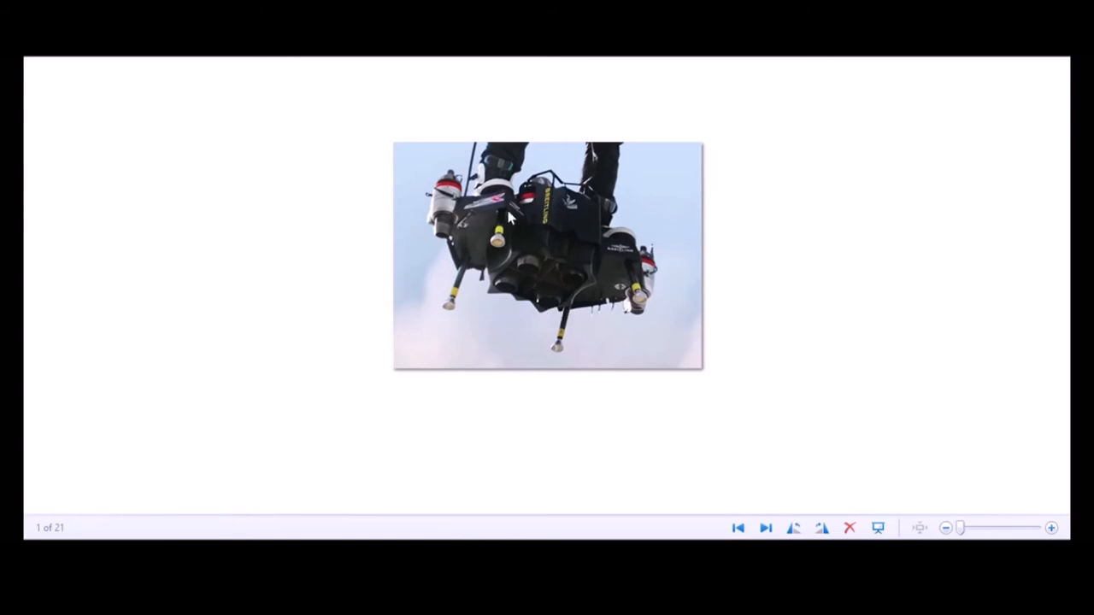
mouse_move(599, 345)
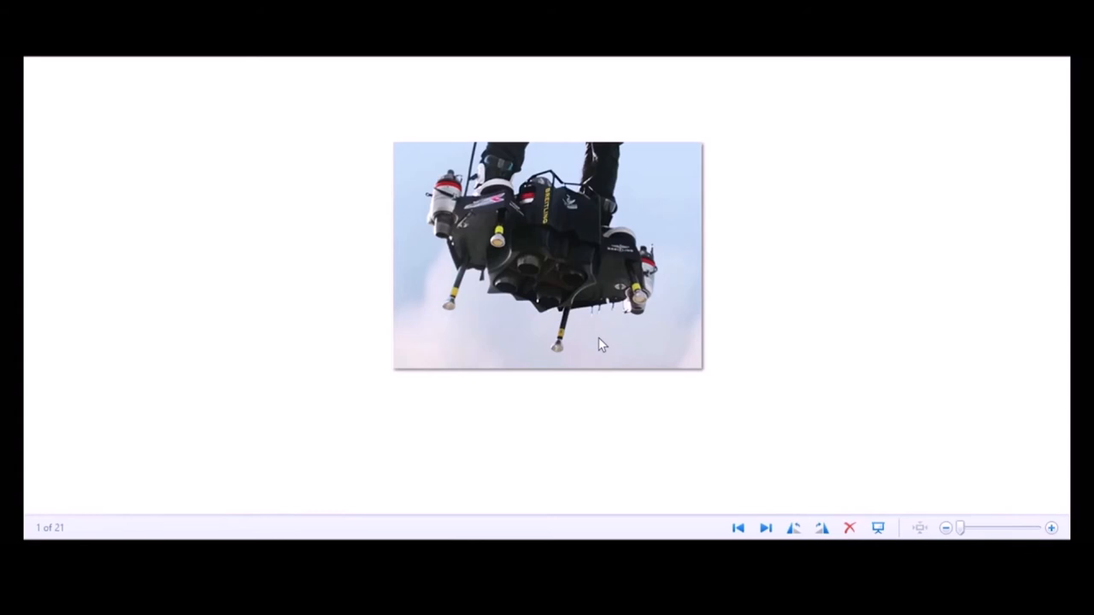
mouse_move(580, 291)
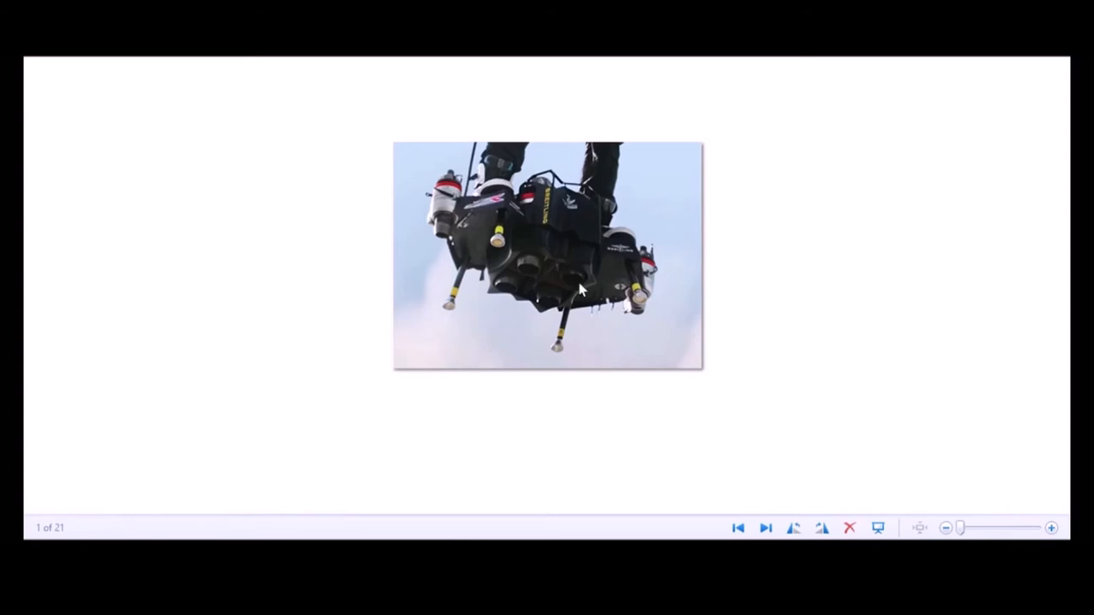
mouse_move(677, 329)
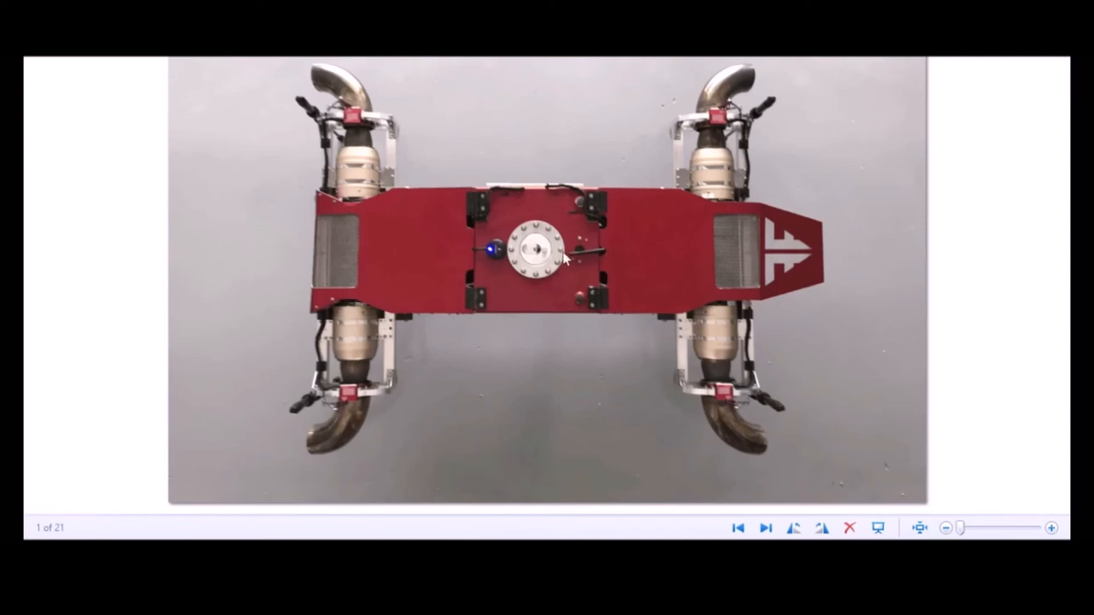
mouse_move(229, 420)
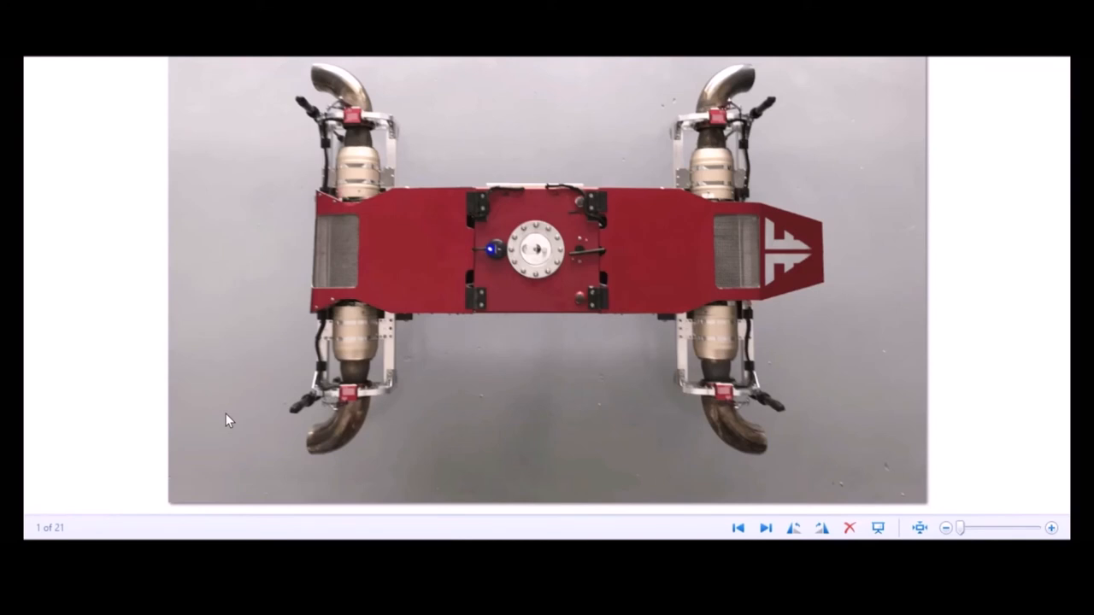
mouse_move(321, 310)
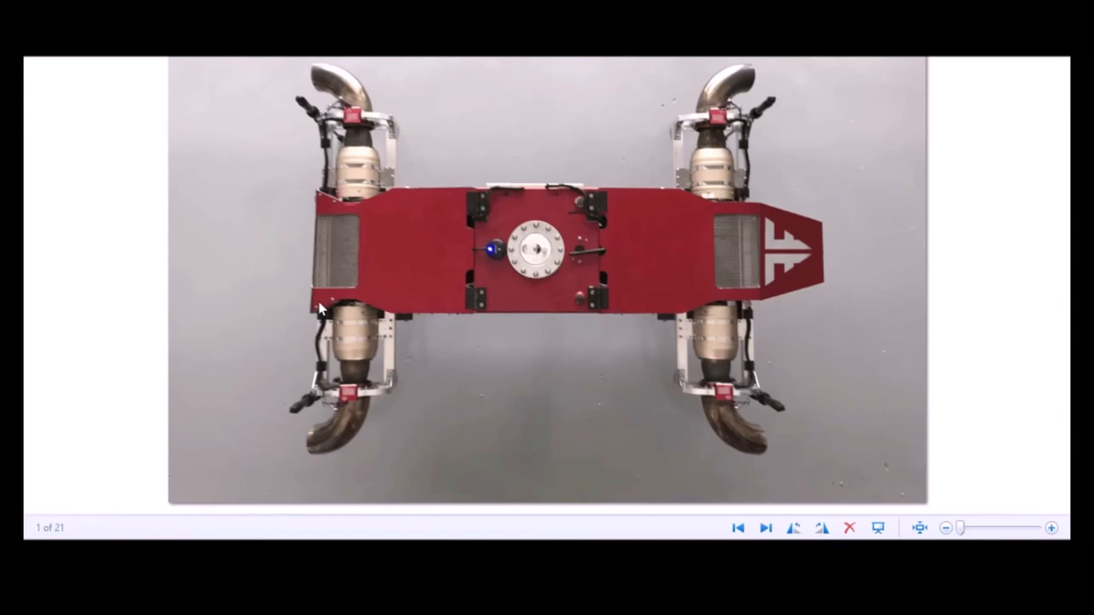
mouse_move(362, 153)
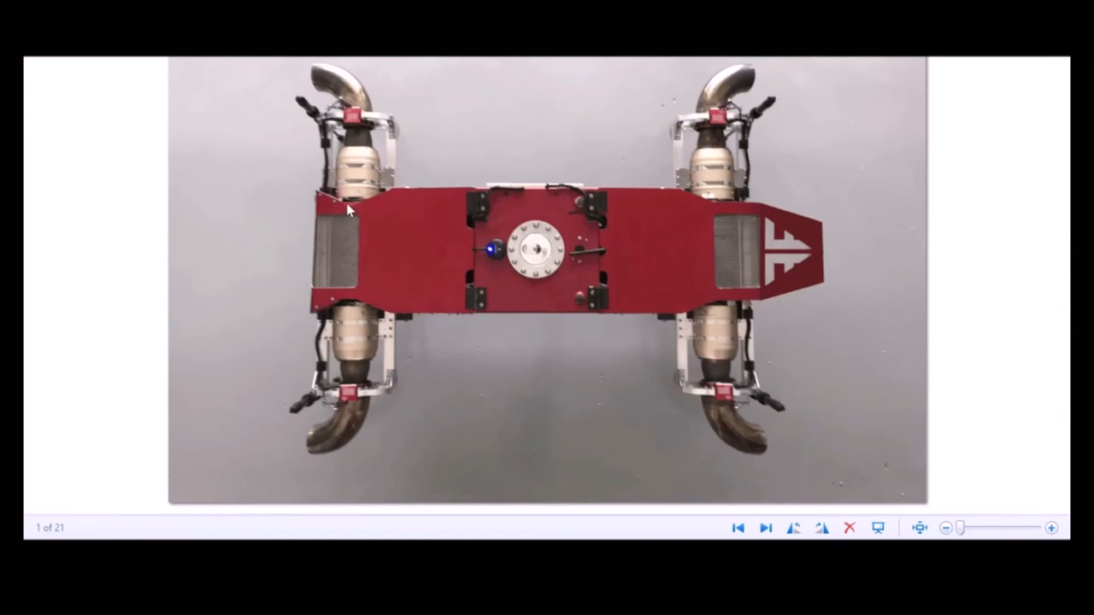
mouse_move(357, 95)
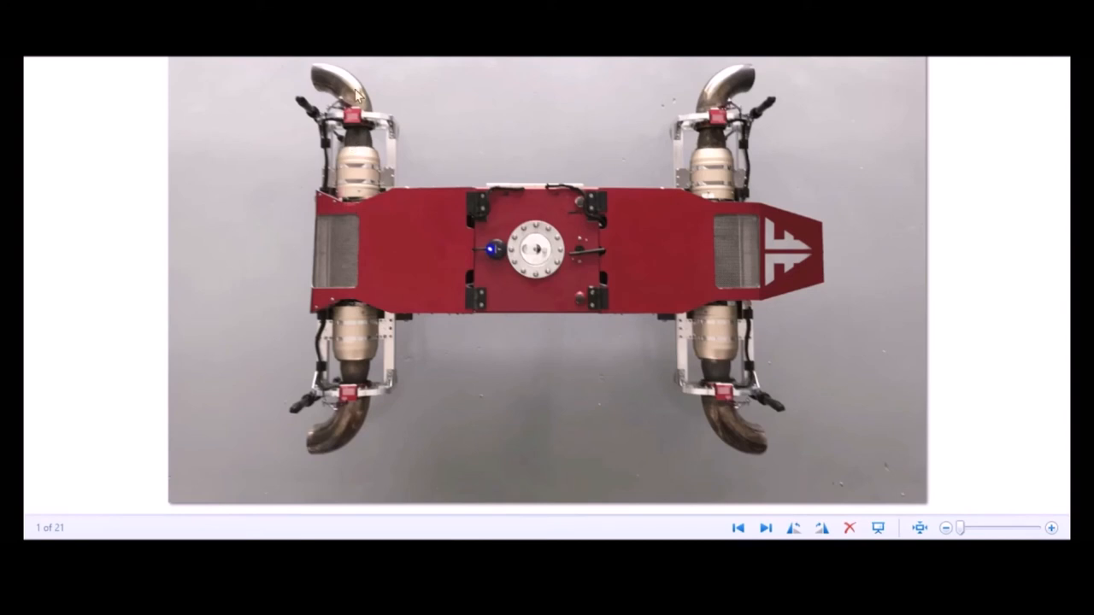
mouse_move(290, 82)
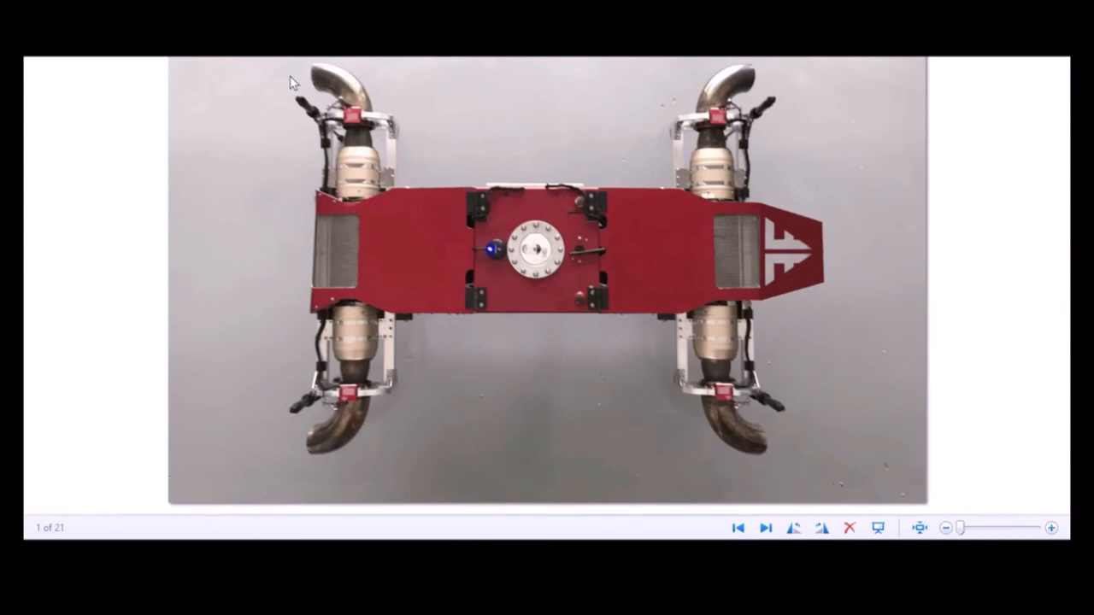
mouse_move(412, 77)
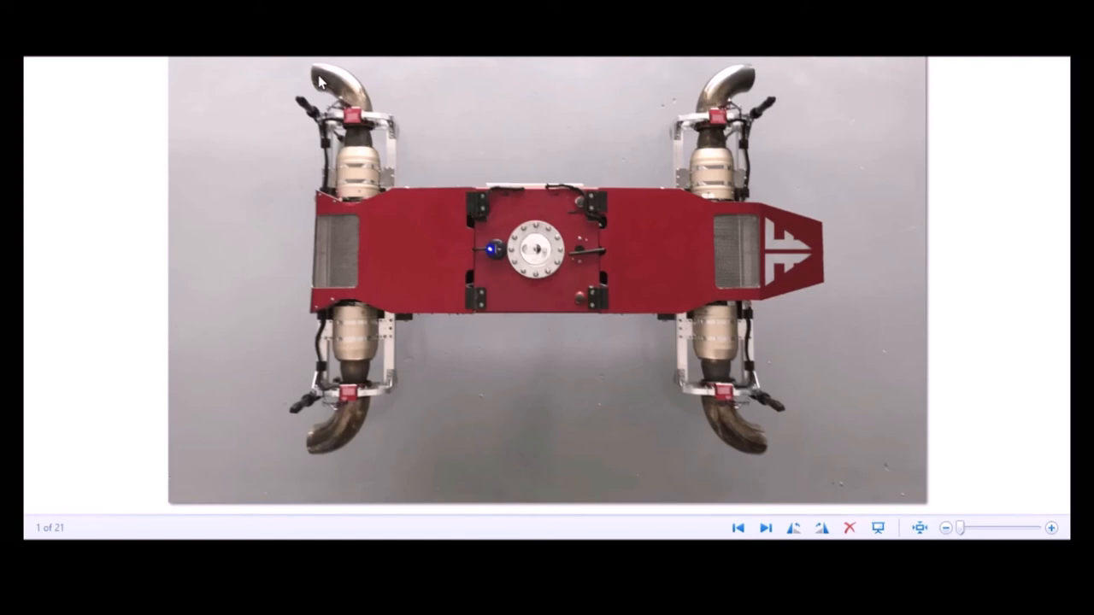
mouse_move(351, 121)
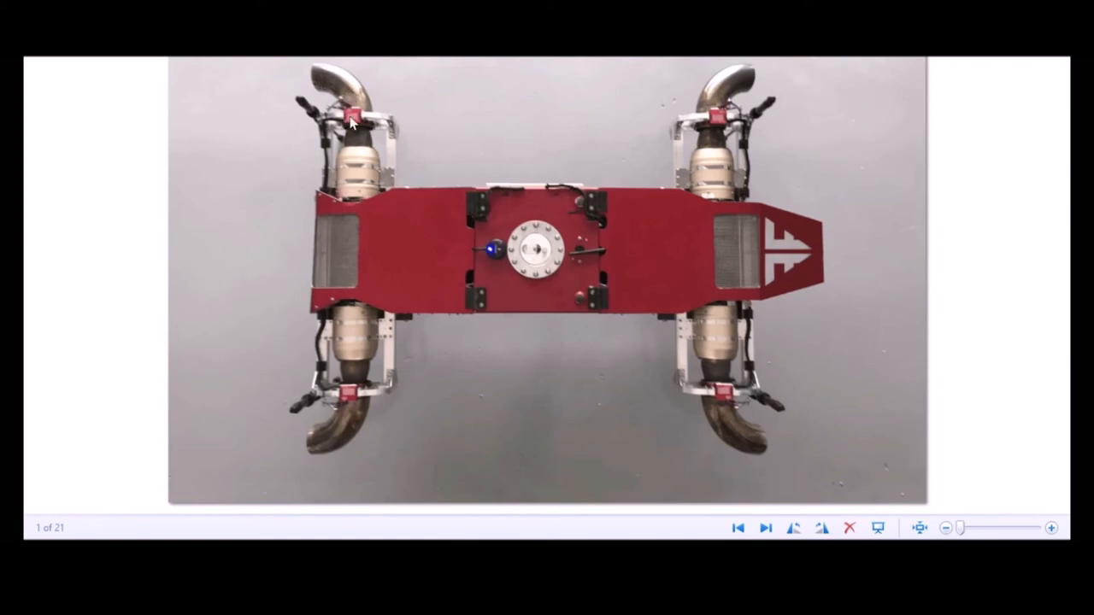
mouse_move(362, 96)
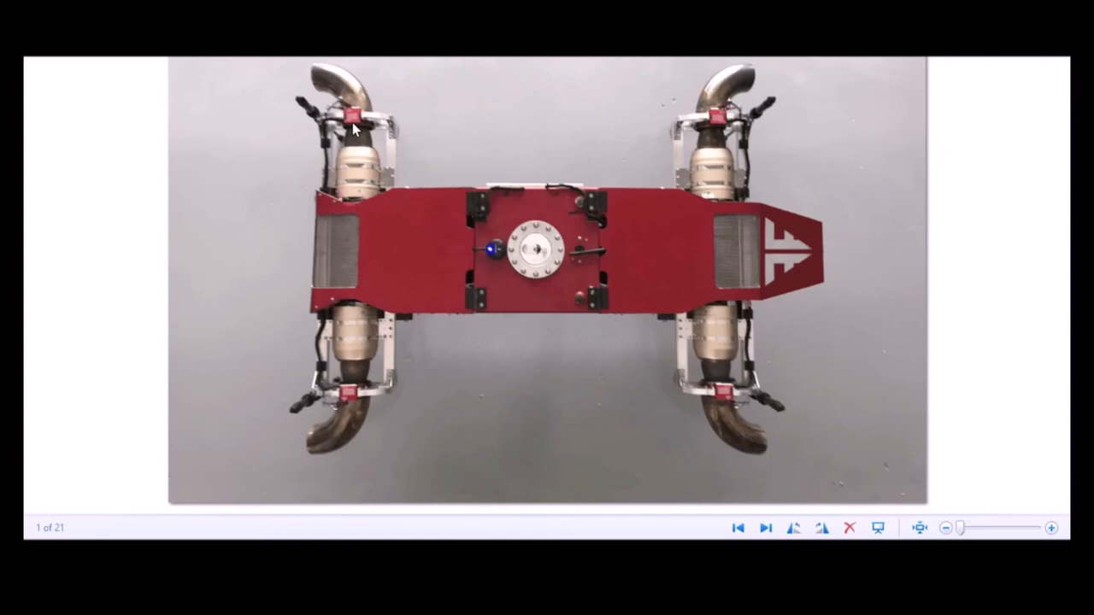
mouse_move(219, 82)
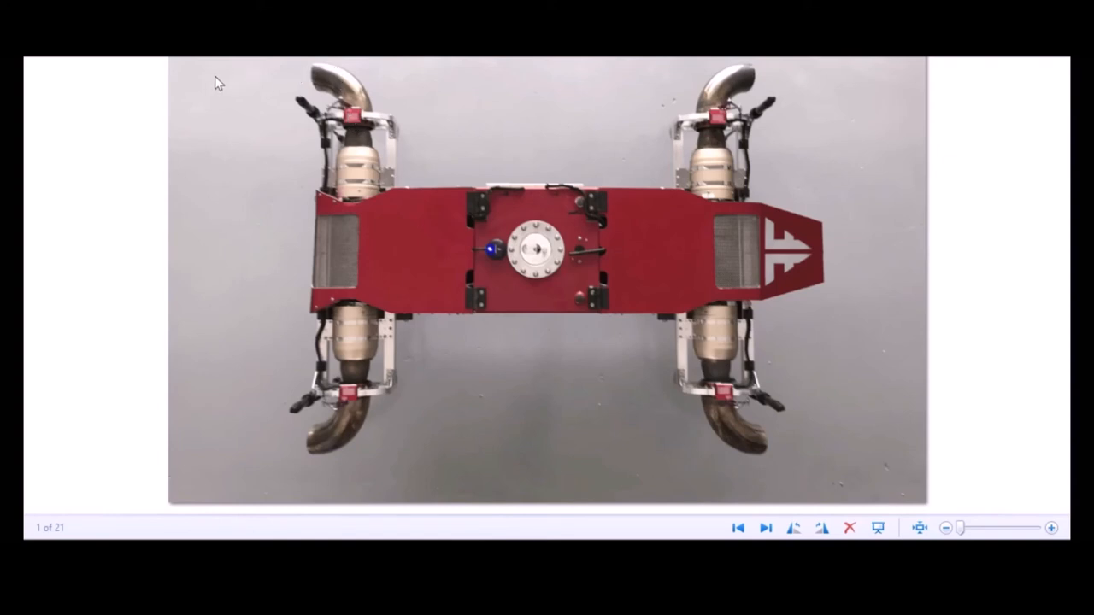
mouse_move(318, 72)
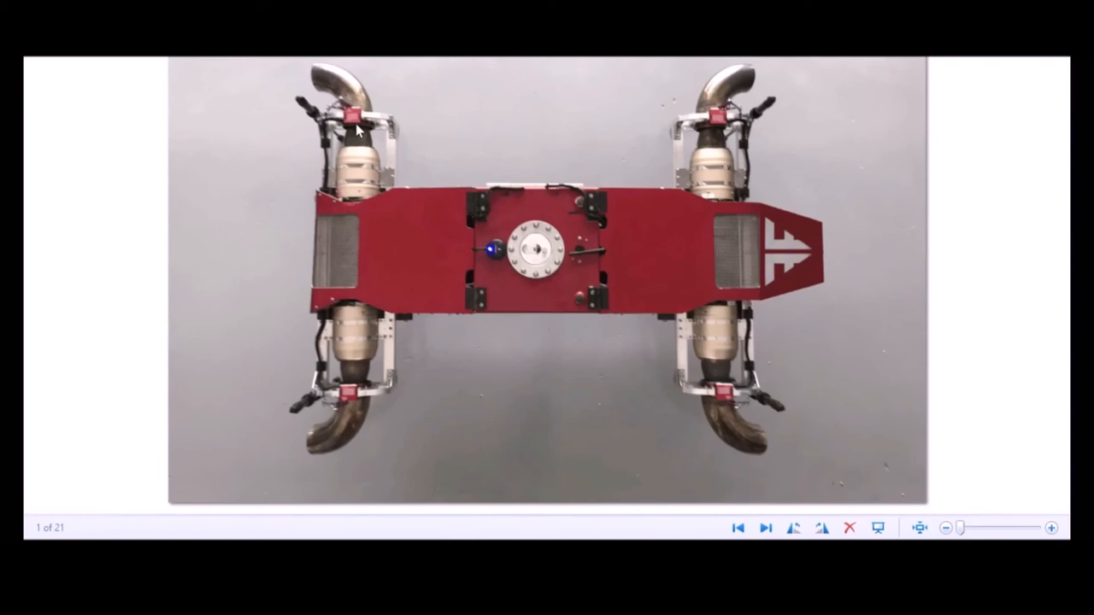
mouse_move(359, 135)
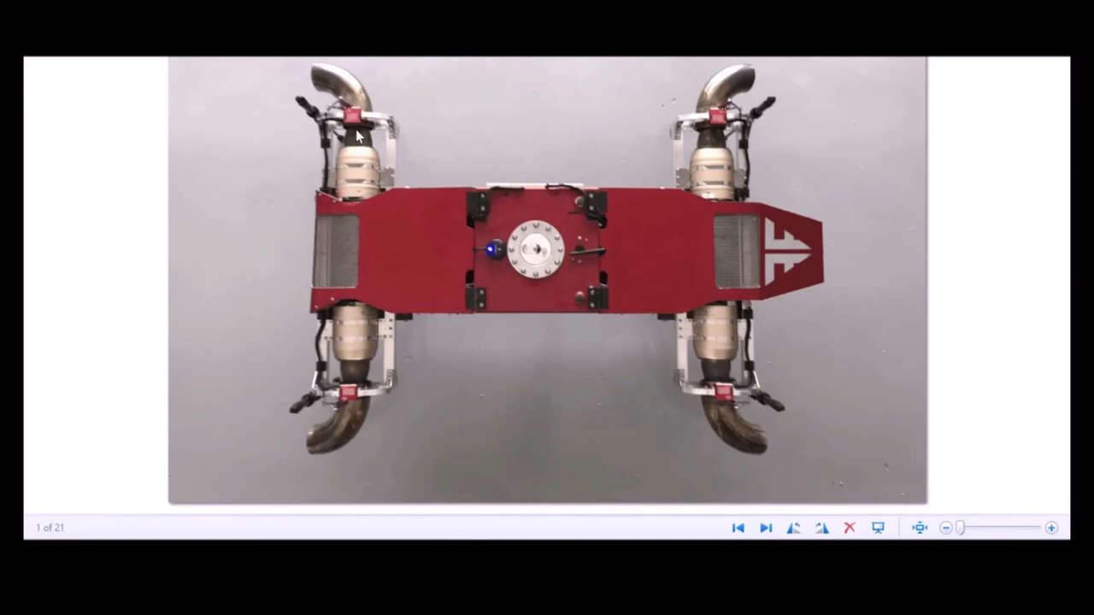
mouse_move(547, 103)
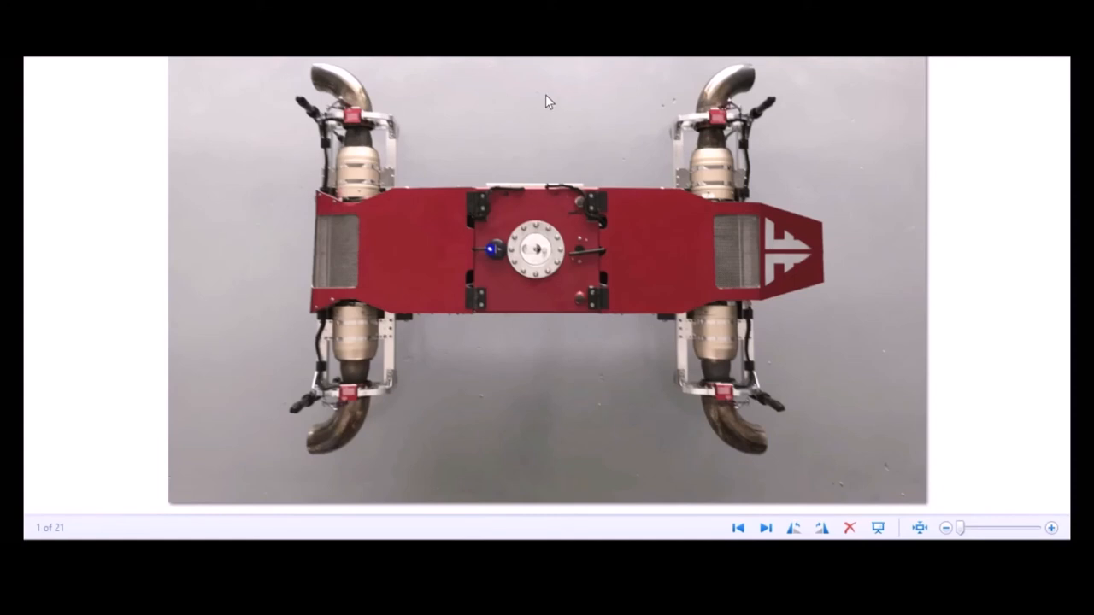
- Advance from the red hoverboard photo to the JetQuad technical drawing
click(766, 527)
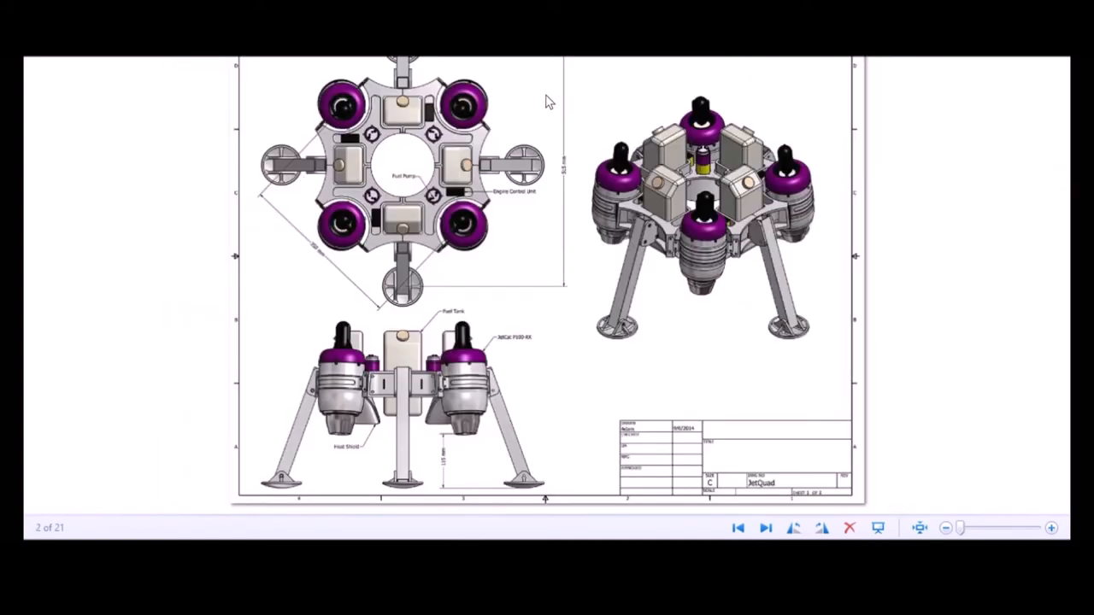
mouse_move(198, 186)
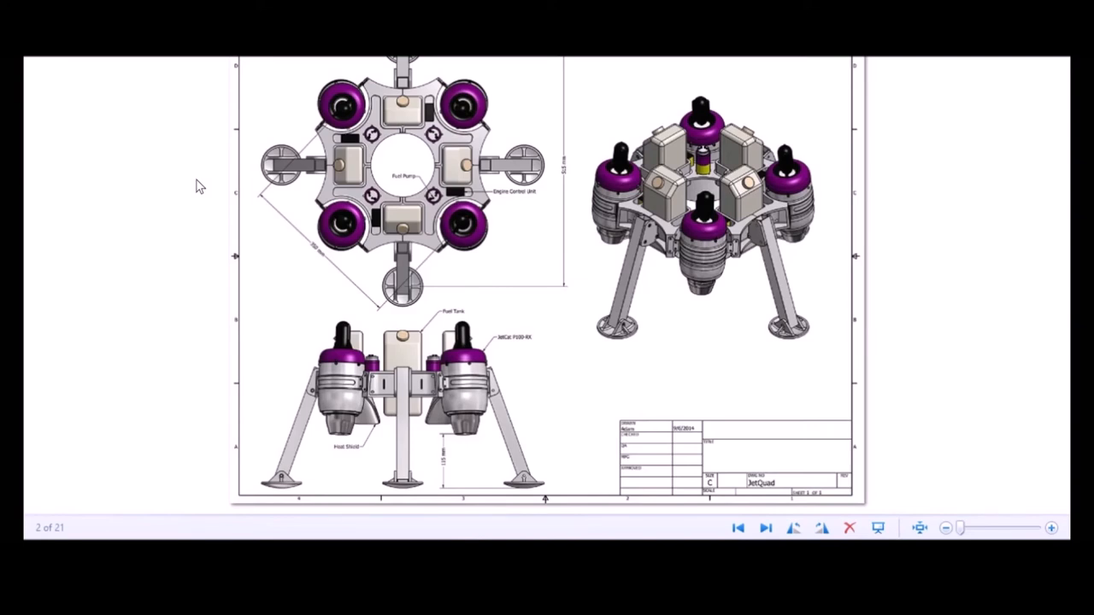
- Advance from the JetQuad layout diagram to the labelled chassis side view
click(765, 526)
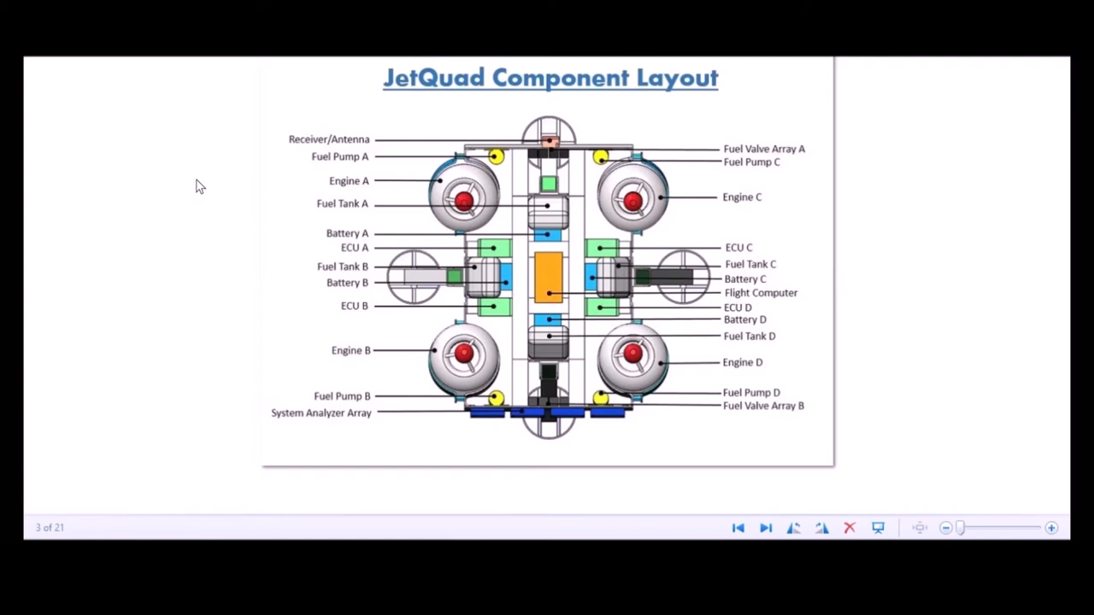
click(738, 526)
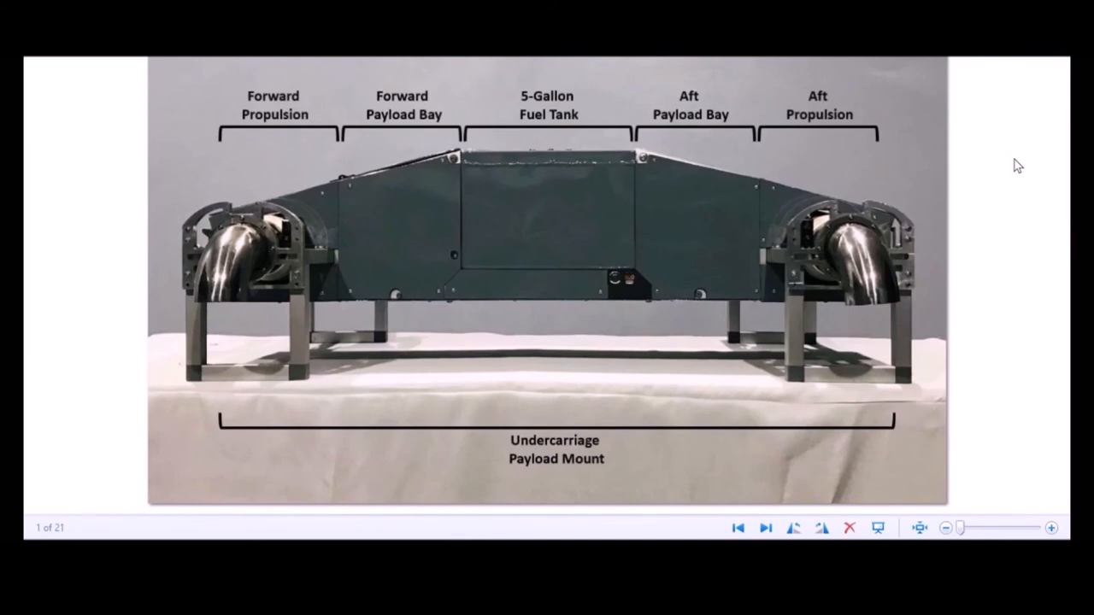
mouse_move(890, 290)
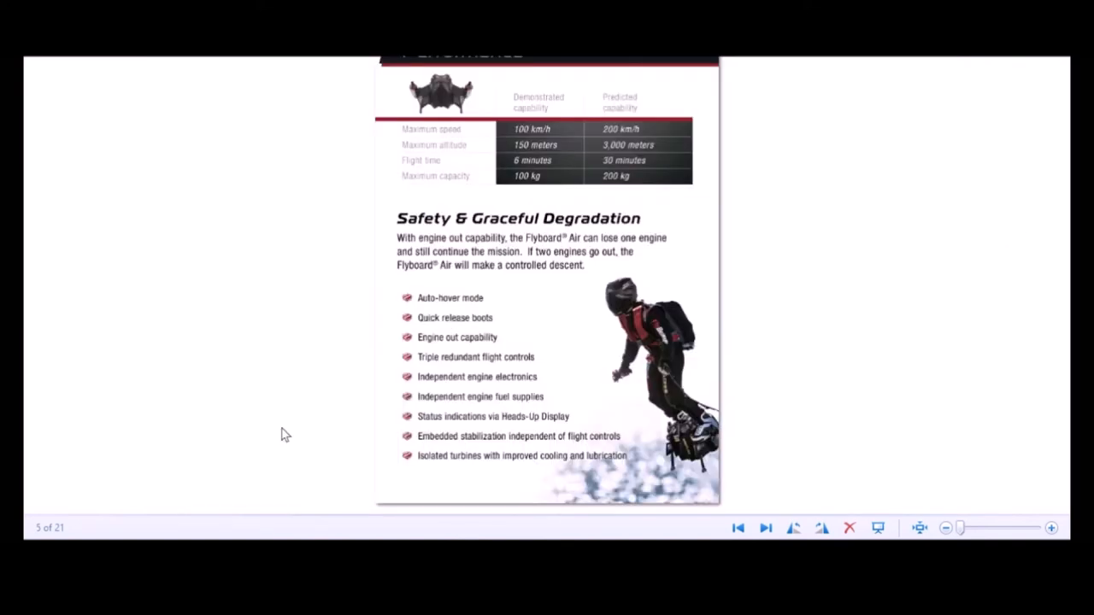
mouse_move(325, 325)
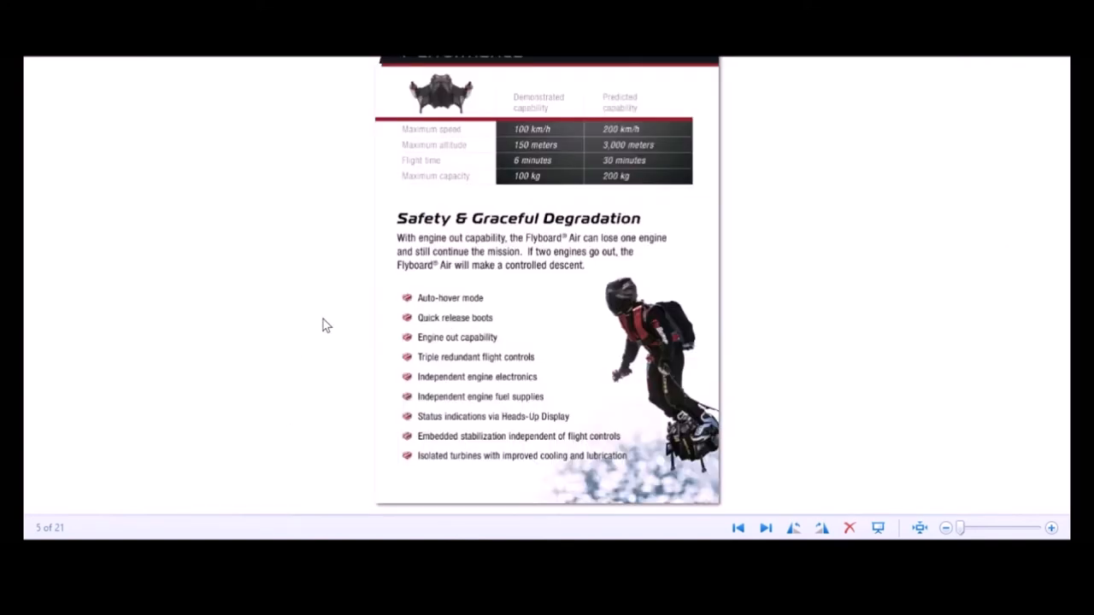
mouse_move(402, 314)
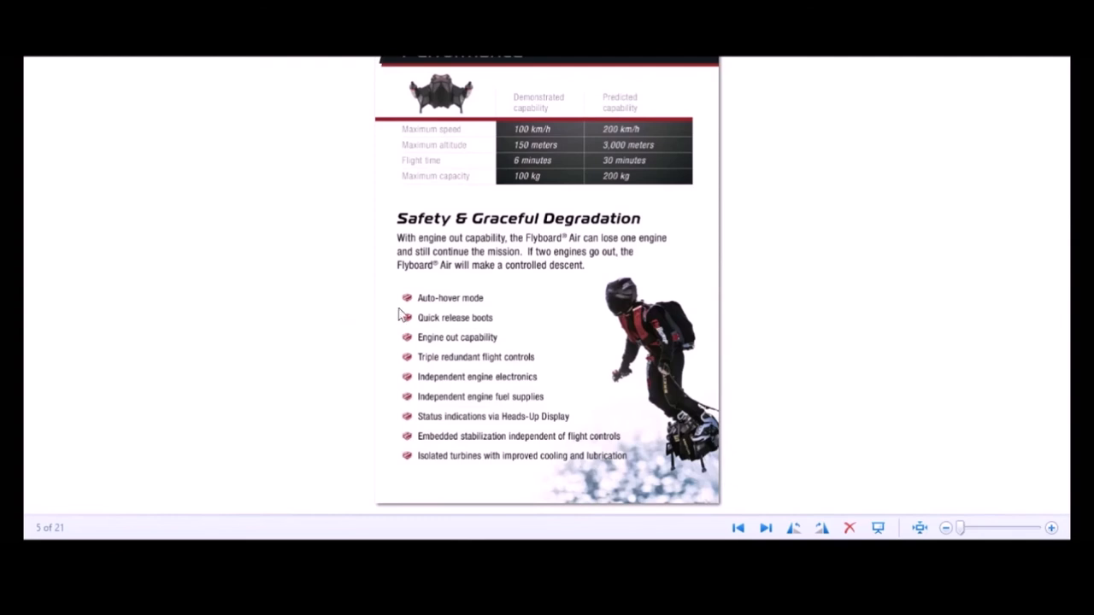
mouse_move(401, 323)
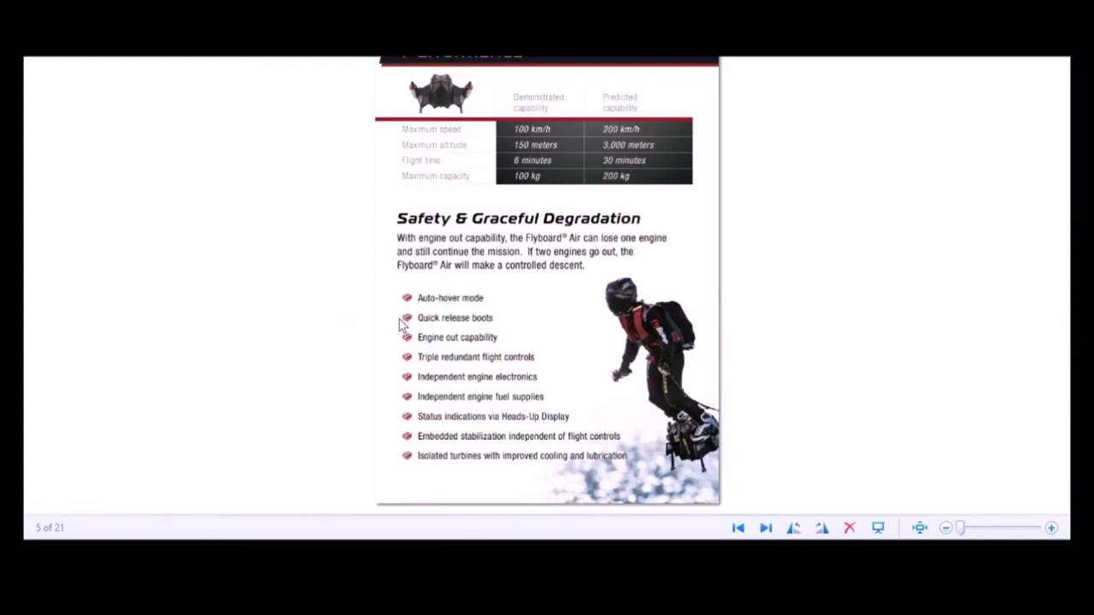
mouse_move(396, 347)
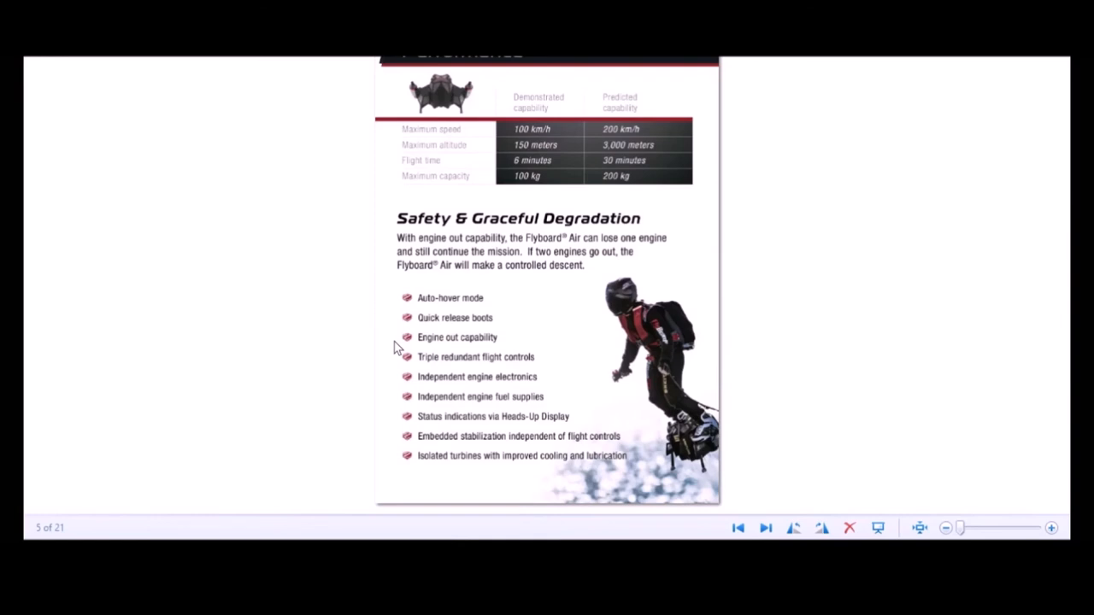
mouse_move(395, 366)
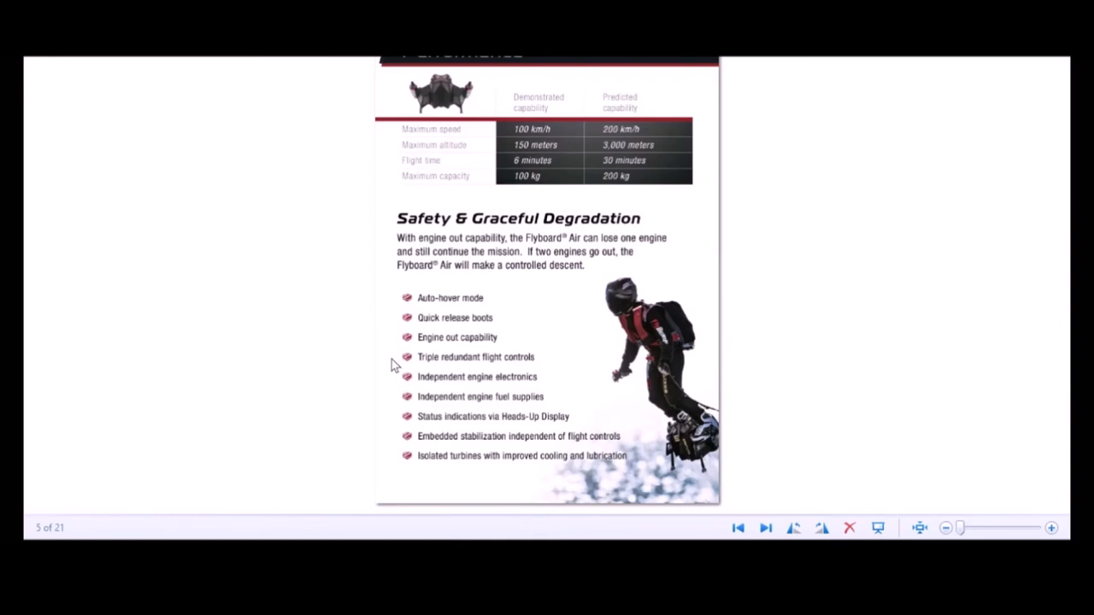
mouse_move(414, 375)
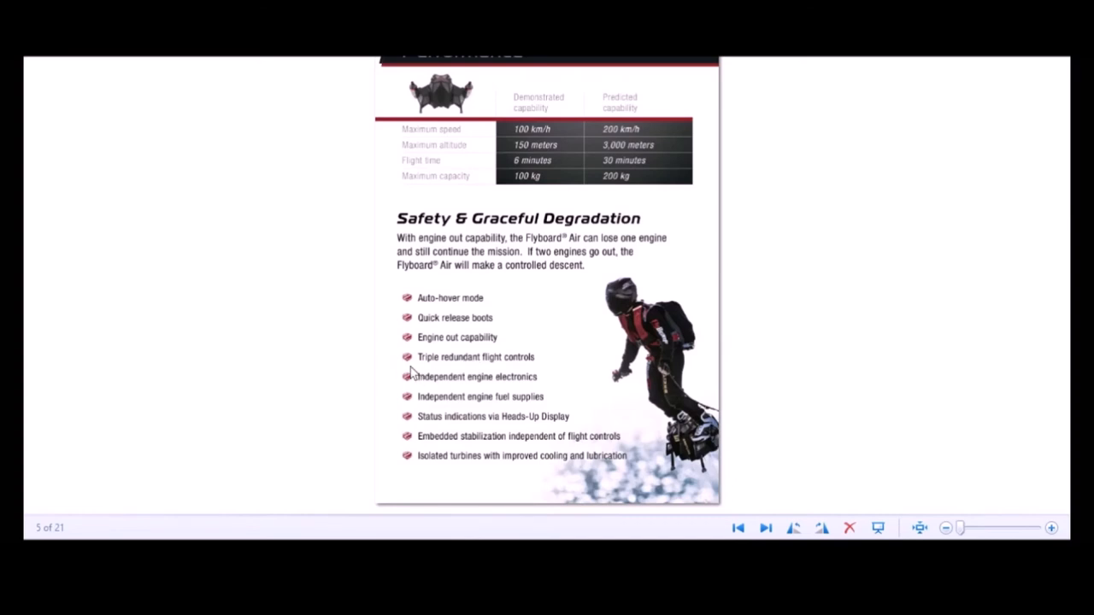
mouse_move(380, 382)
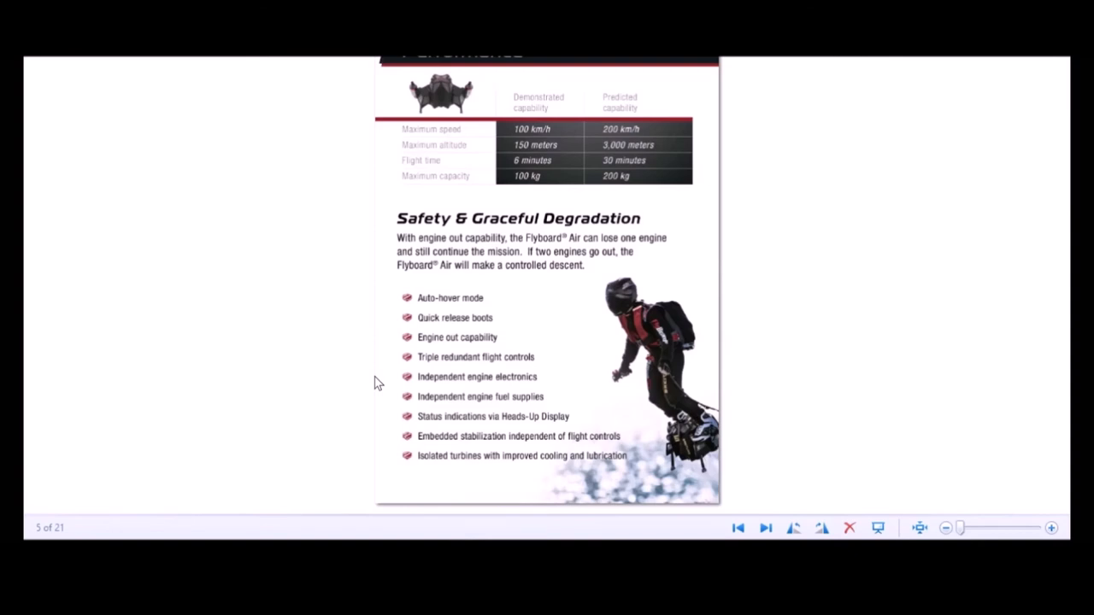
click(739, 527)
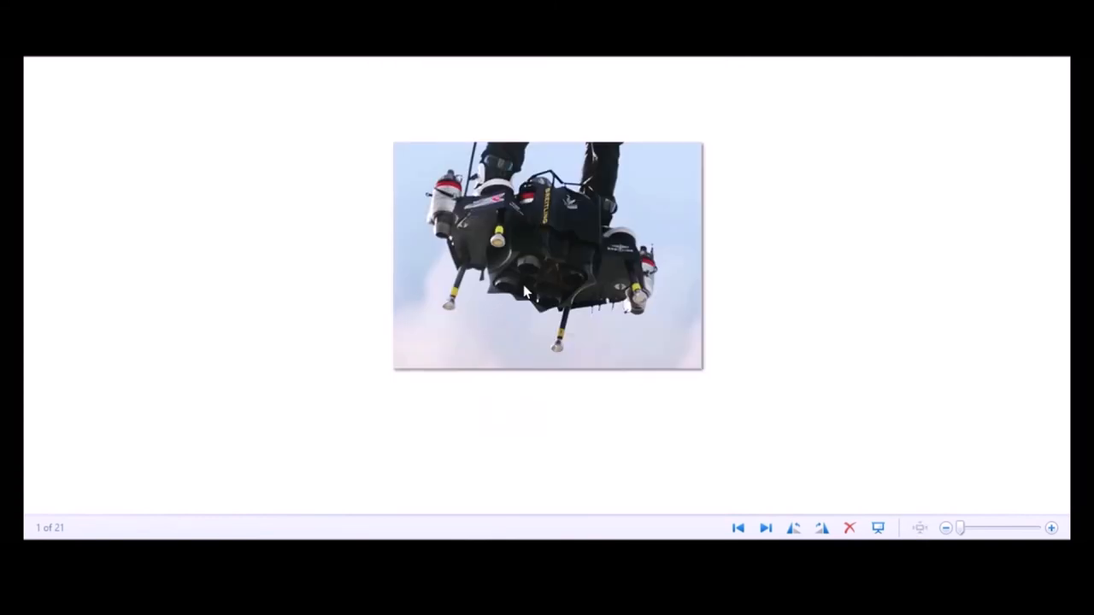
mouse_move(568, 289)
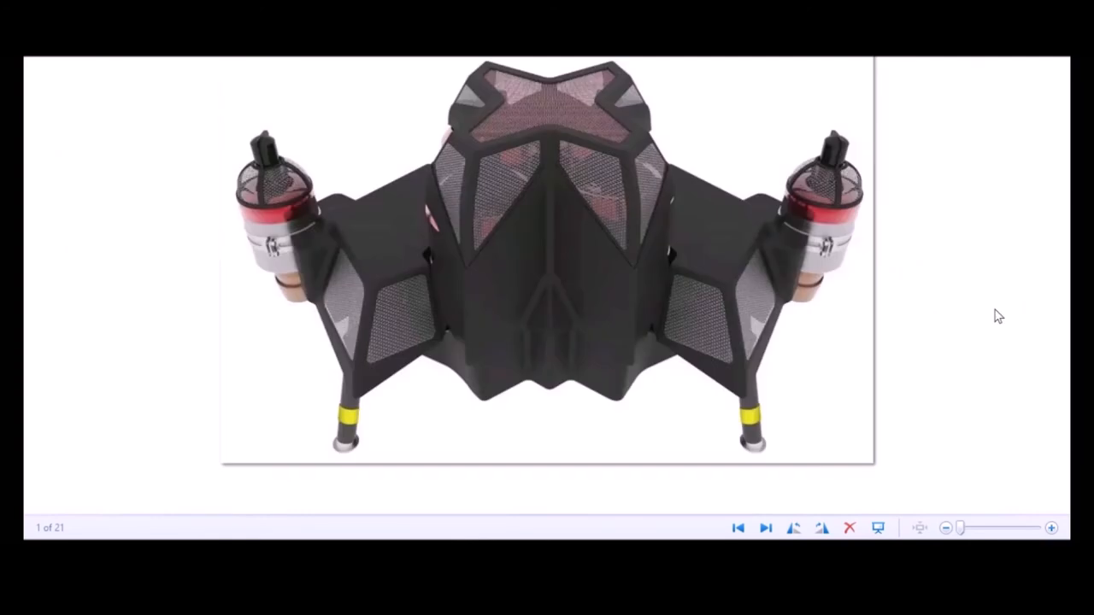
mouse_move(544, 113)
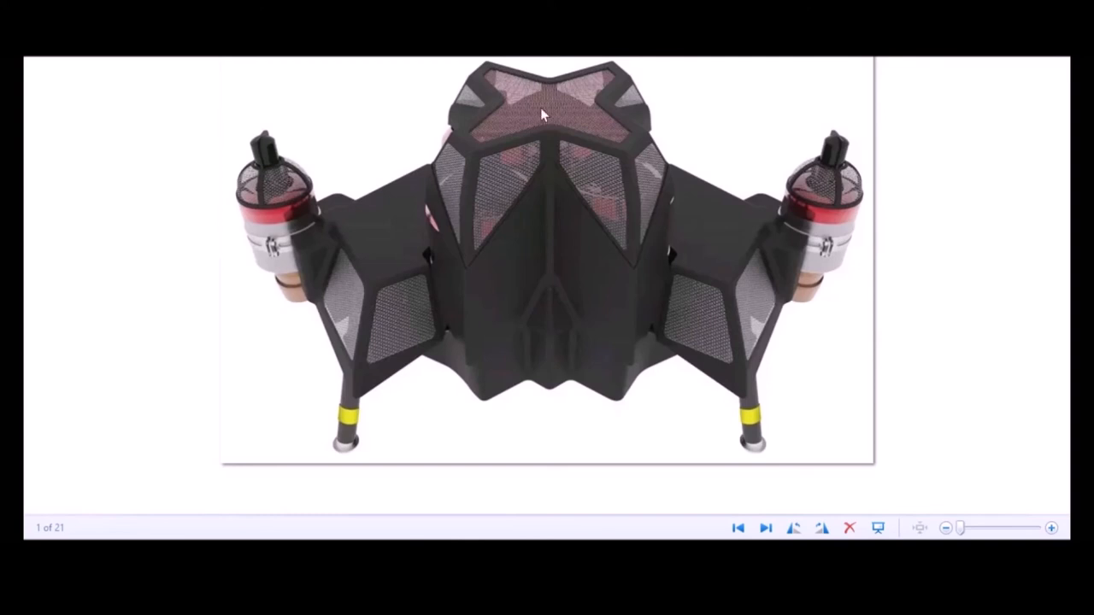
mouse_move(475, 162)
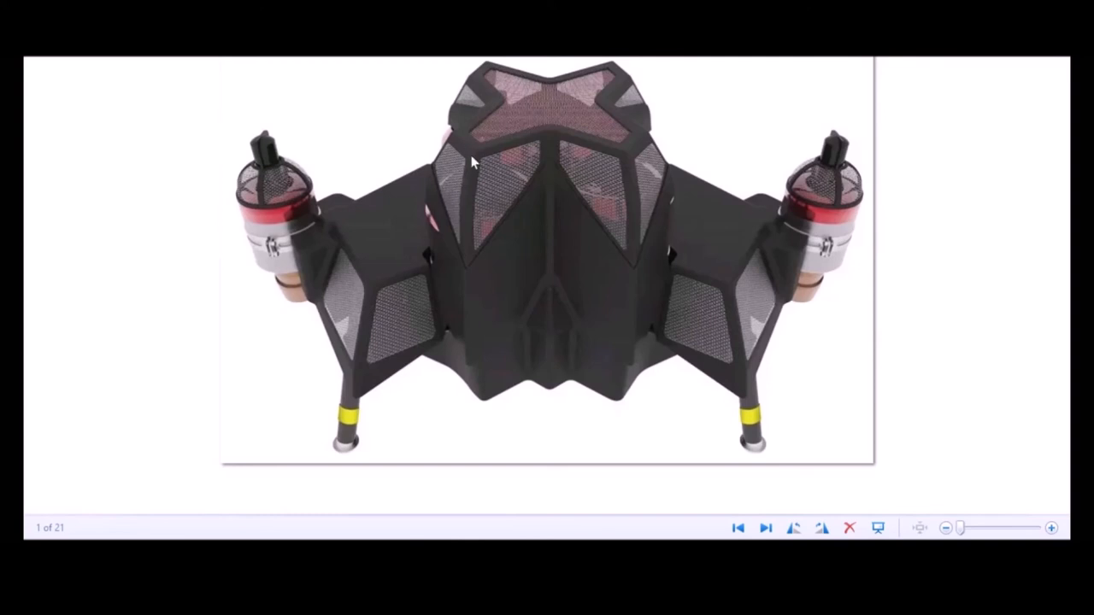
mouse_move(602, 119)
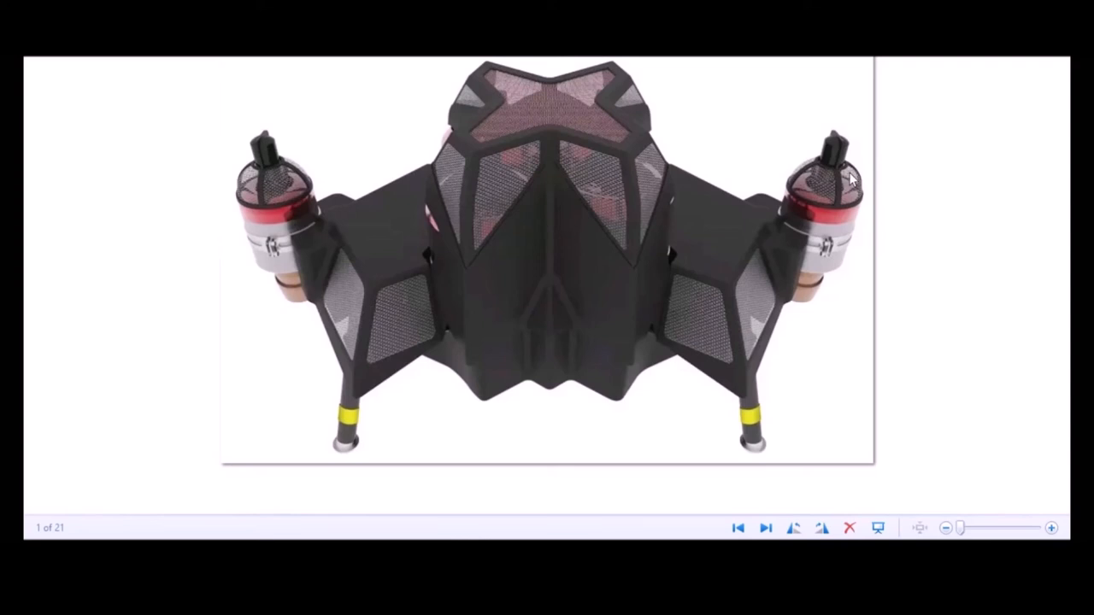
mouse_move(500, 219)
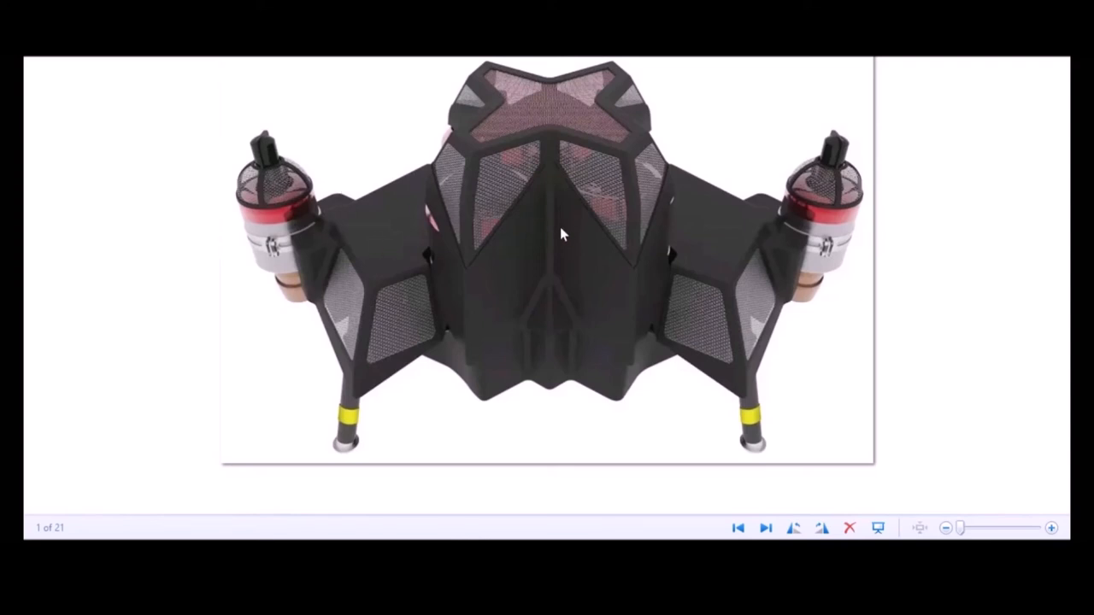
mouse_move(572, 124)
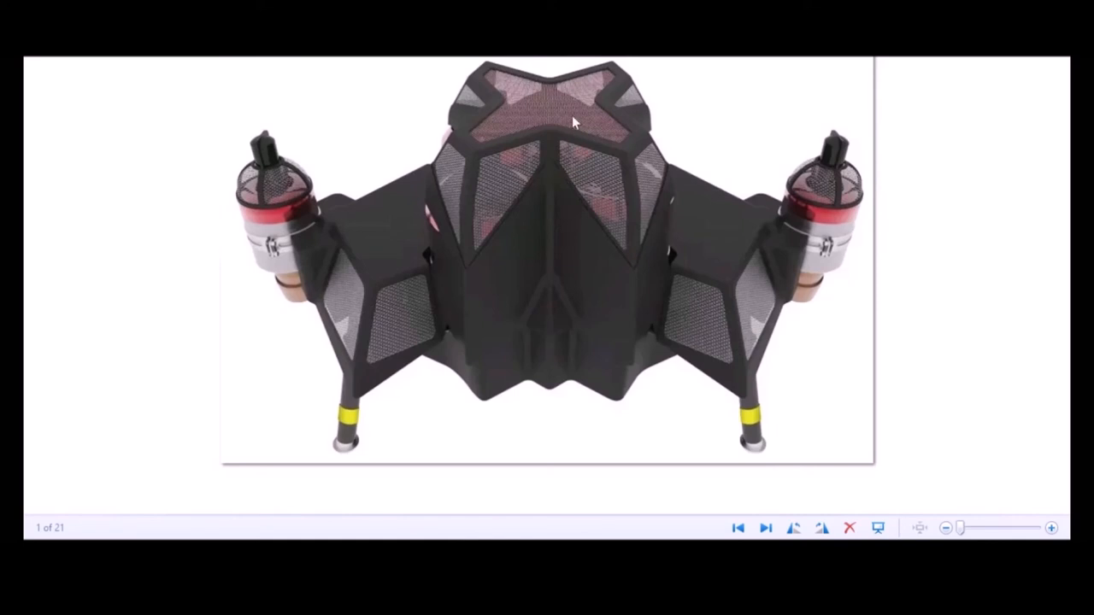
mouse_move(513, 116)
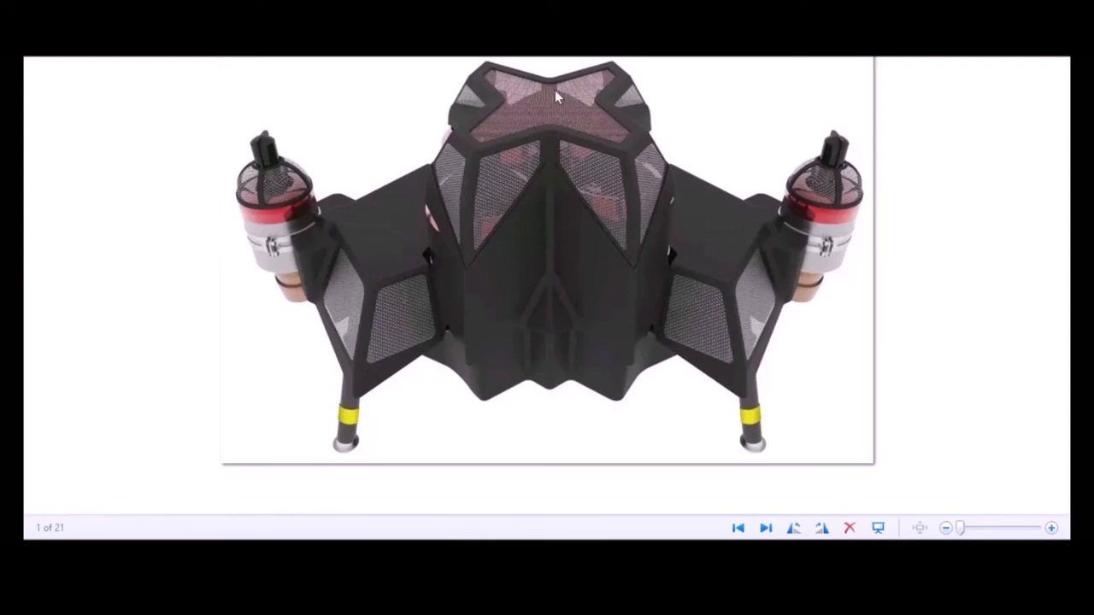
mouse_move(537, 89)
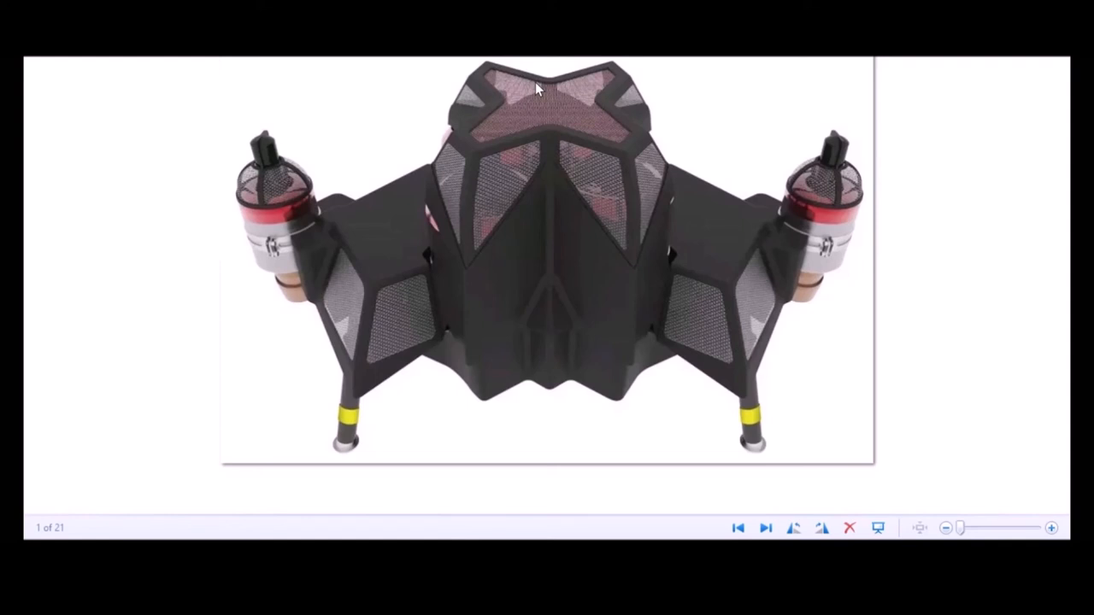
mouse_move(578, 116)
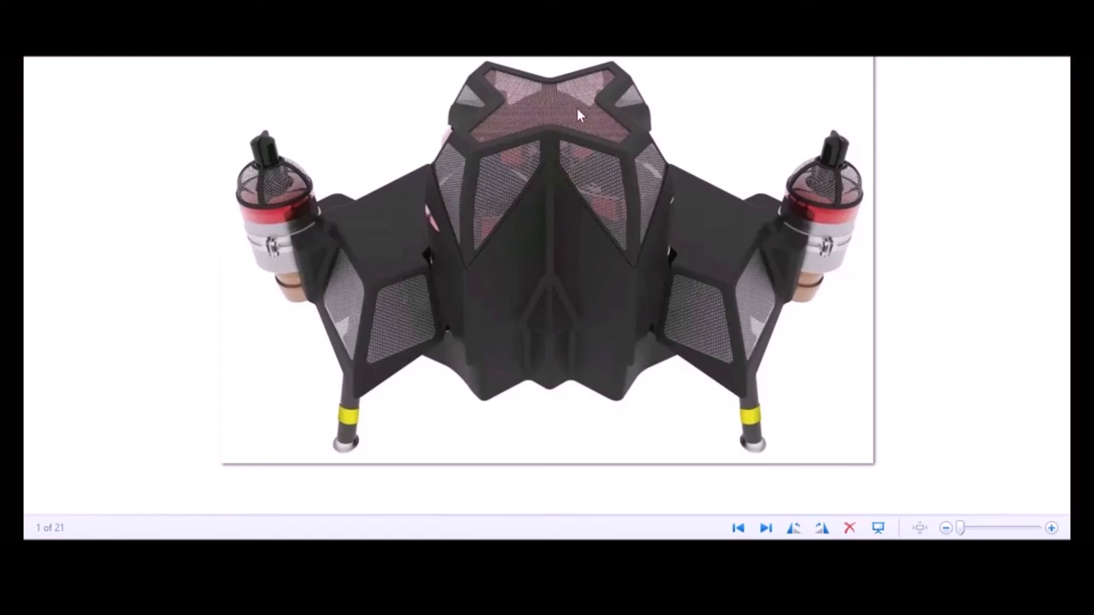
mouse_move(624, 130)
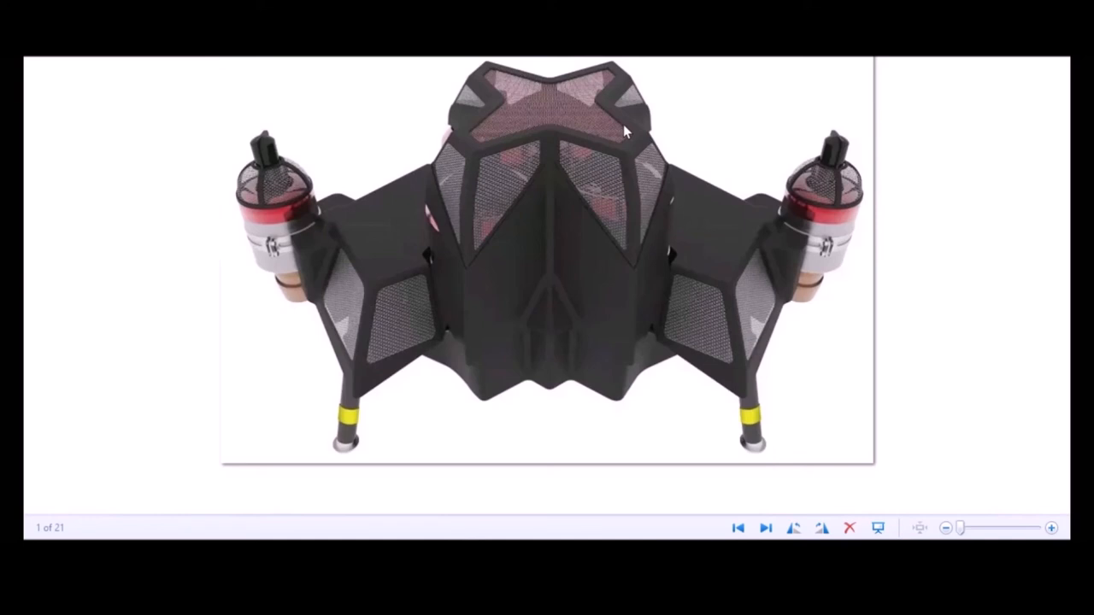
mouse_move(570, 111)
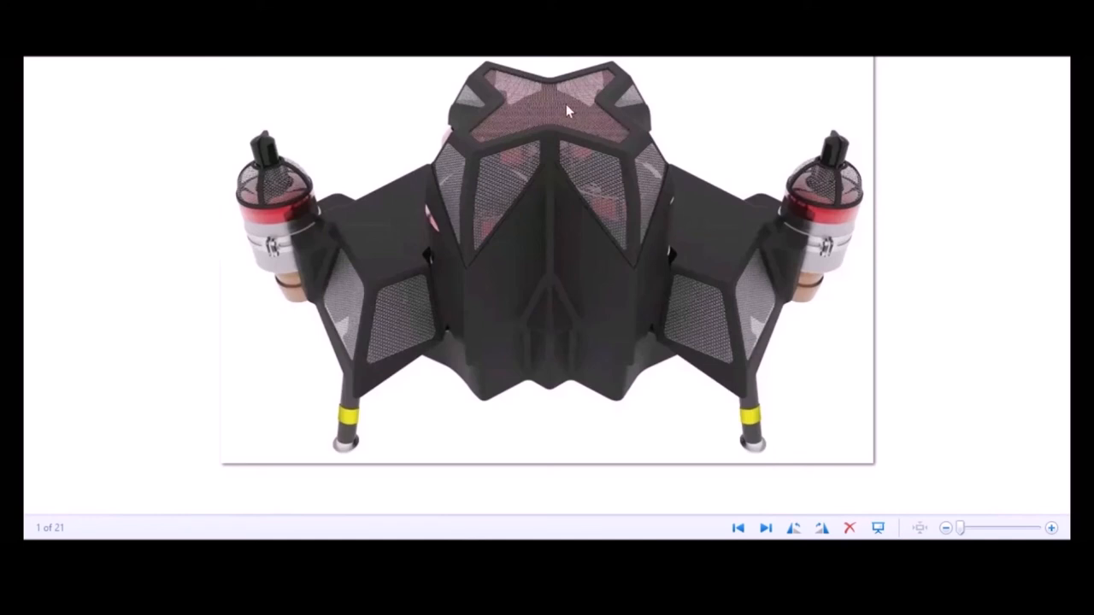
- Advance past the Flyboard Air render to the thrust-and-yaw controller graphic
click(766, 526)
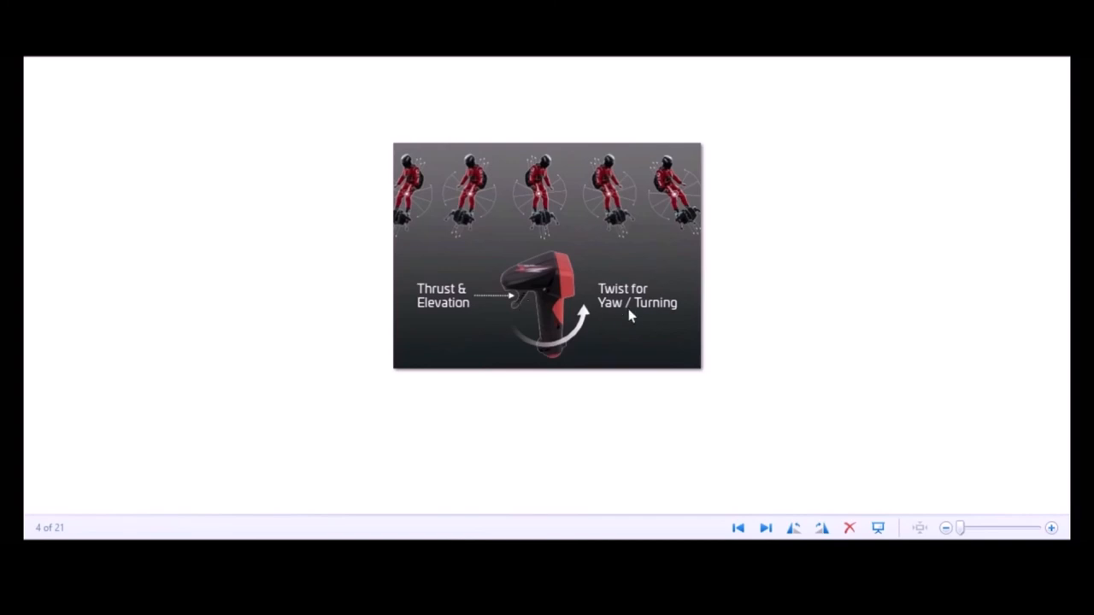
mouse_move(640, 294)
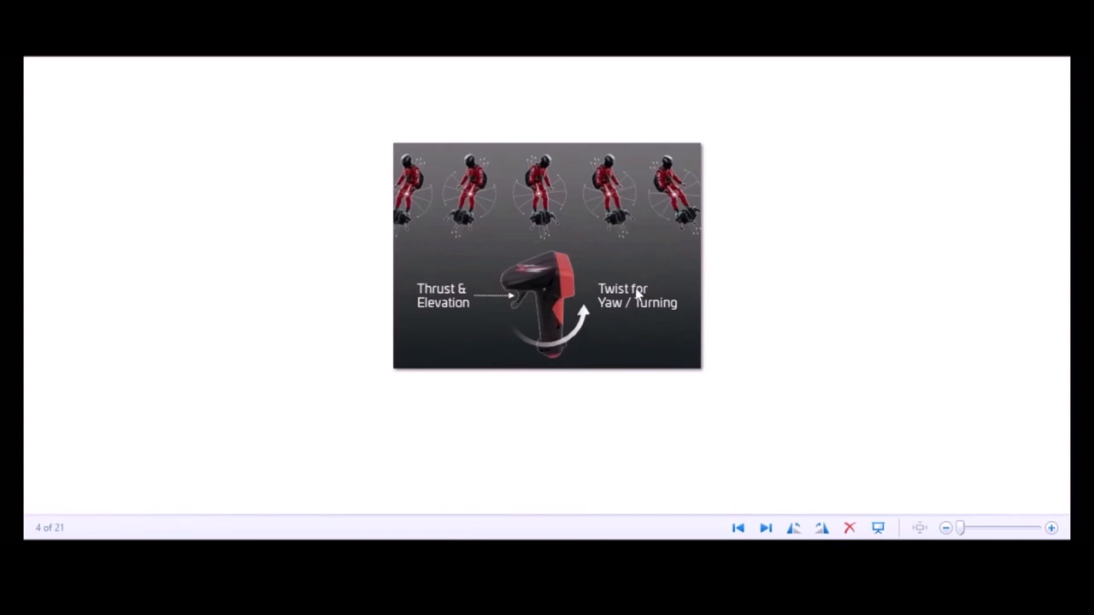
mouse_move(627, 334)
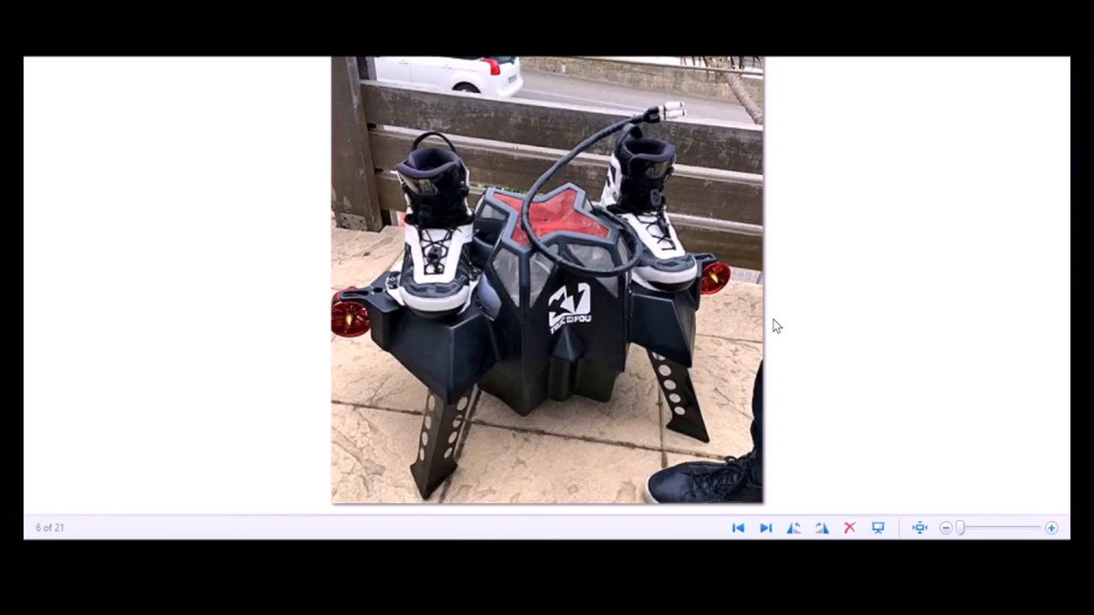
mouse_move(431, 291)
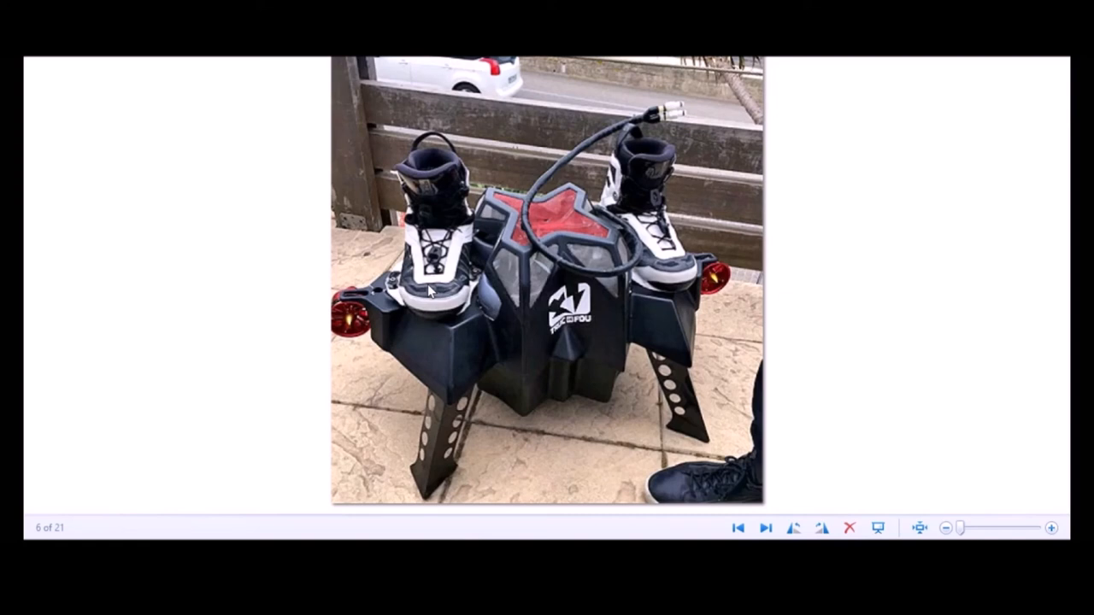
mouse_move(487, 323)
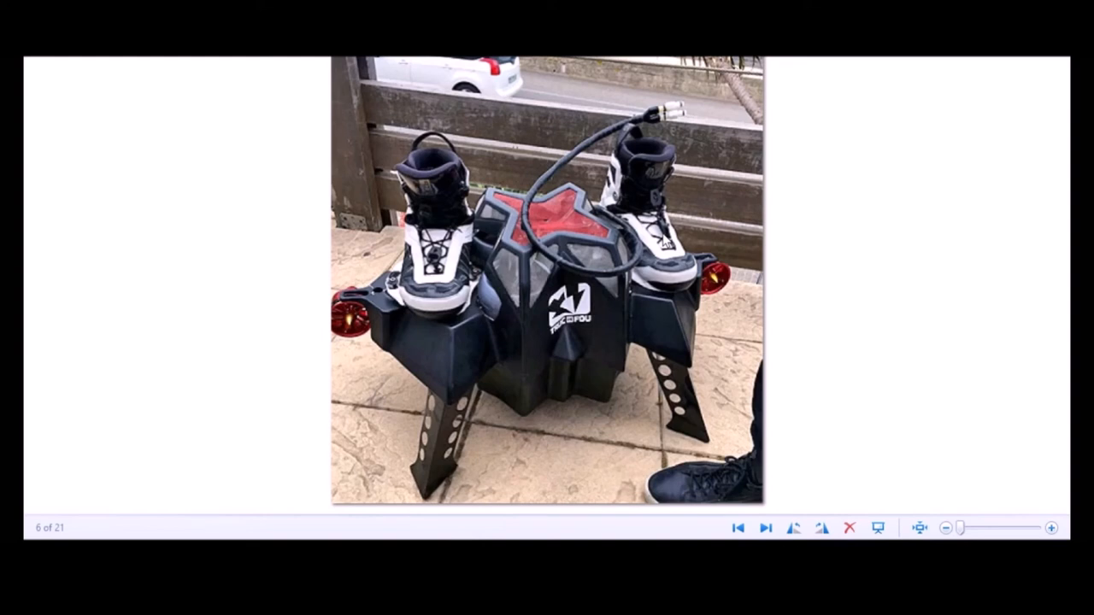
- Move past the Flyboard boots photo and over to the design notes document
click(764, 527)
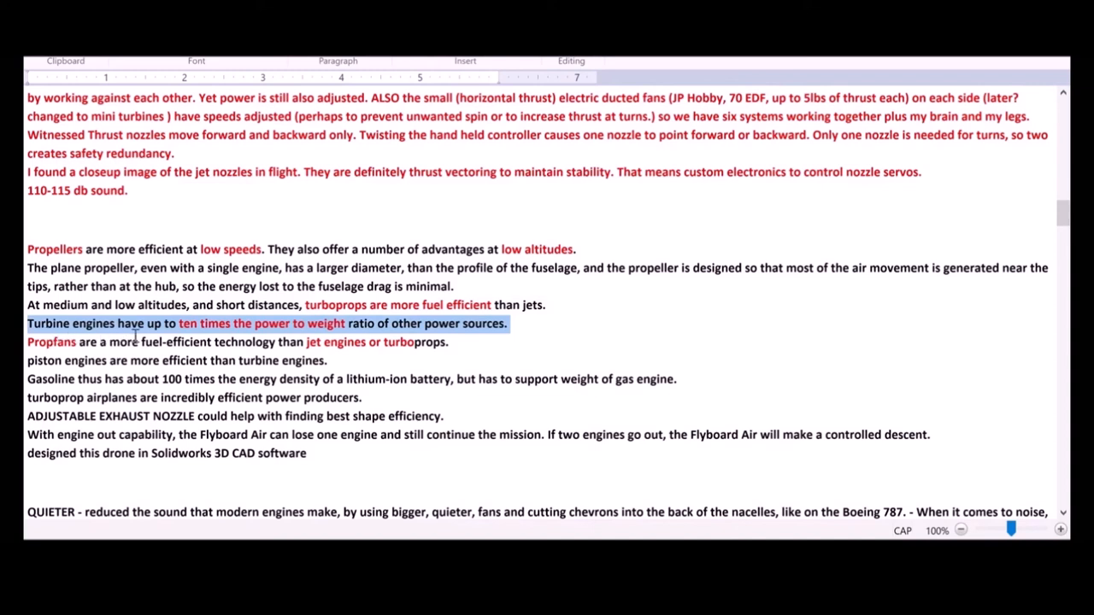
mouse_move(225, 342)
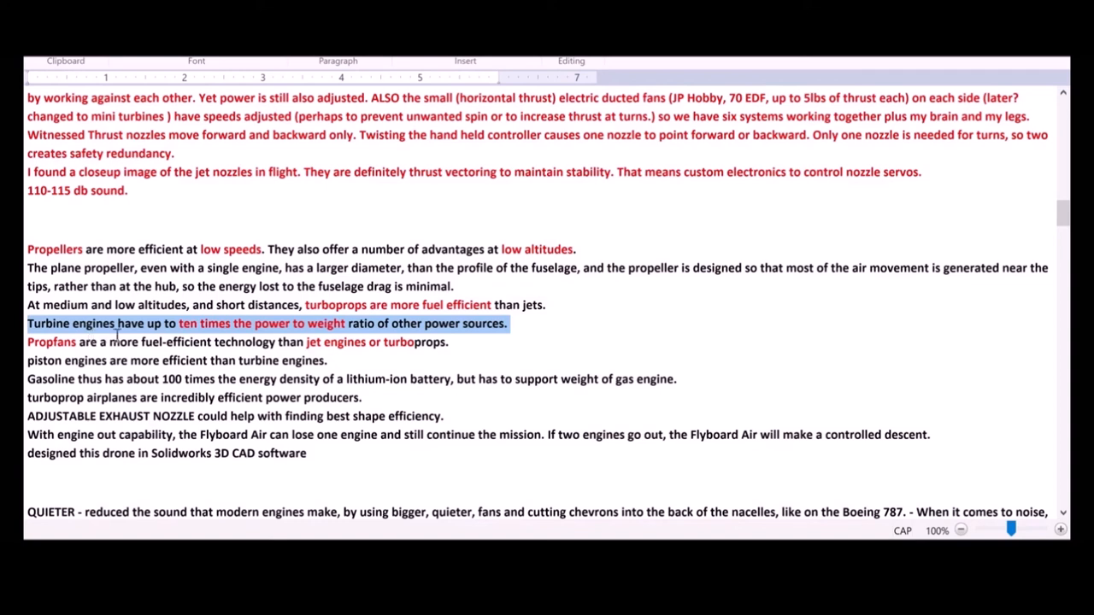
mouse_move(534, 328)
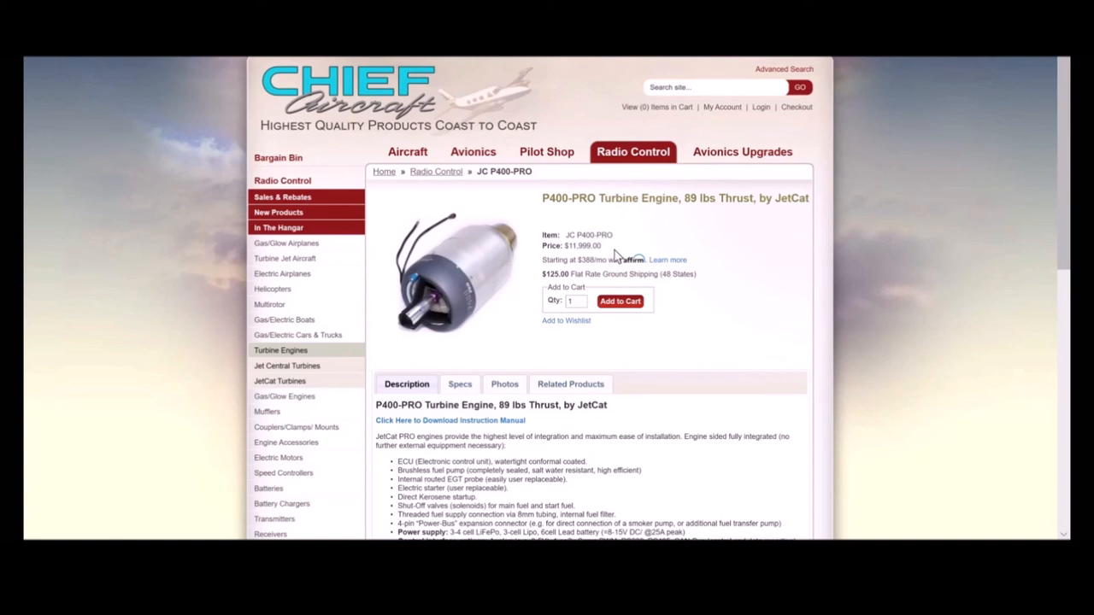
mouse_move(636, 202)
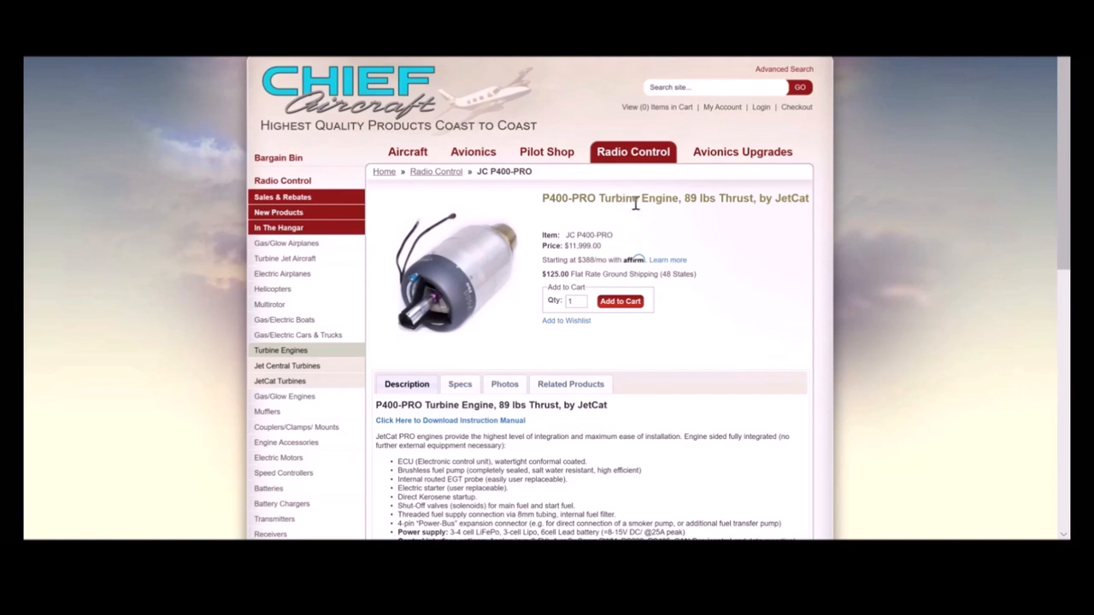
mouse_move(708, 215)
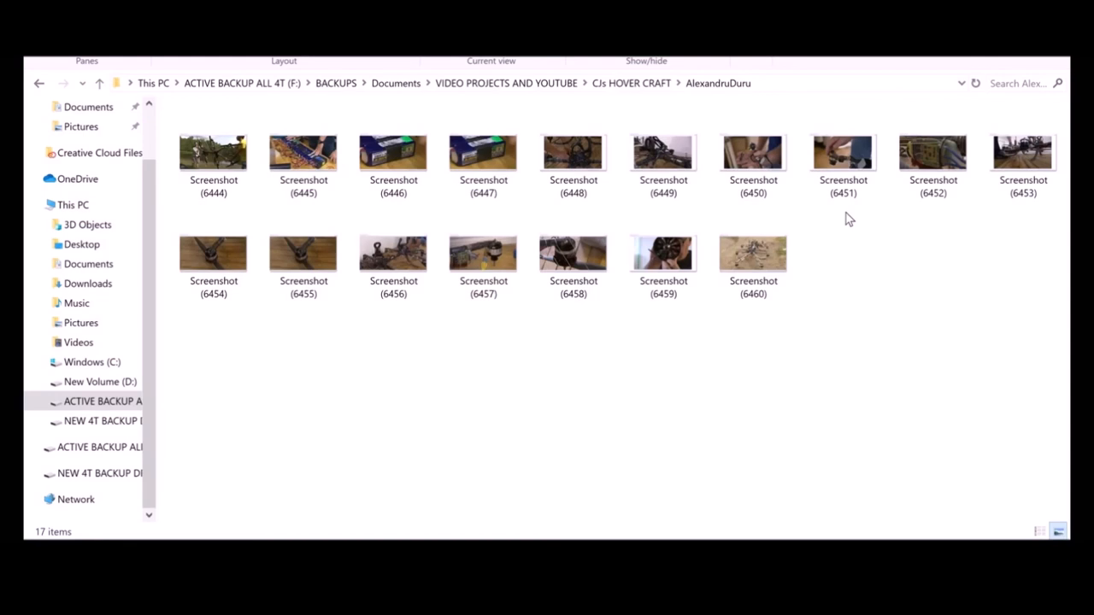
mouse_move(725, 106)
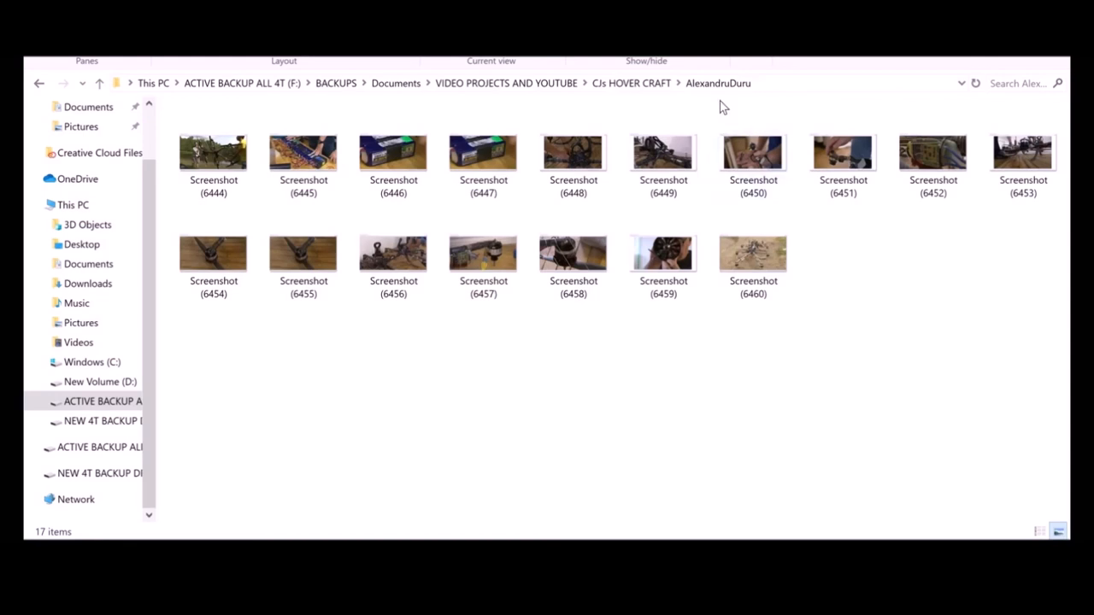
mouse_move(739, 95)
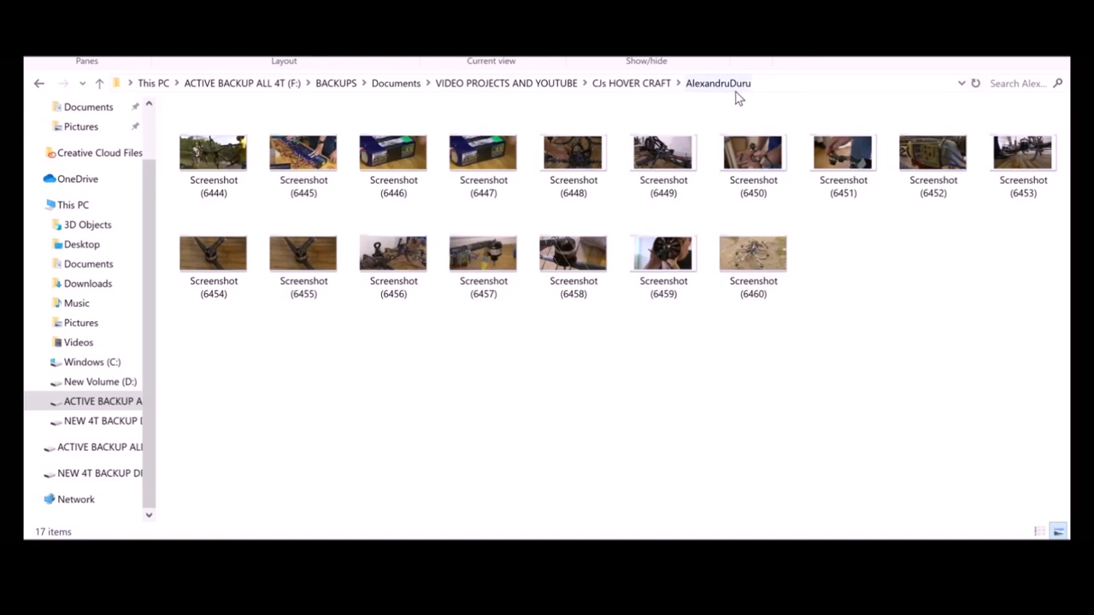
mouse_move(333, 101)
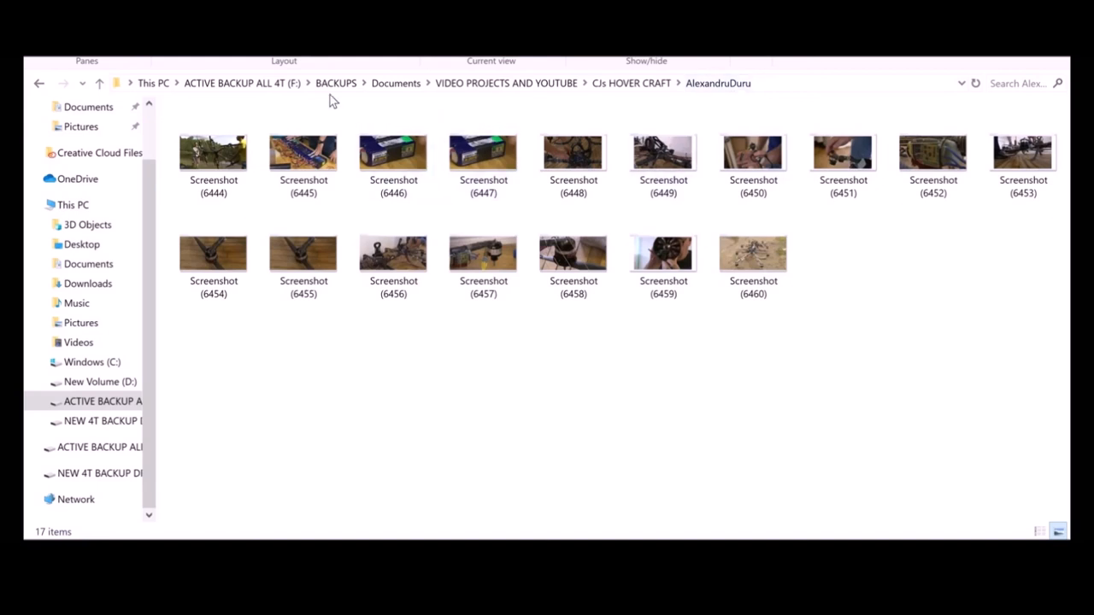
mouse_move(214, 154)
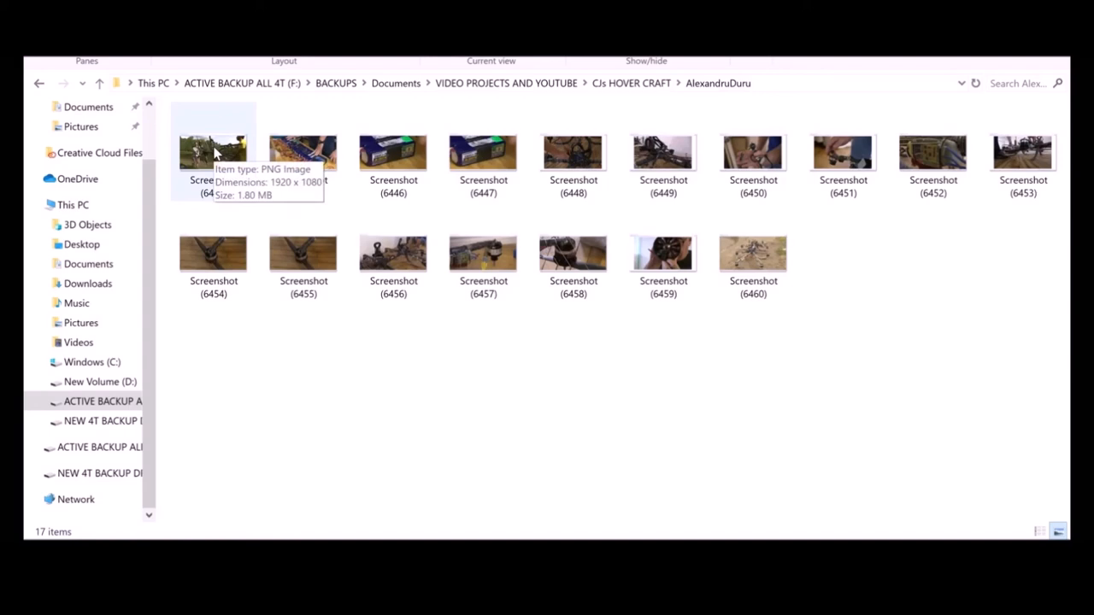
- View Screenshot (6444) full size and advance through the hovercraft screenshots
double_click(212, 152)
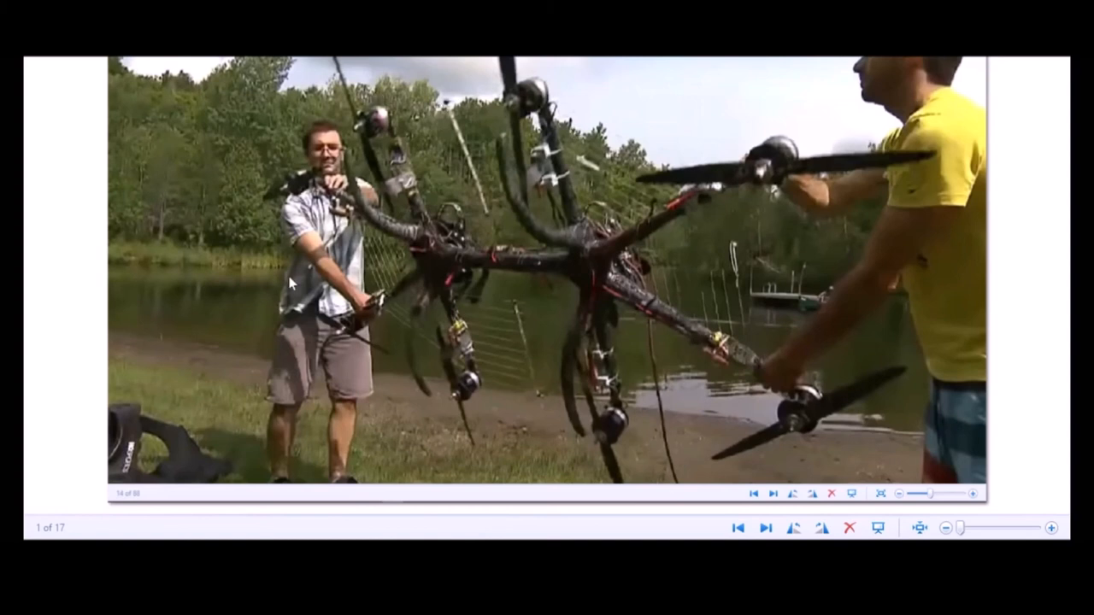
mouse_move(144, 321)
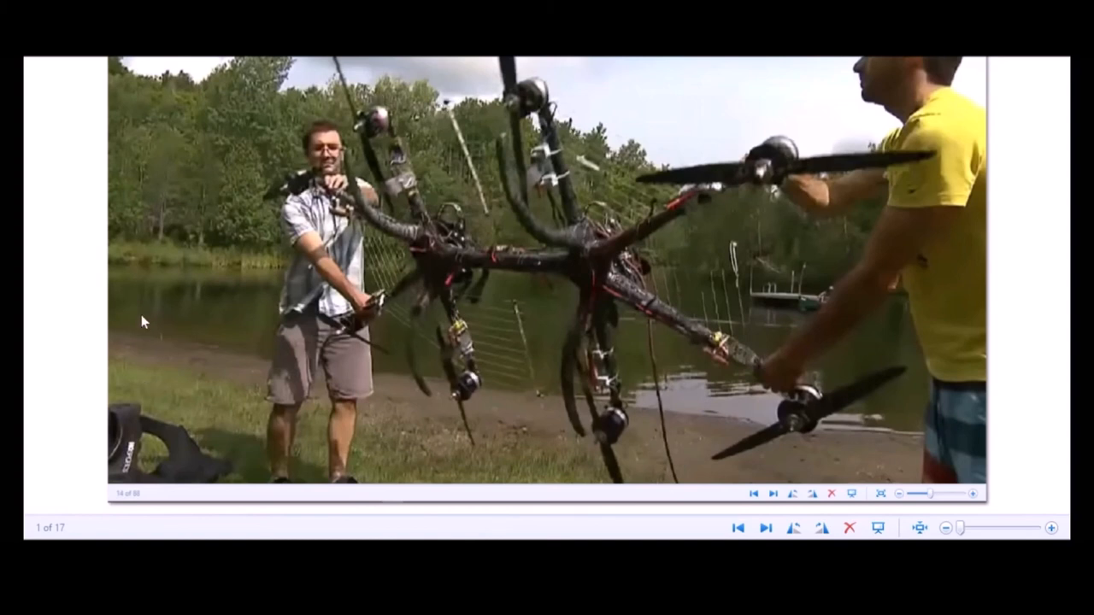
mouse_move(742, 175)
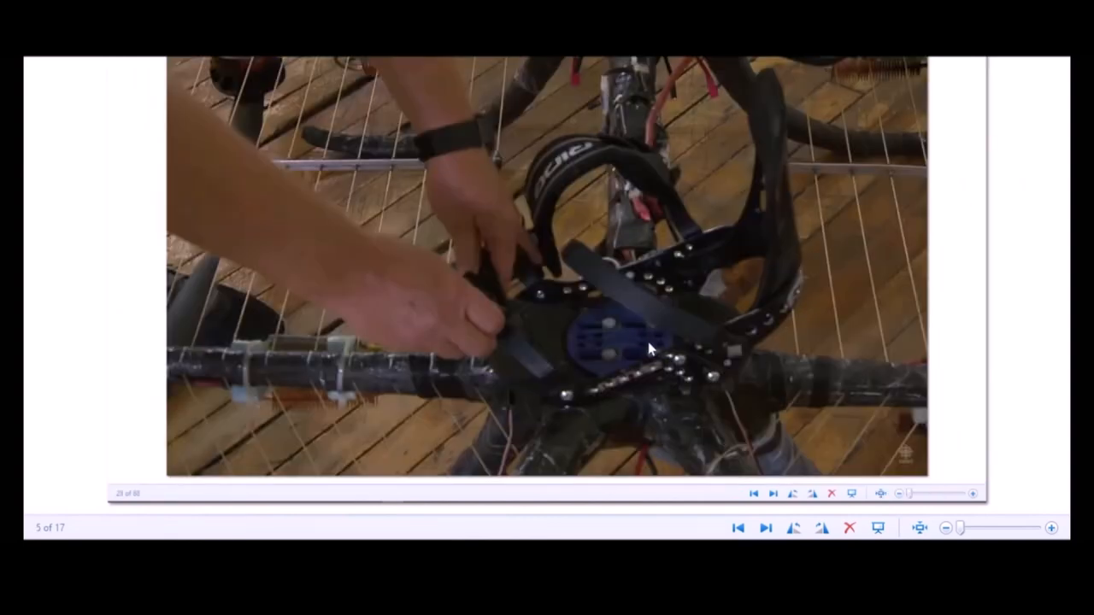
mouse_move(787, 324)
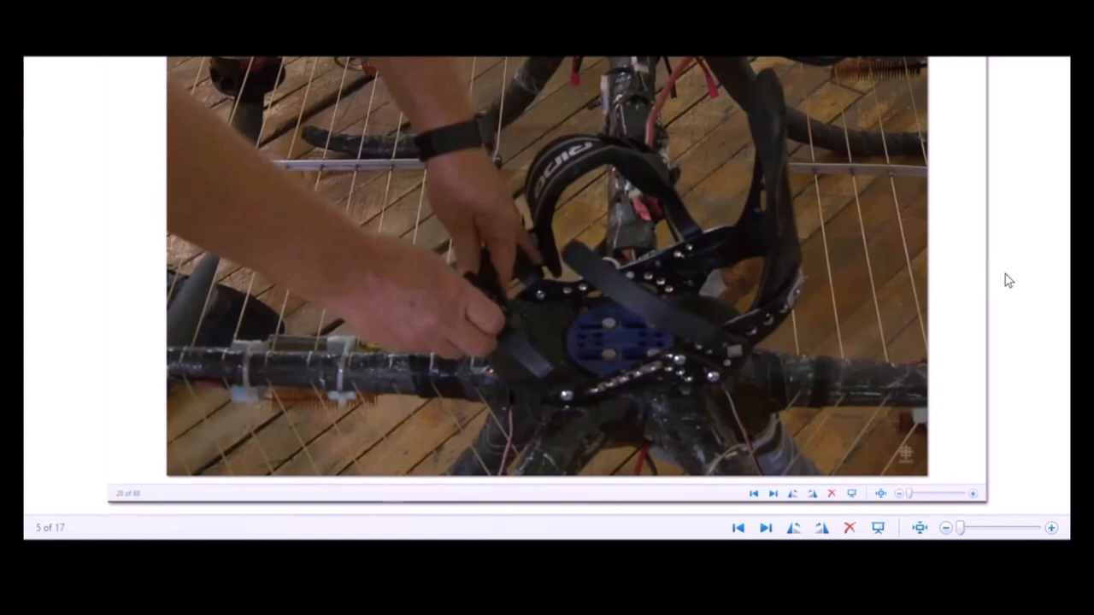
click(766, 526)
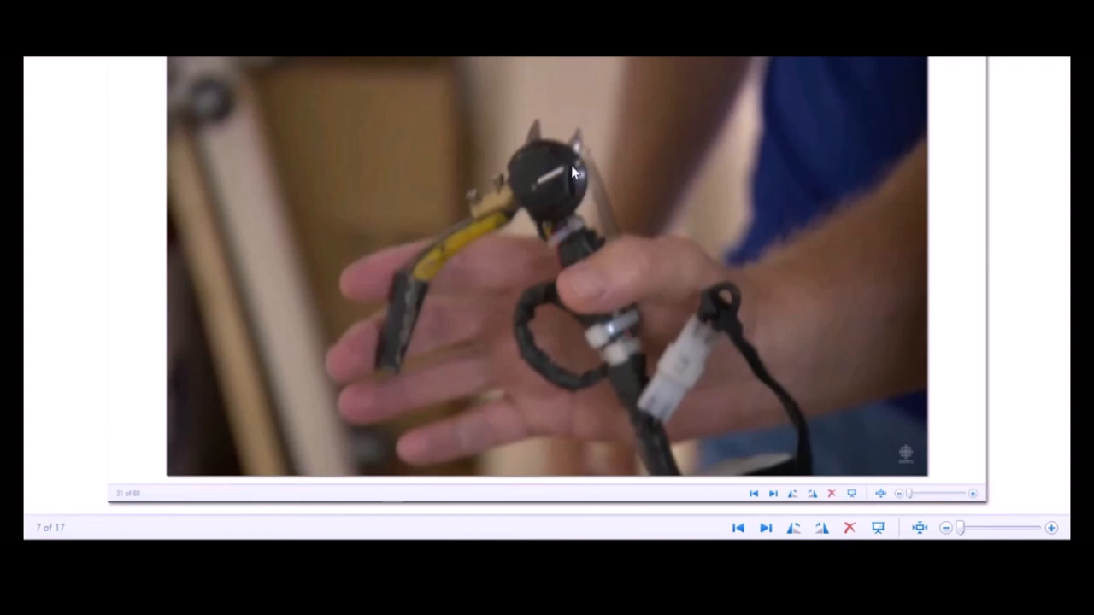
mouse_move(555, 158)
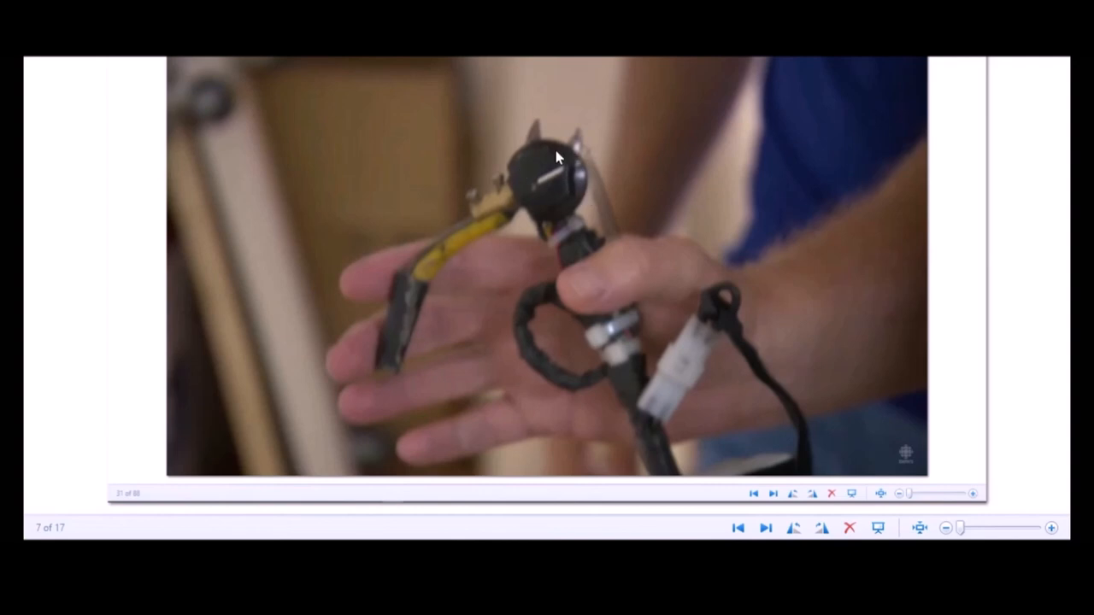
mouse_move(1030, 342)
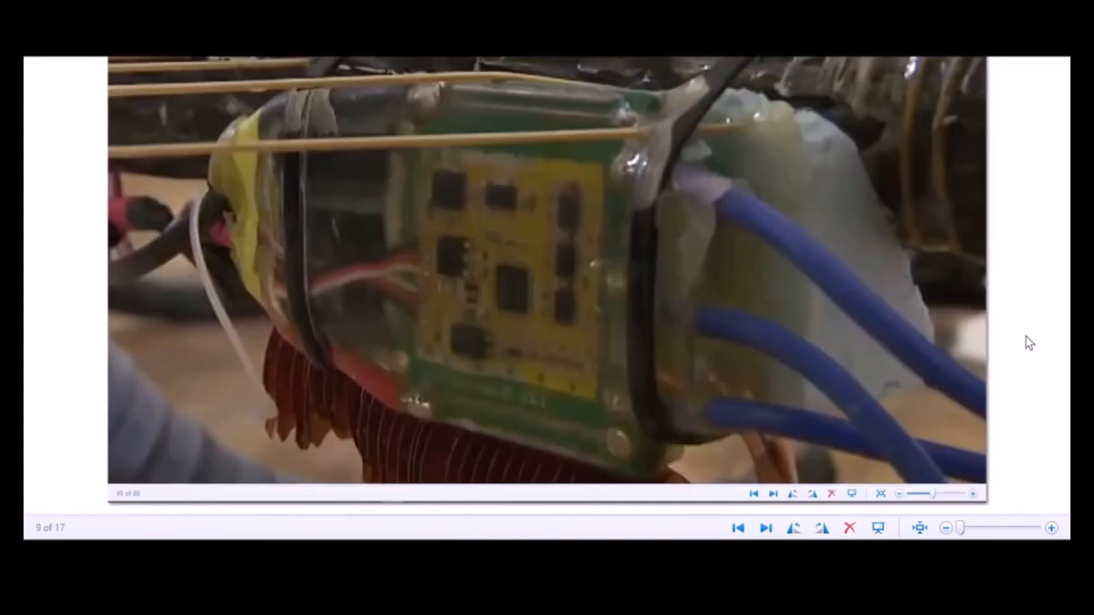
click(766, 526)
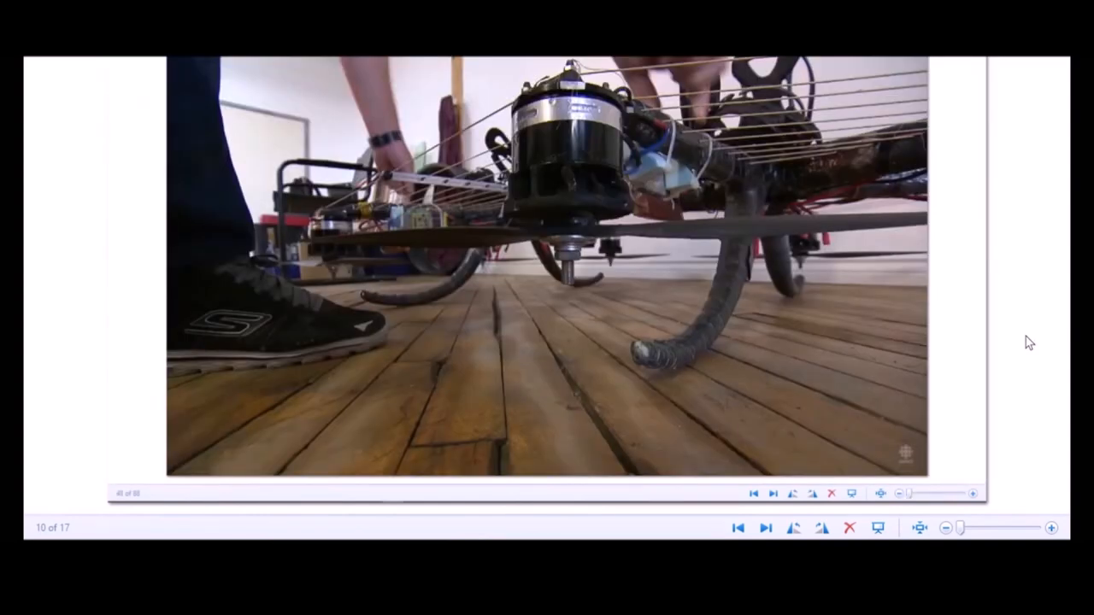
mouse_move(778, 305)
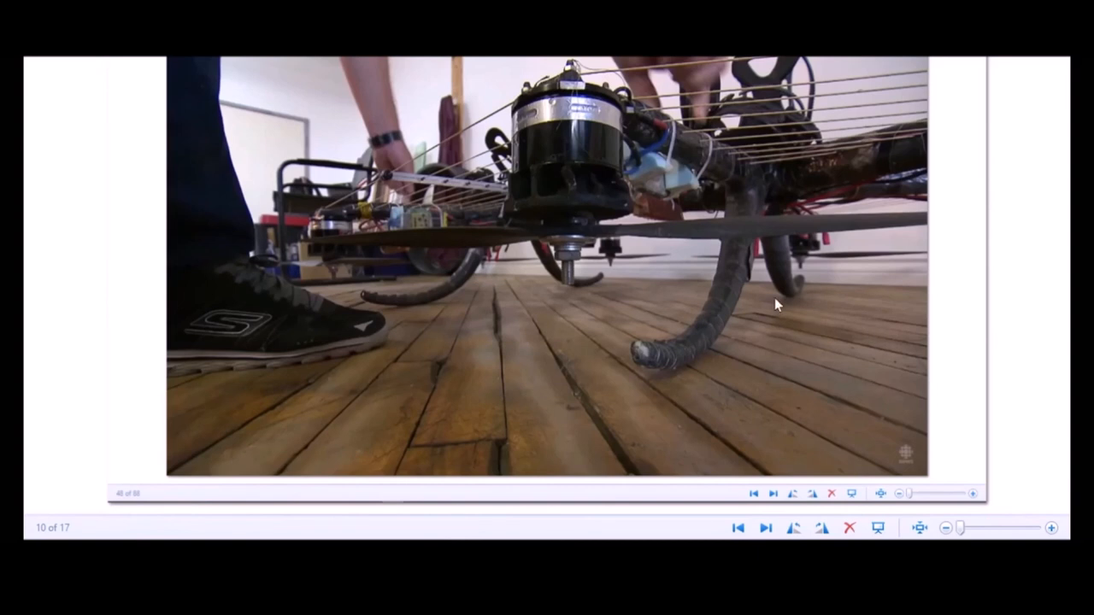
mouse_move(680, 250)
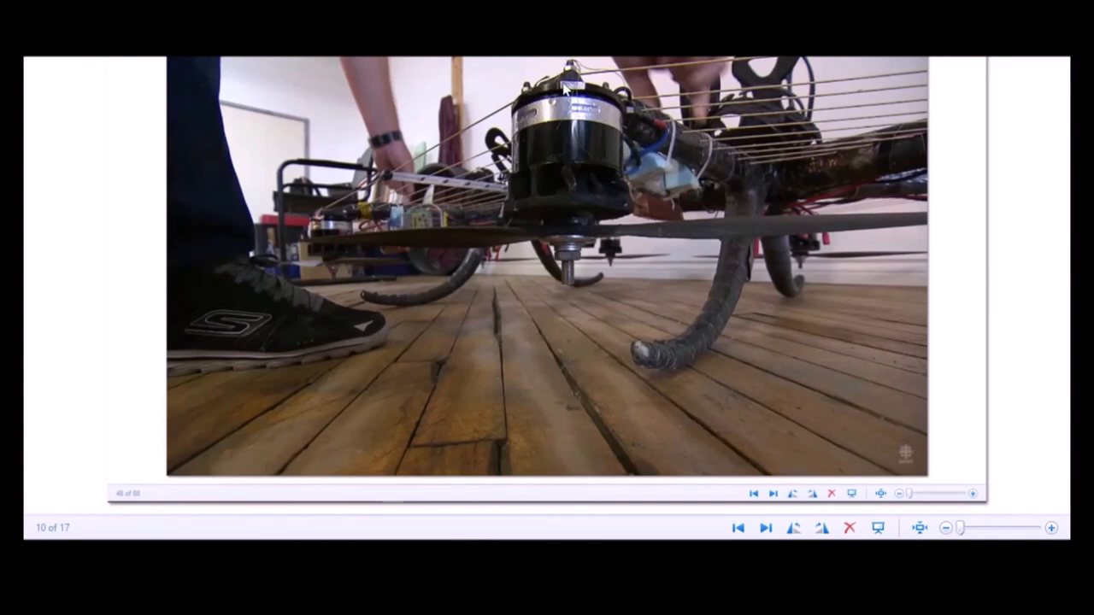
mouse_move(731, 240)
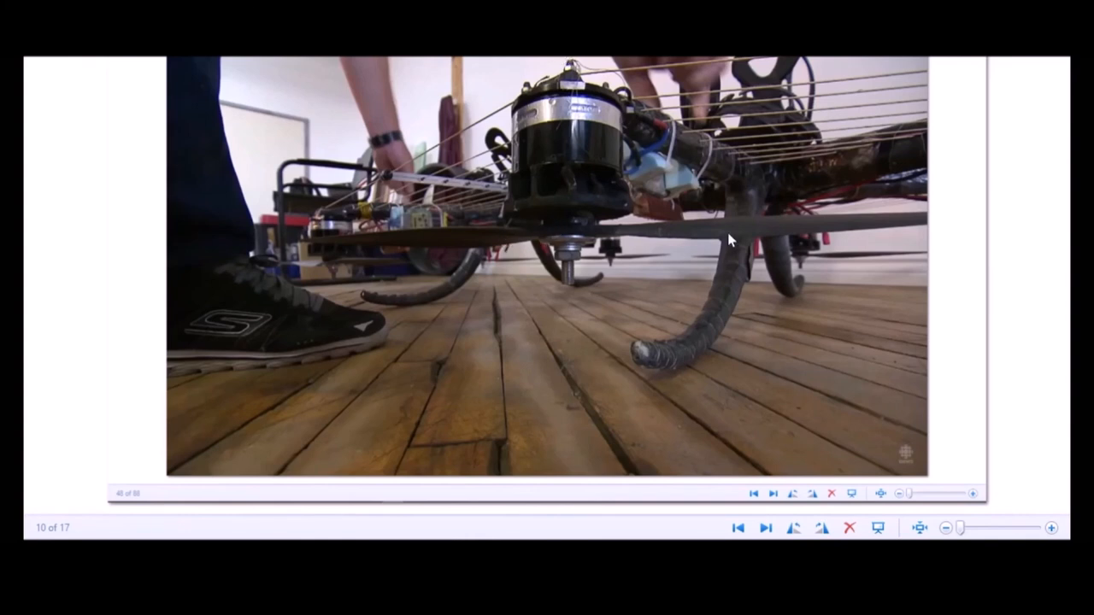
mouse_move(684, 362)
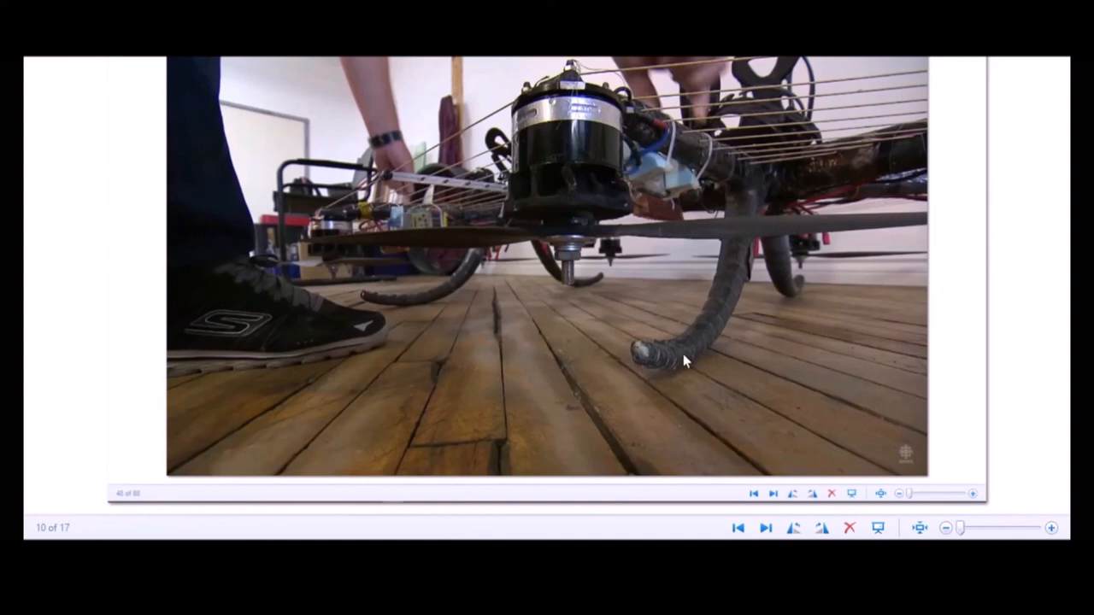
mouse_move(687, 362)
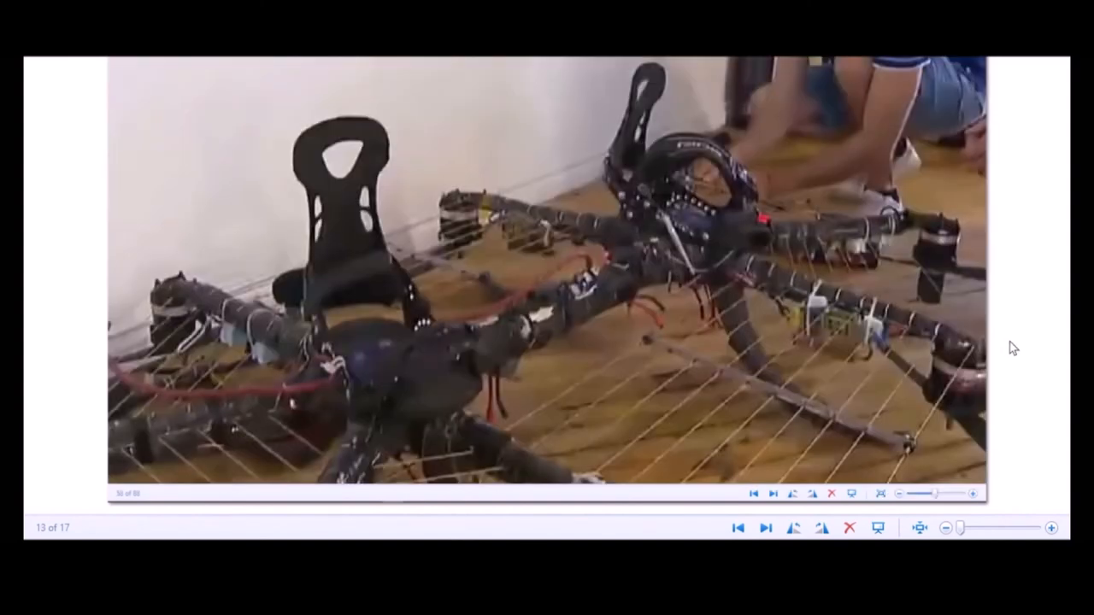
click(766, 527)
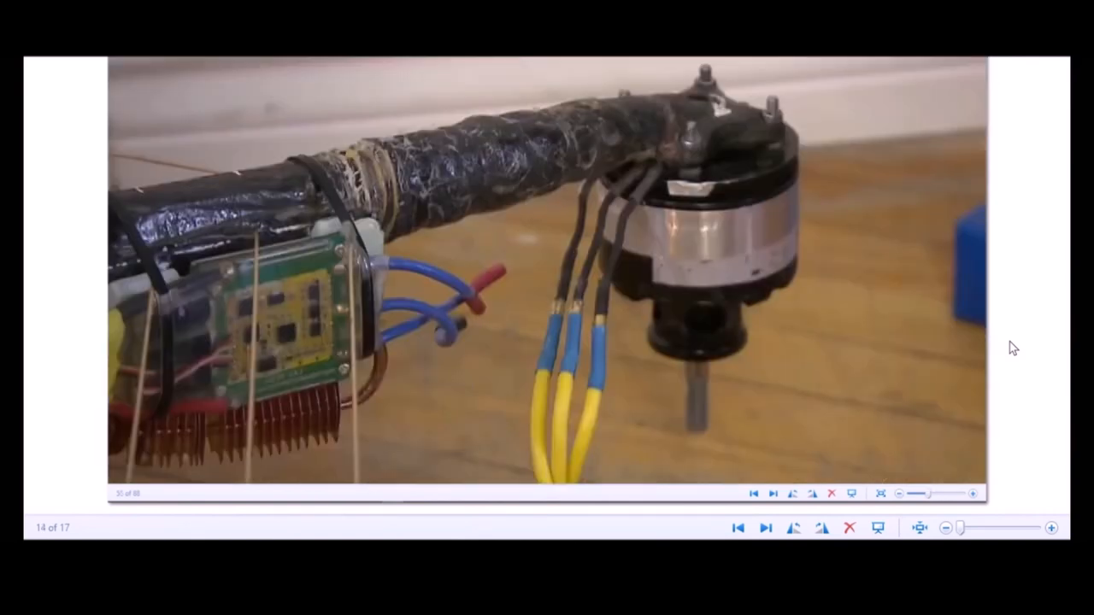
click(739, 526)
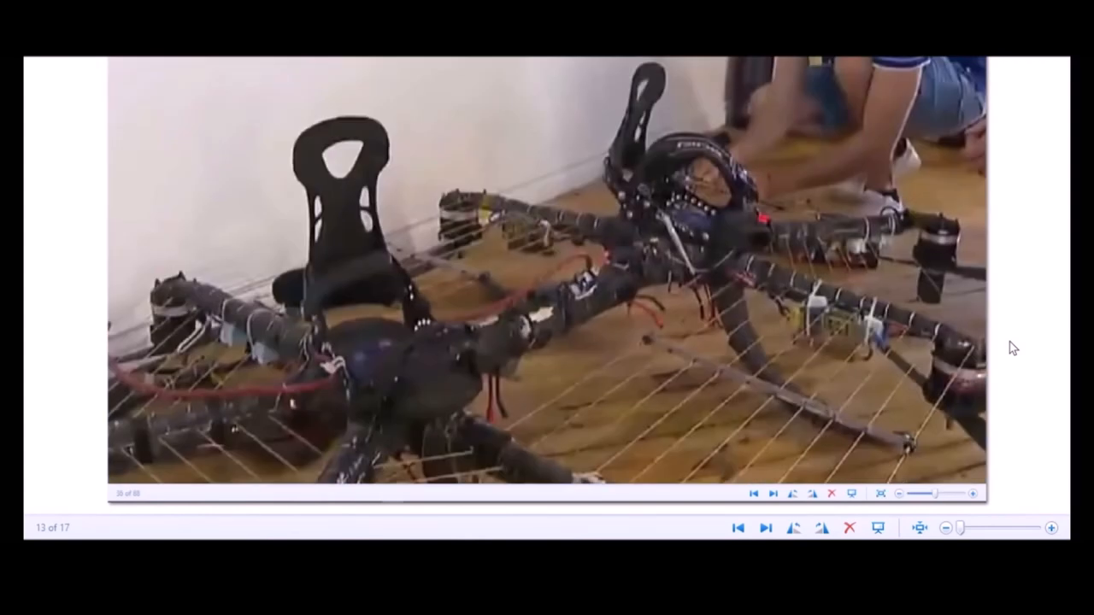
mouse_move(673, 272)
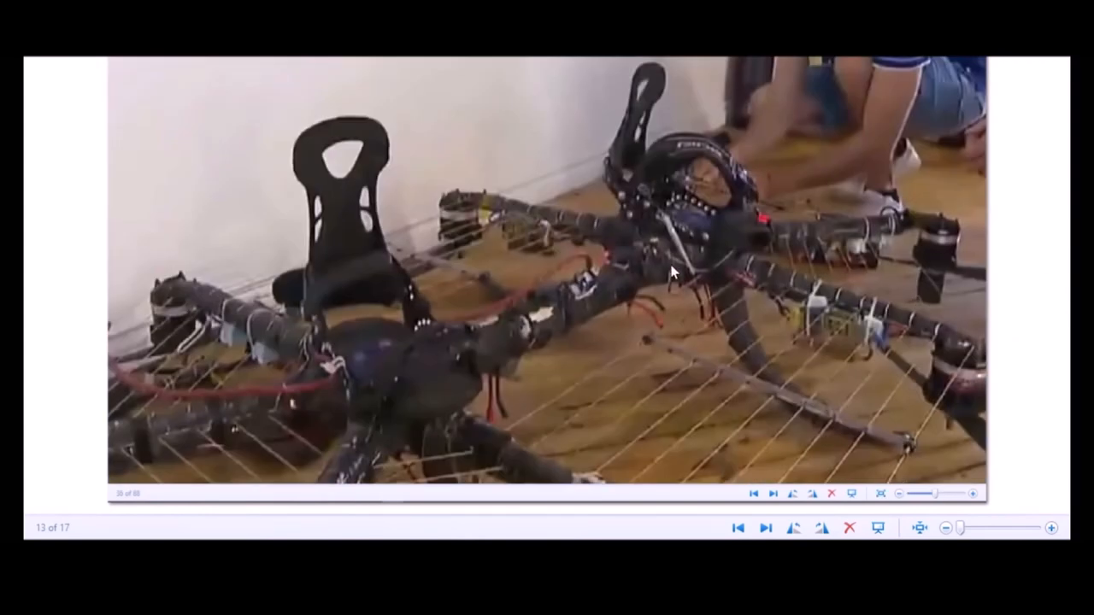
mouse_move(515, 348)
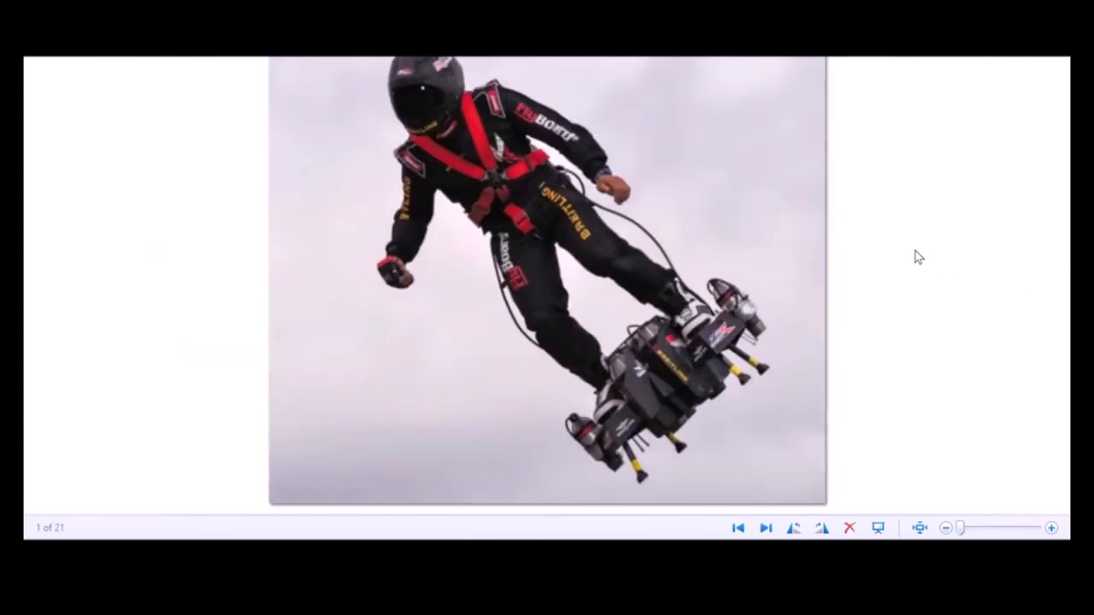
mouse_move(636, 243)
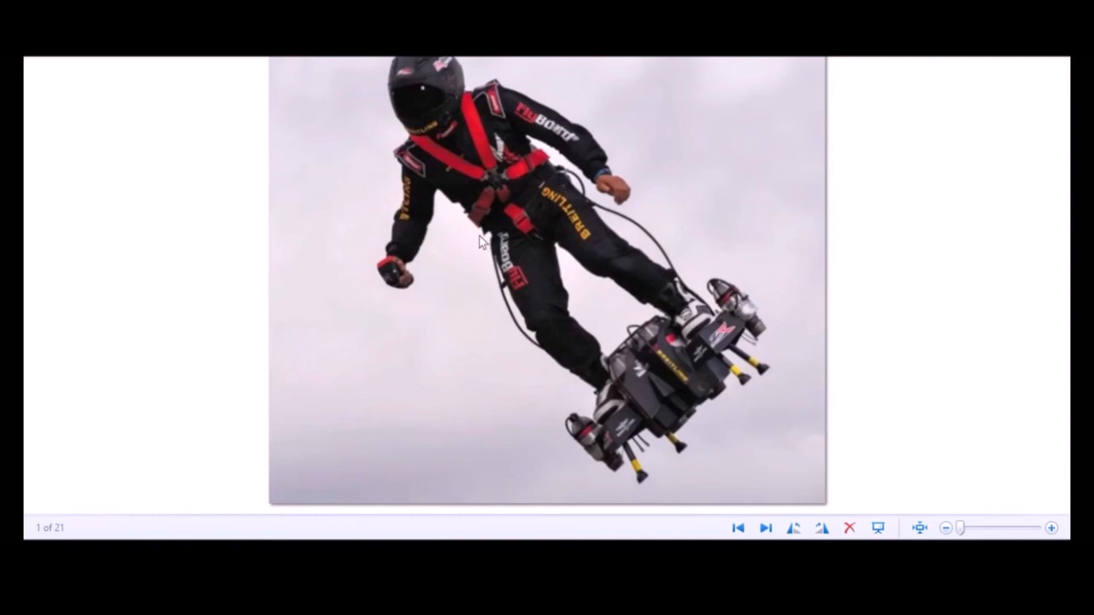
mouse_move(513, 260)
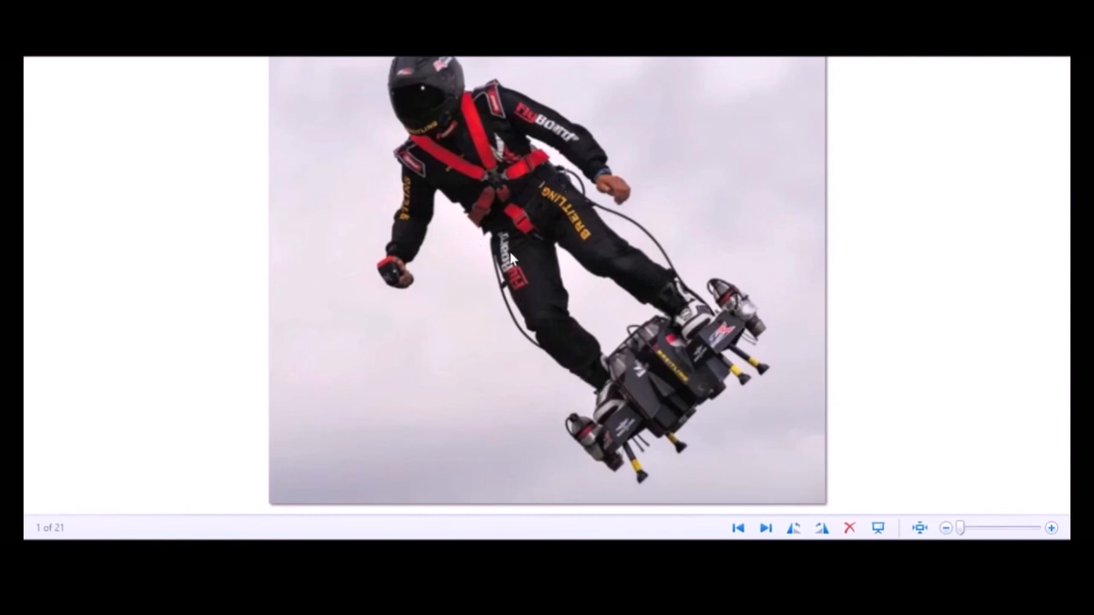
mouse_move(718, 307)
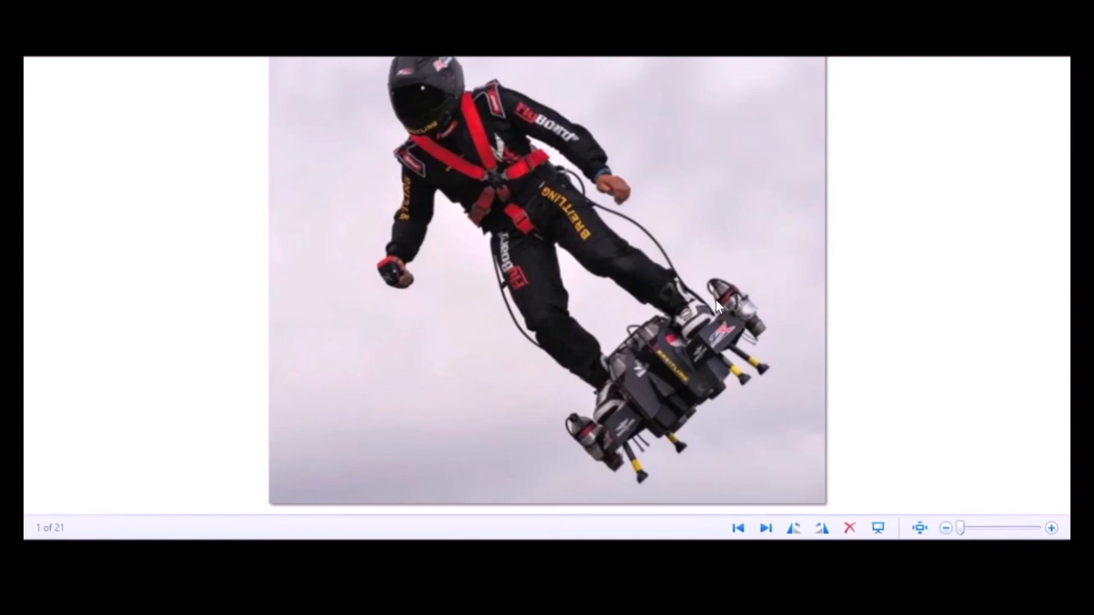
mouse_move(738, 305)
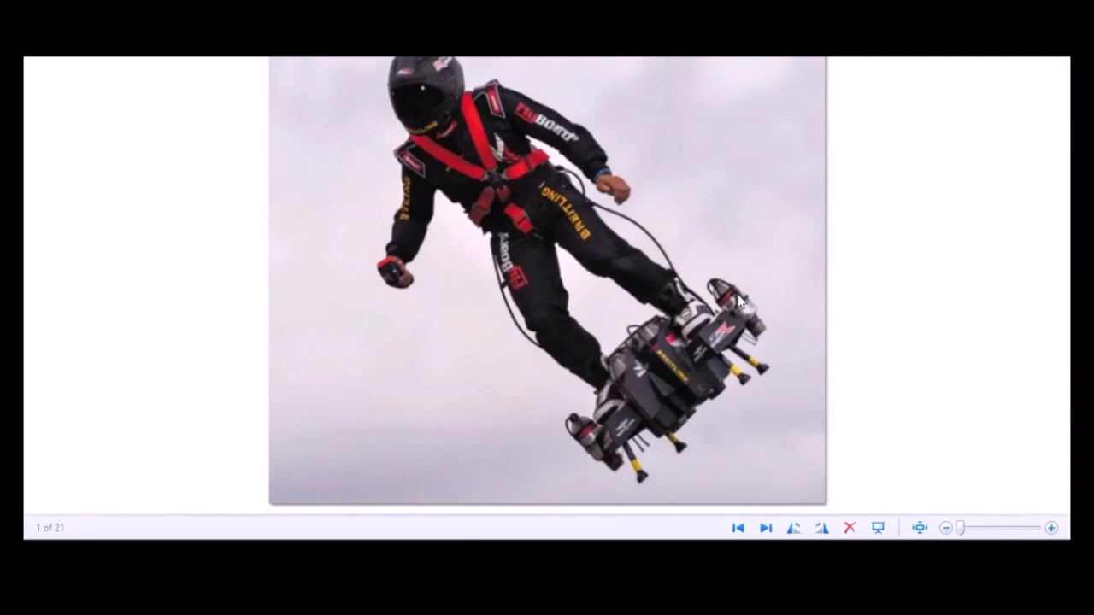
mouse_move(923, 349)
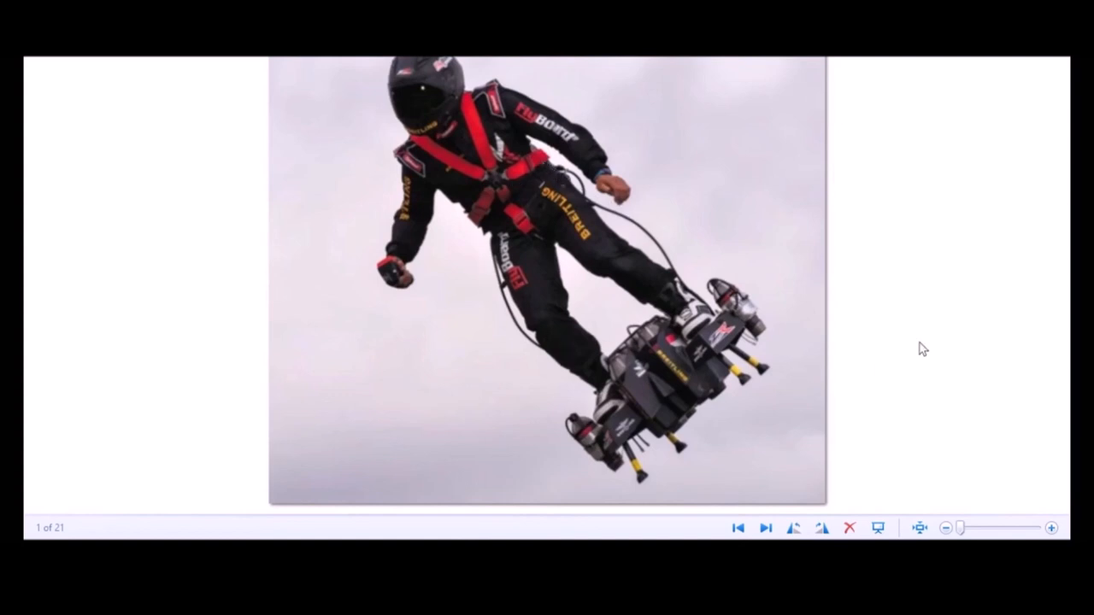